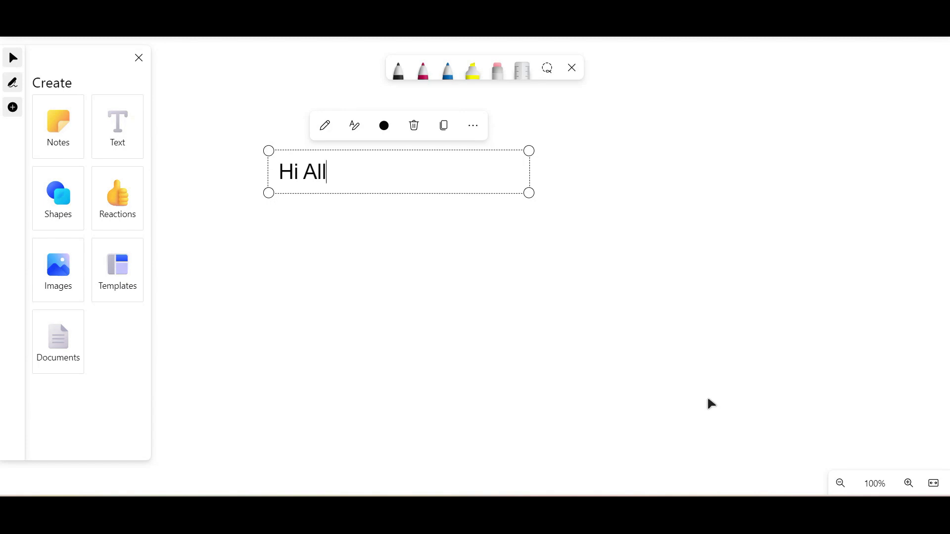
pyautogui.moveTo(389, 180)
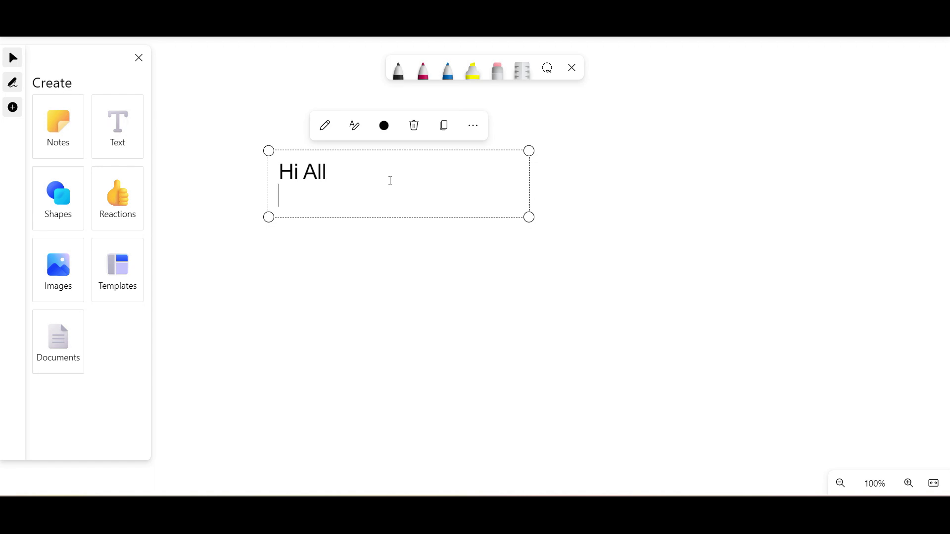
# - Type 'Hi All', 'teluguITfactory.com', a blank line, then 'DevOps -- trietreelearning.com'
pyautogui.write('telugu')
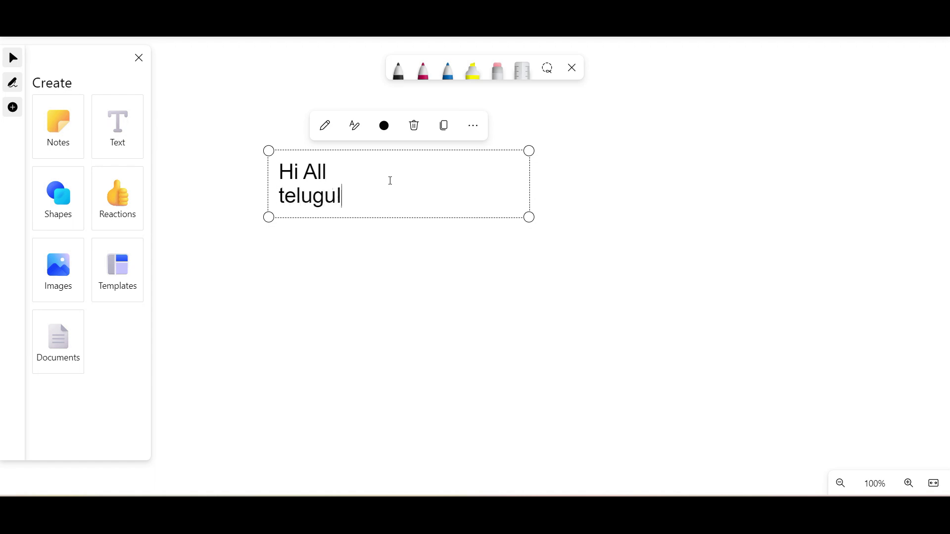
pyautogui.write('Tfactory')
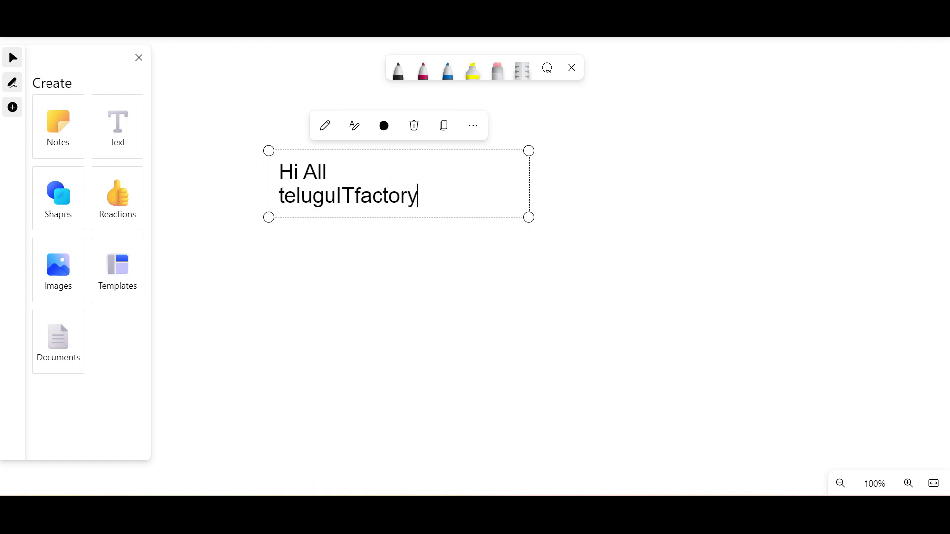
pyautogui.write('.com')
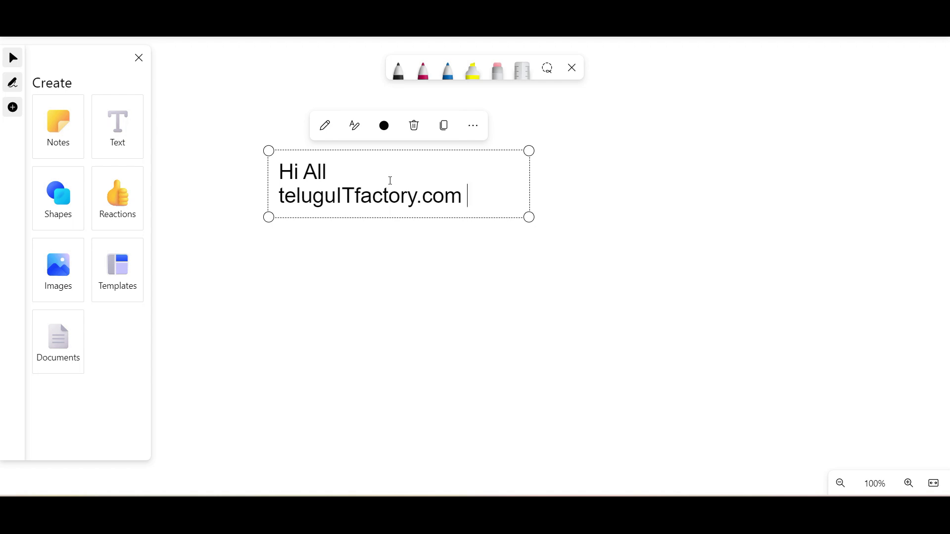
pyautogui.write('DevOps -- tr')
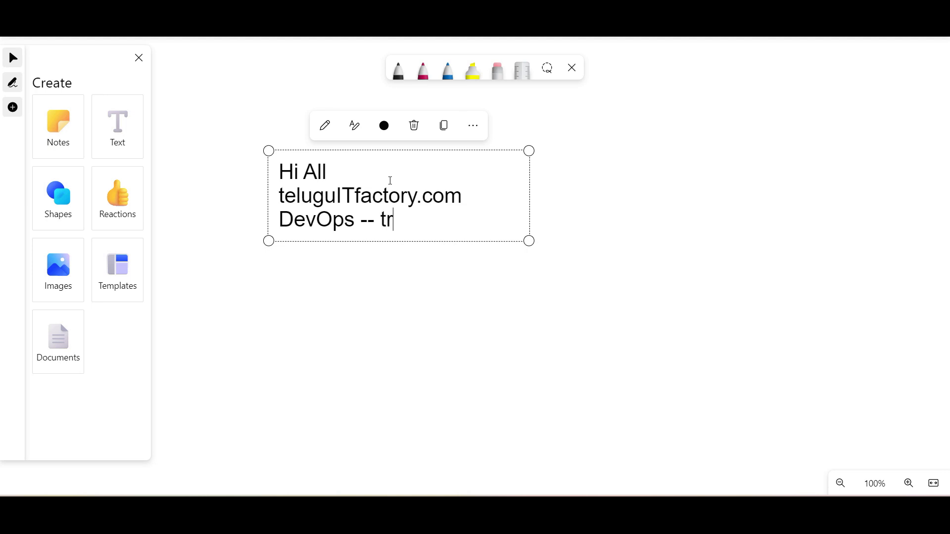
pyautogui.write('ietreelearn')
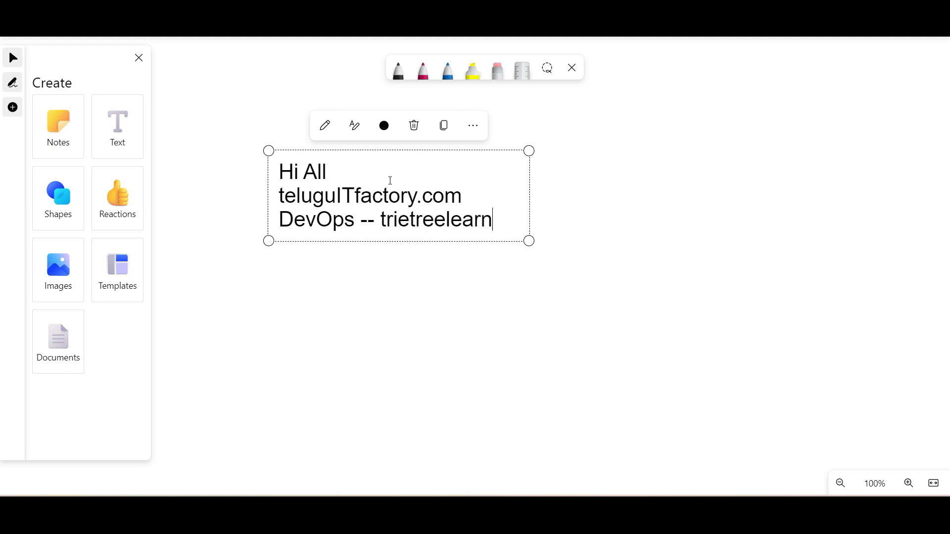
pyautogui.write('ing.com')
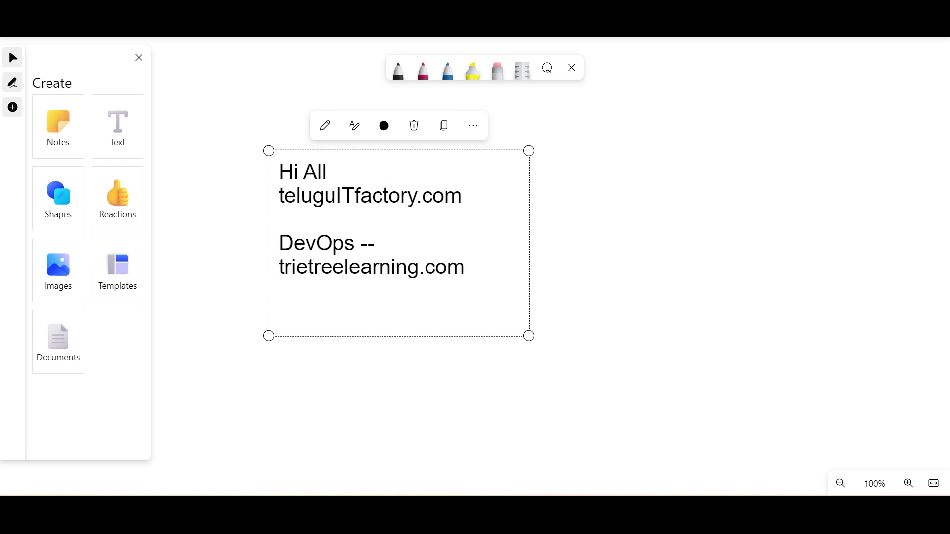
# - Add 'udemy - gitlab ci cd', 'language = telugu' and a 'Jai M.' sign-off to the note
pyautogui.write('ude')
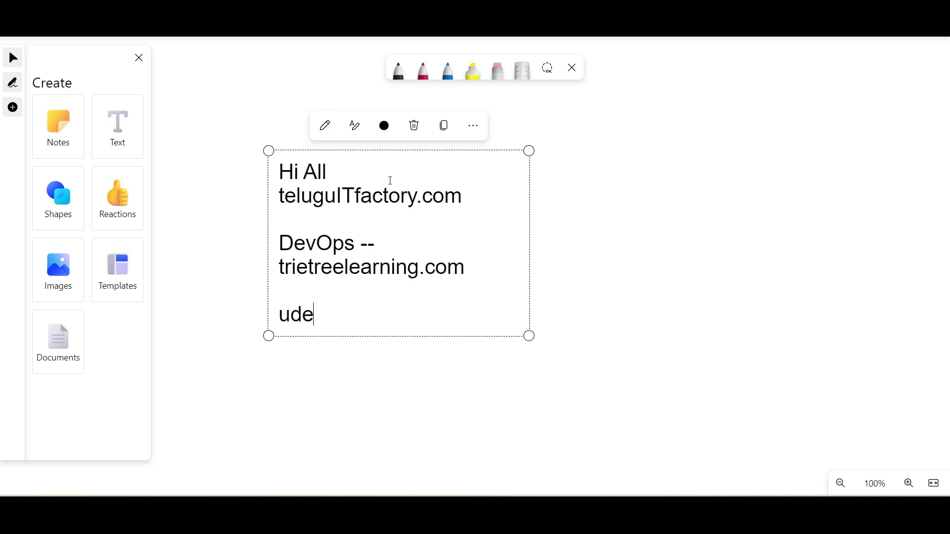
pyautogui.write('my -')
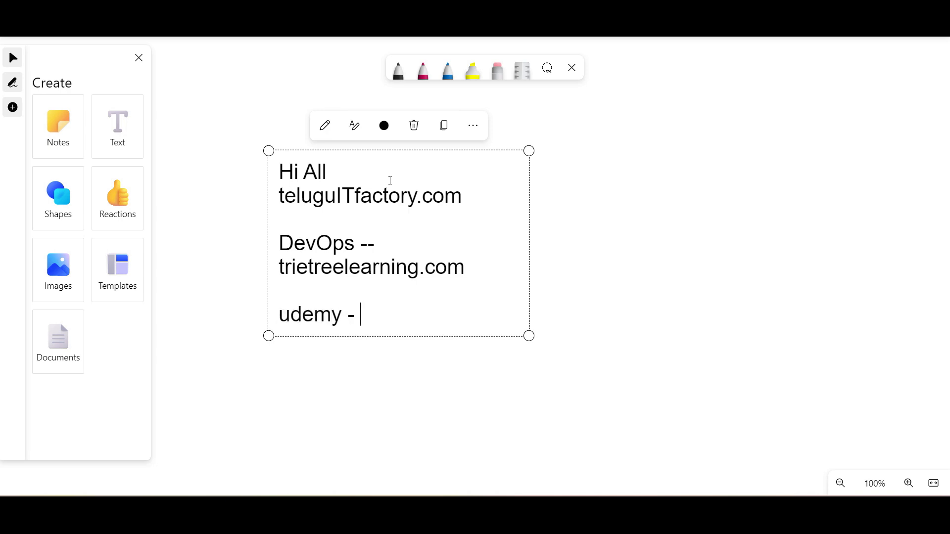
pyautogui.write('gitlab ci cd')
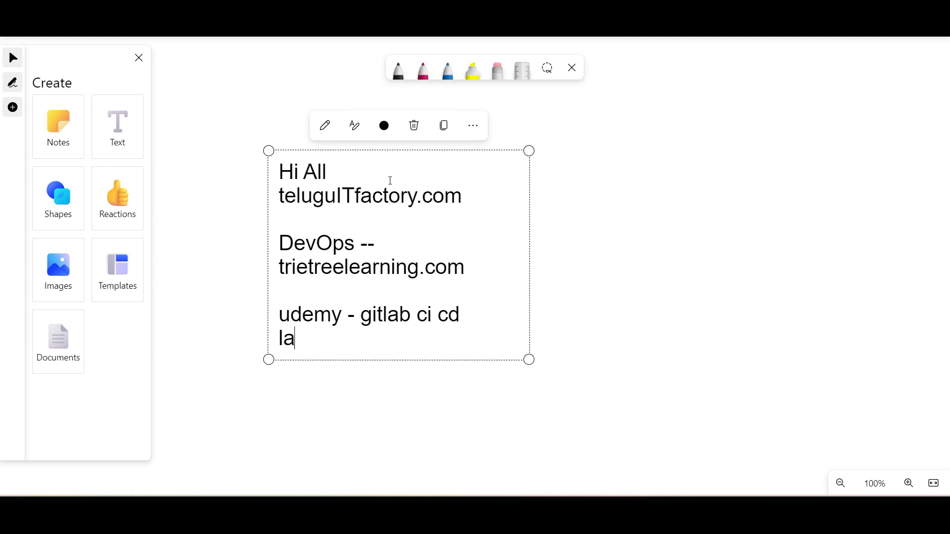
pyautogui.write('nguage =')
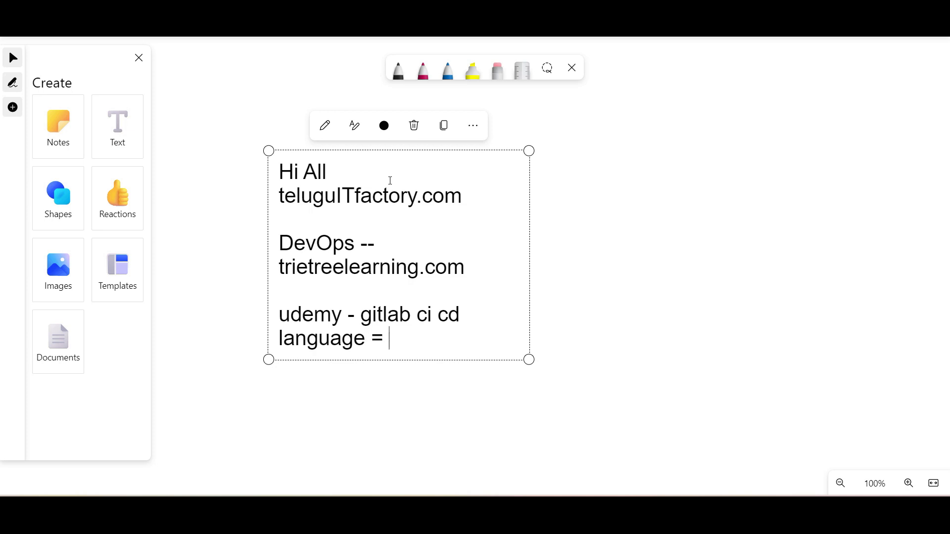
pyautogui.write('telugu')
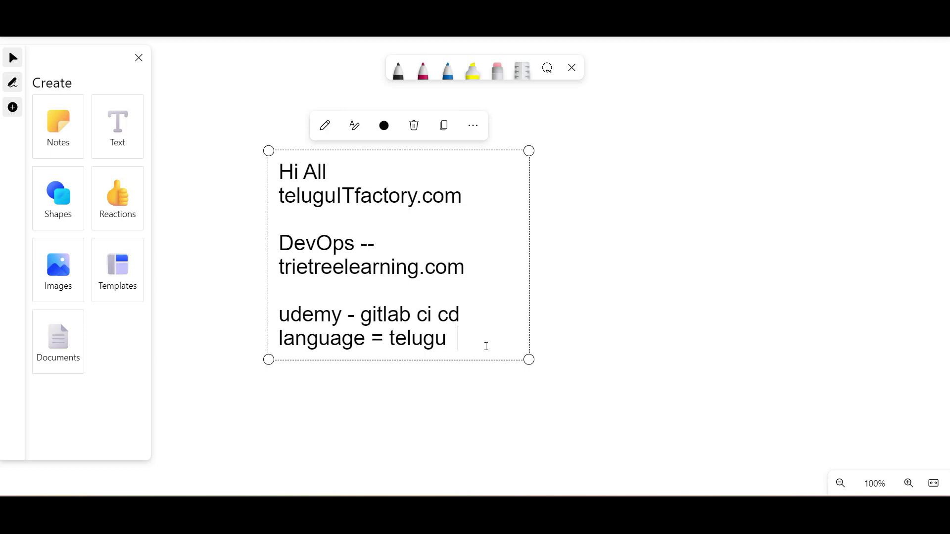
pyautogui.write('Jai M.')
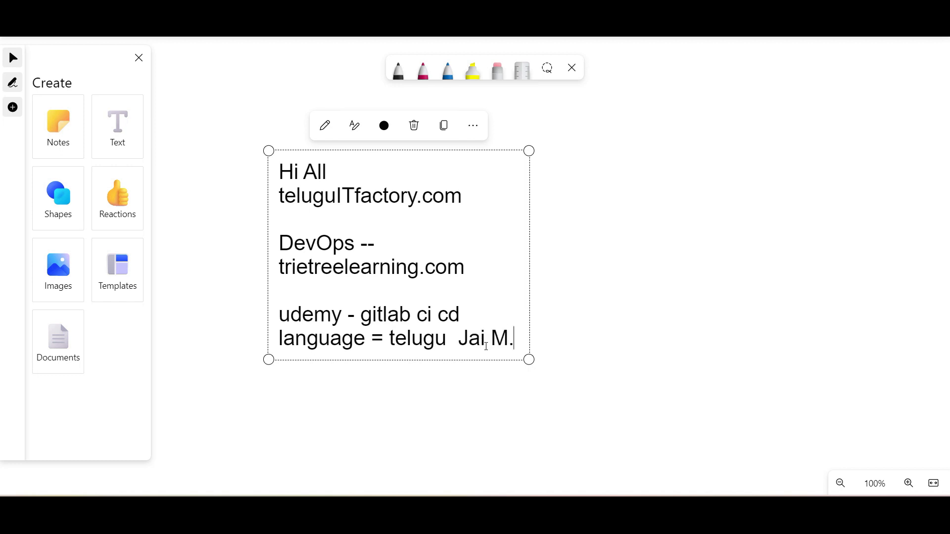
pyautogui.press('Return')
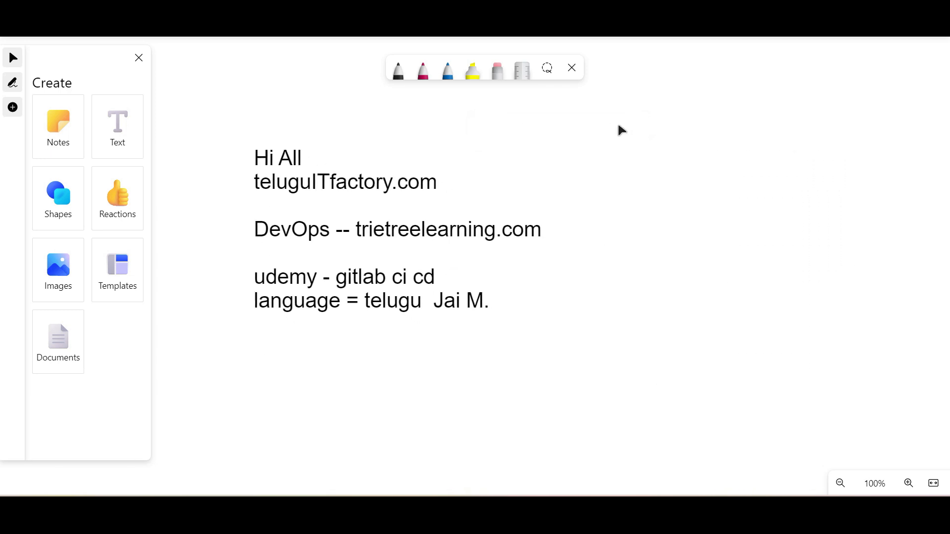
# - Add ranges 0 to 2 Yrs, 2+ to 5 yrs, 5+ to 10yrs, 10+ to 20yrs, correcting 15 to 20
pyautogui.click(908, 483)
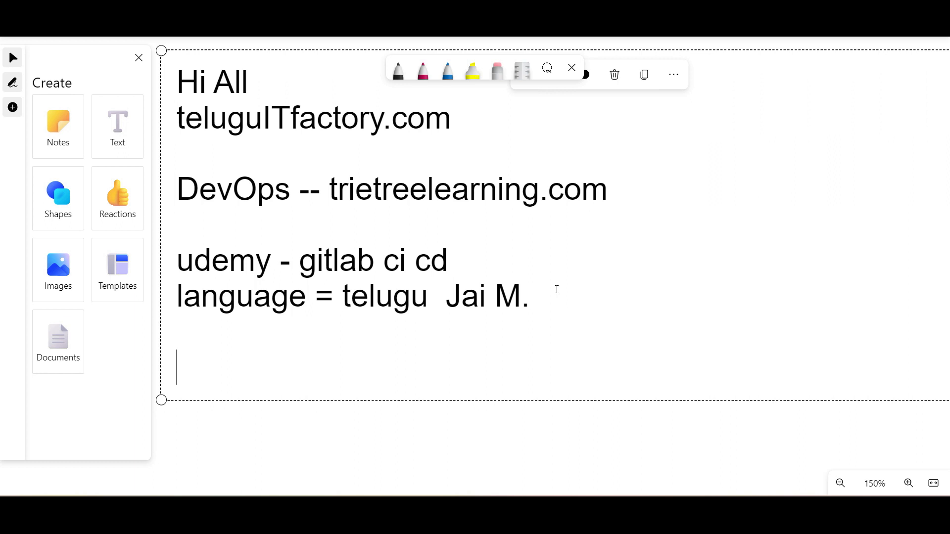
pyautogui.write('0')
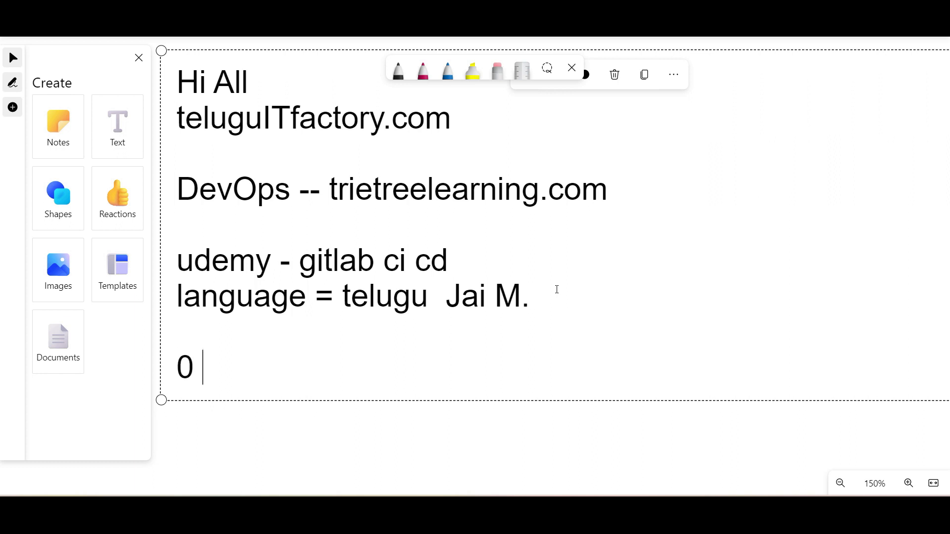
pyautogui.write('to 2 Yrs')
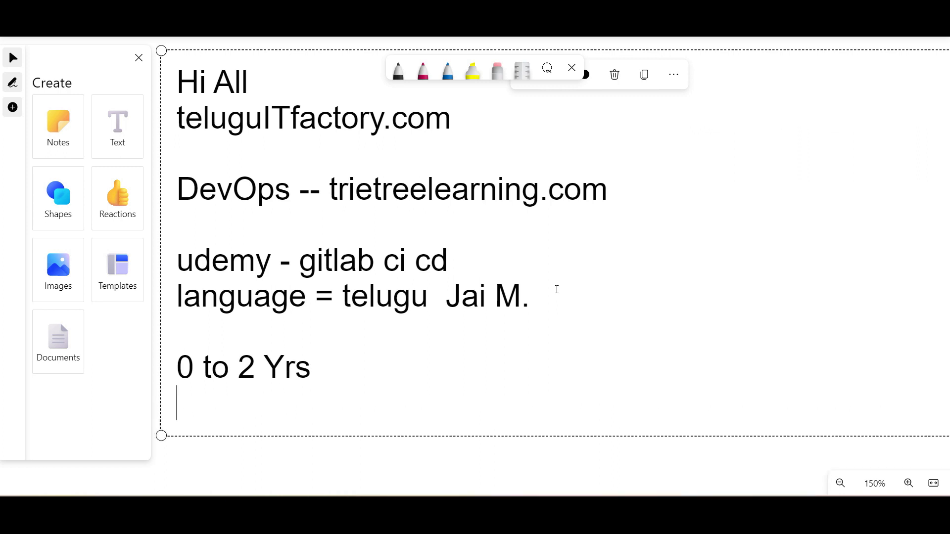
pyautogui.write('2 to')
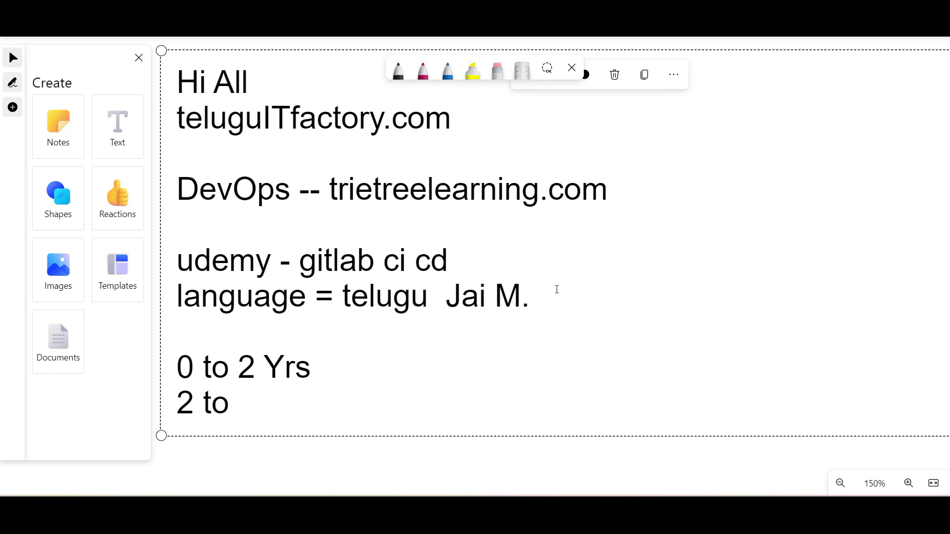
pyautogui.write('+')
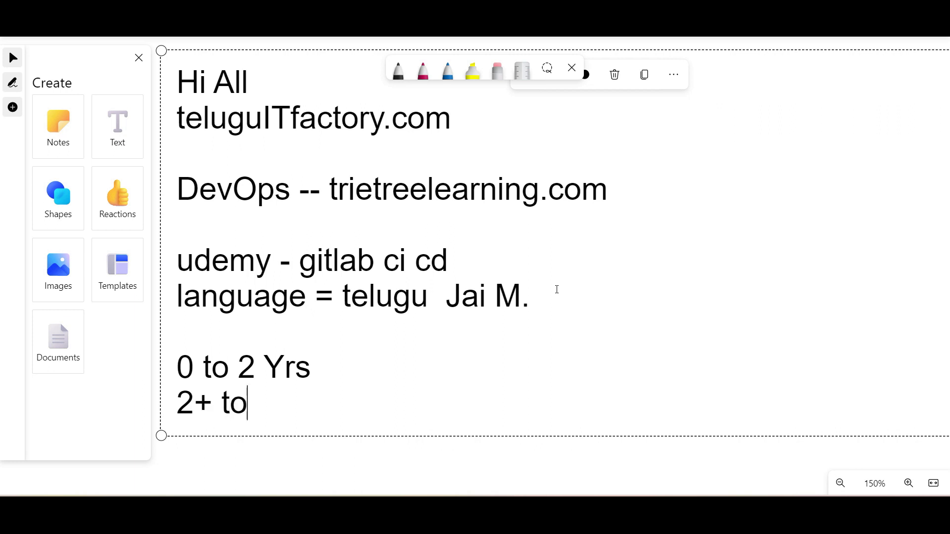
pyautogui.write('5 yrs')
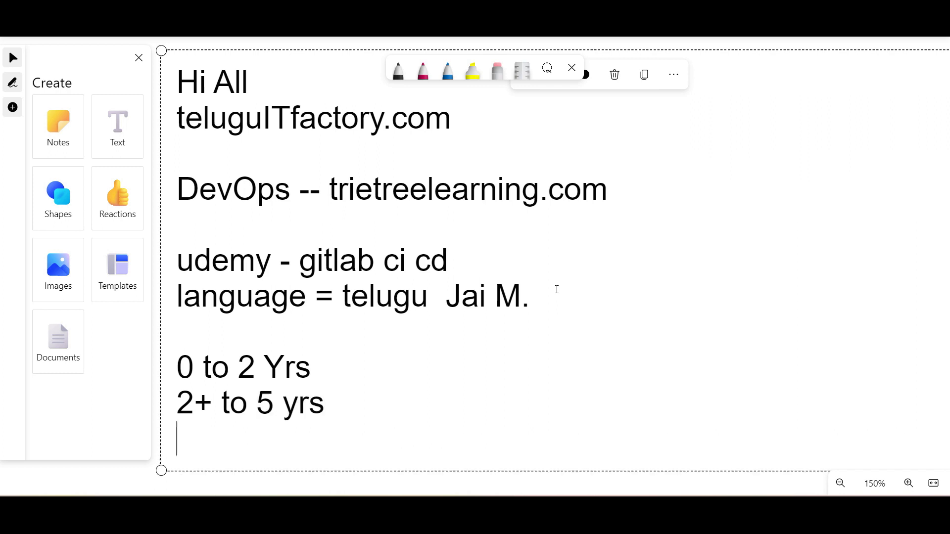
pyautogui.write('5+ to 10yrs')
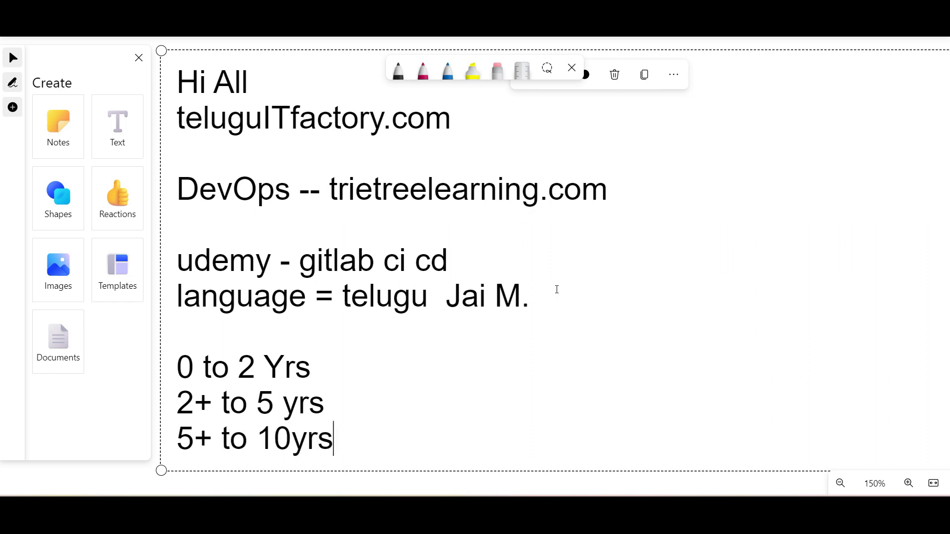
pyautogui.write('10')
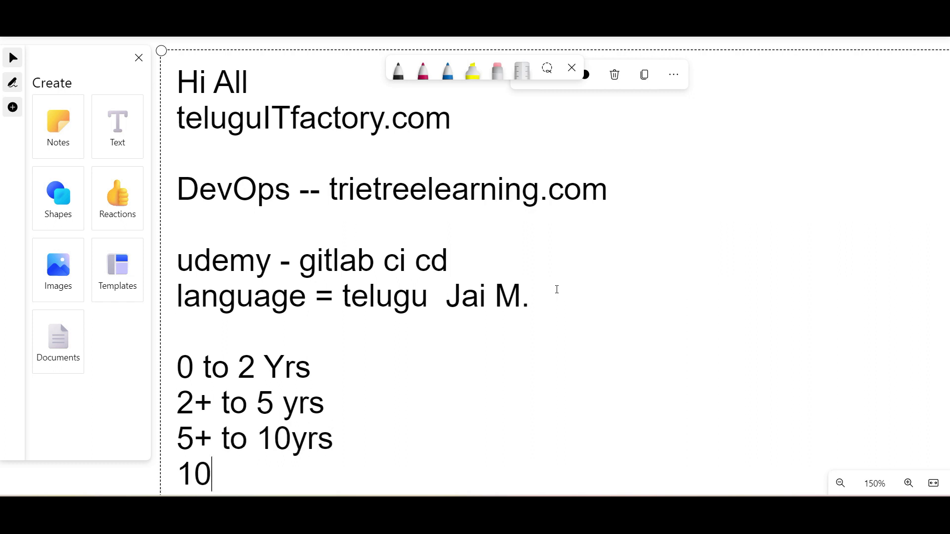
pyautogui.write('+ to')
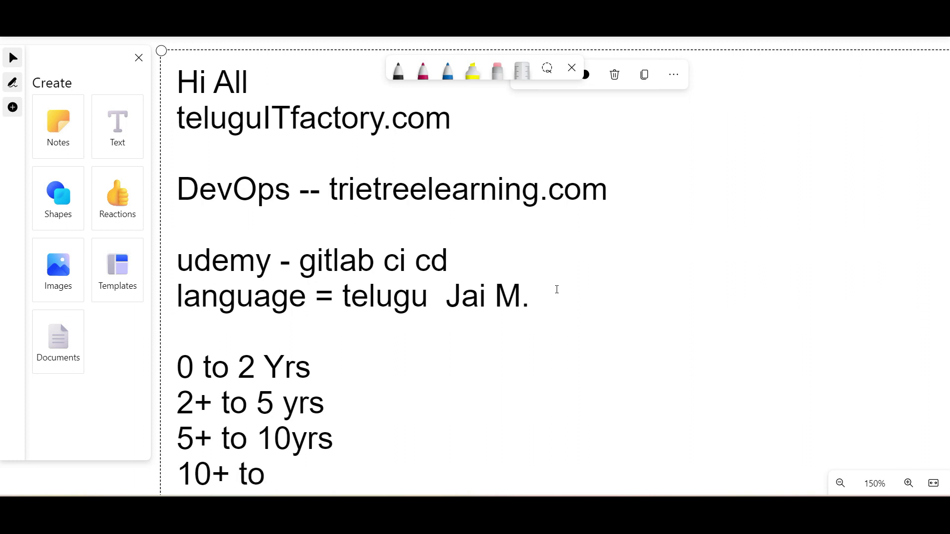
pyautogui.write('15yrs')
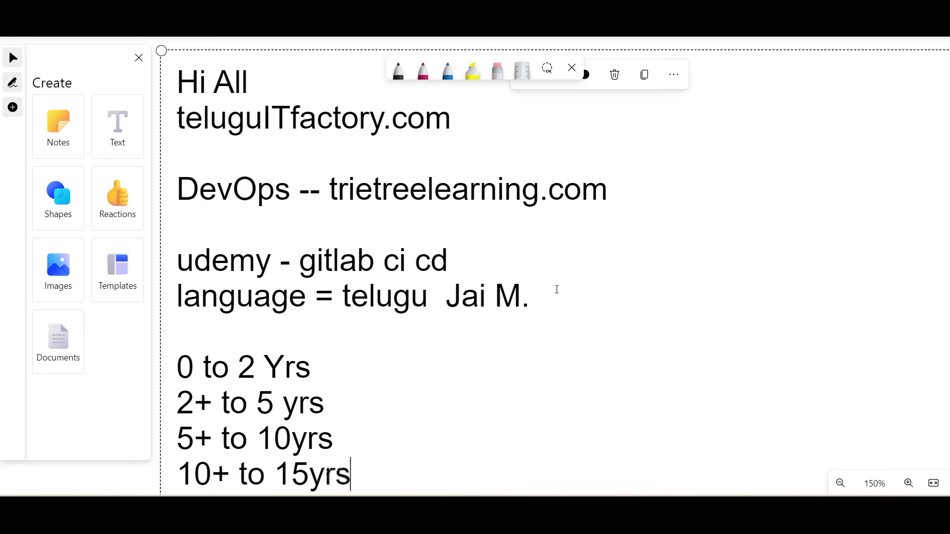
pyautogui.press('Backspace')
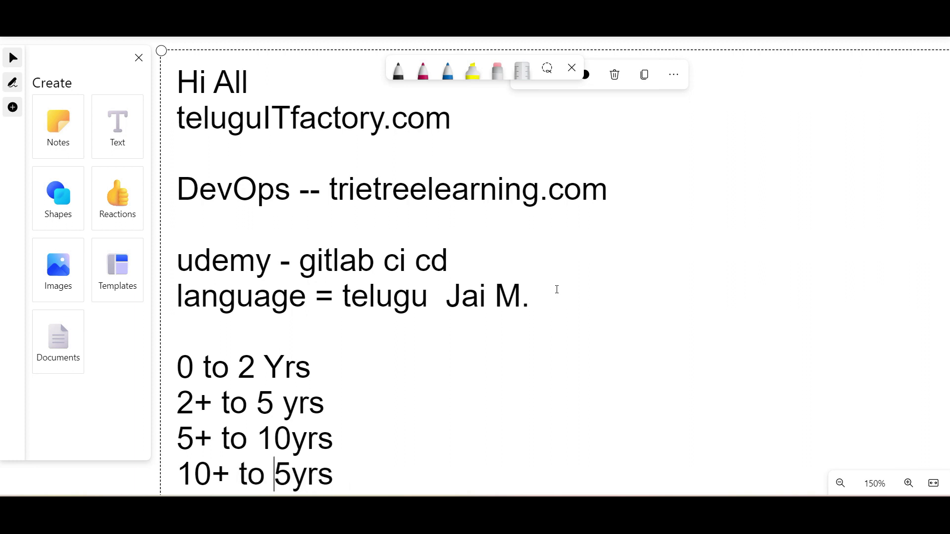
pyautogui.write('20')
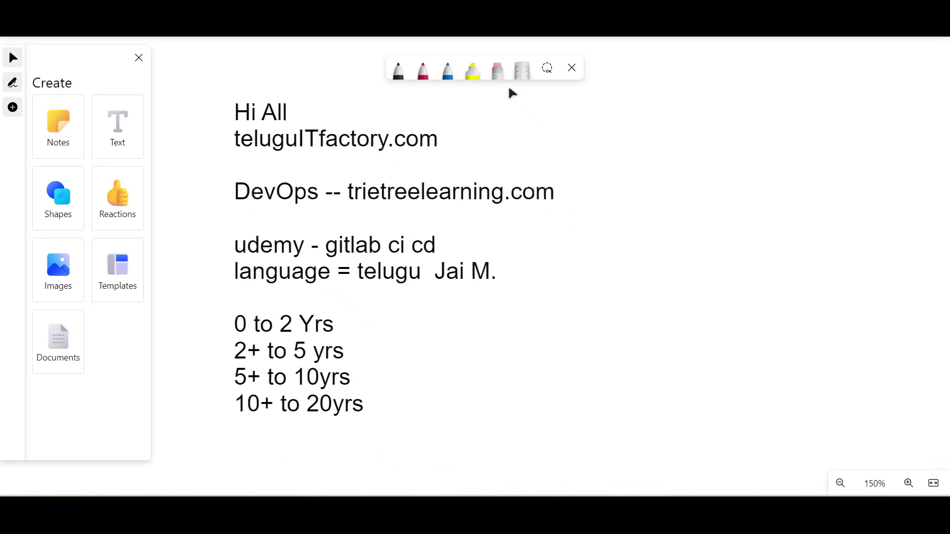
# - Append '--' after each experience-range line
pyautogui.click(383, 350)
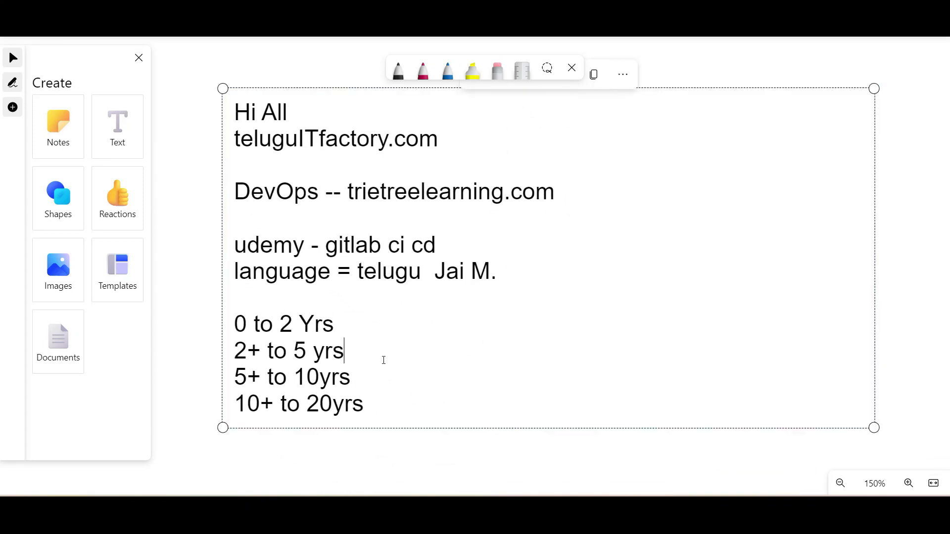
pyautogui.click(334, 323)
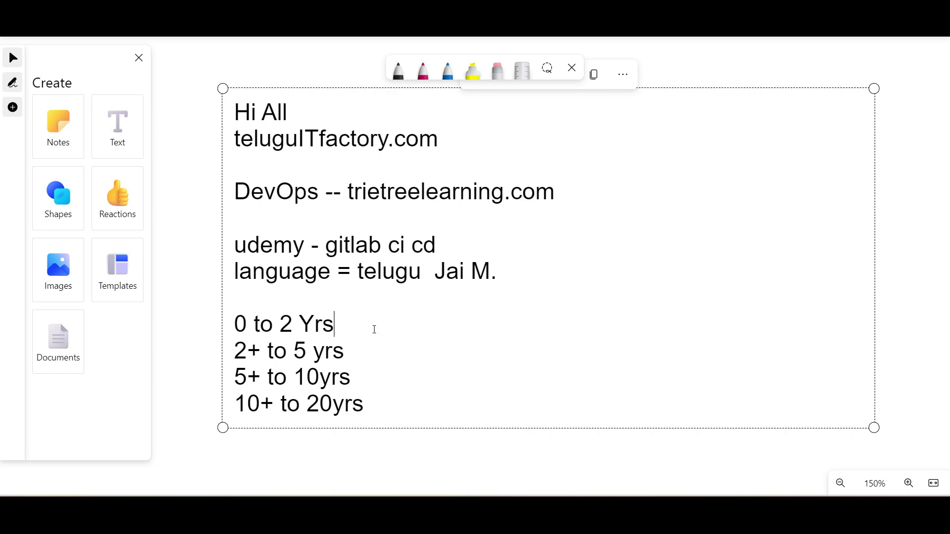
pyautogui.write('--')
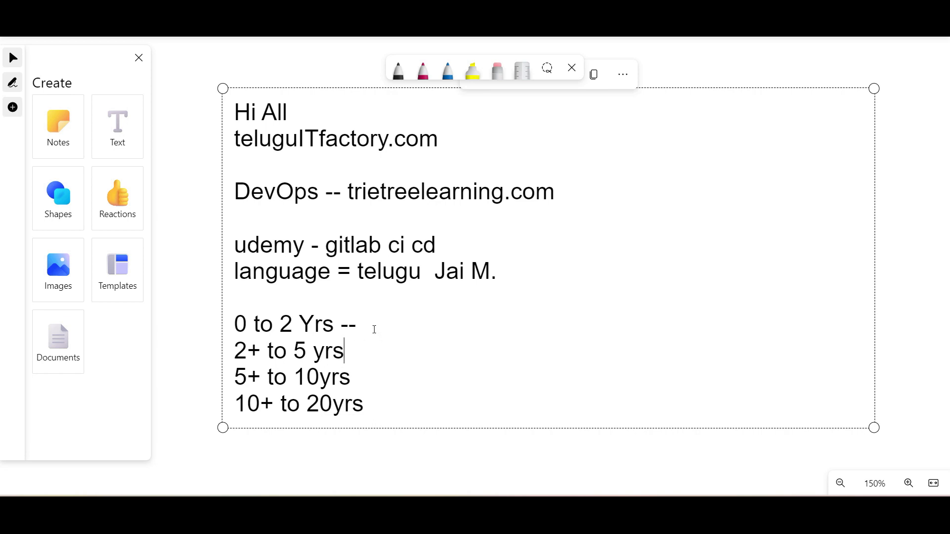
pyautogui.write('--')
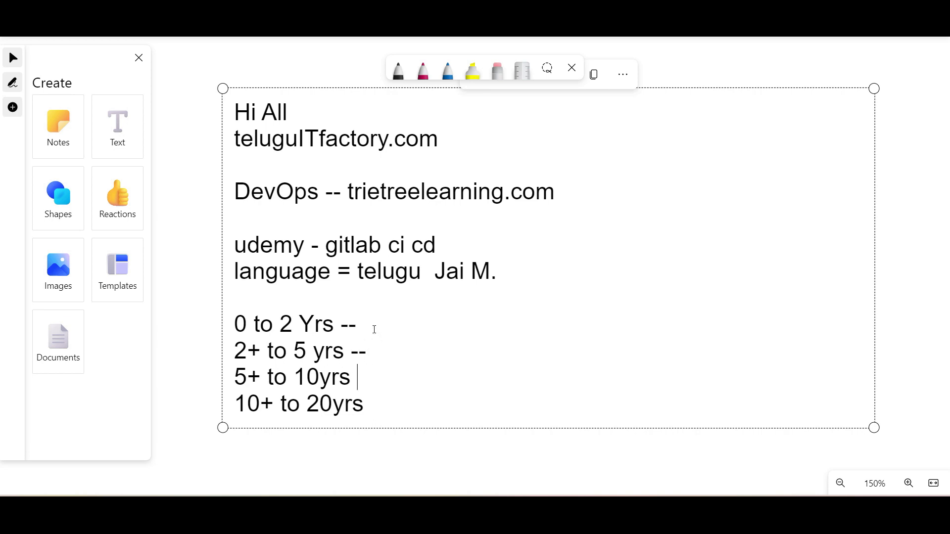
pyautogui.write('--')
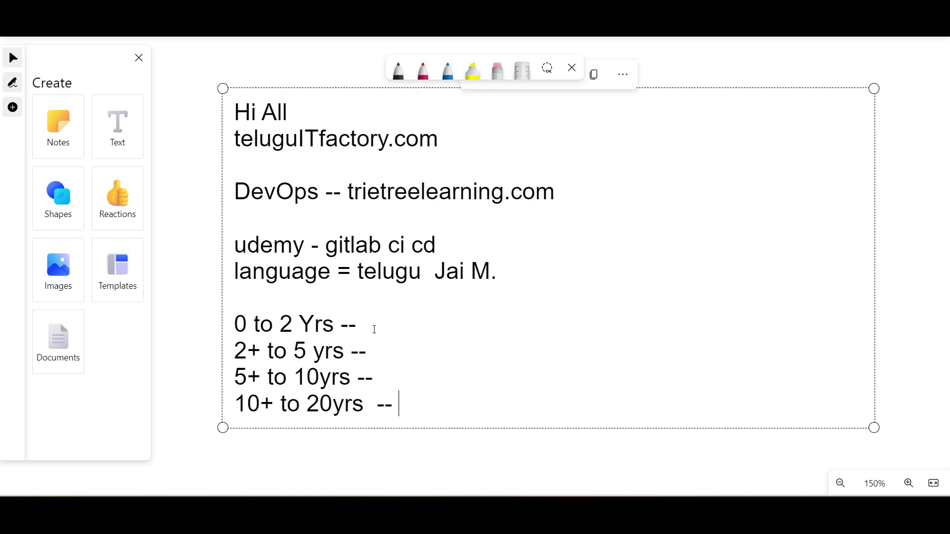
# - Add 'Opportunities [location, salary, free intern]' to the 0 to 2 Yrs line
pyautogui.write('O')
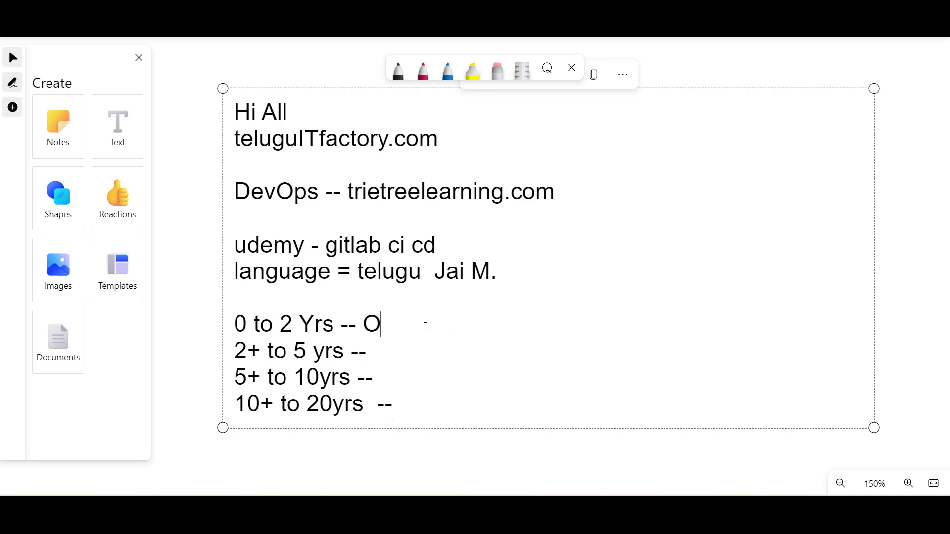
pyautogui.write('pportuniti')
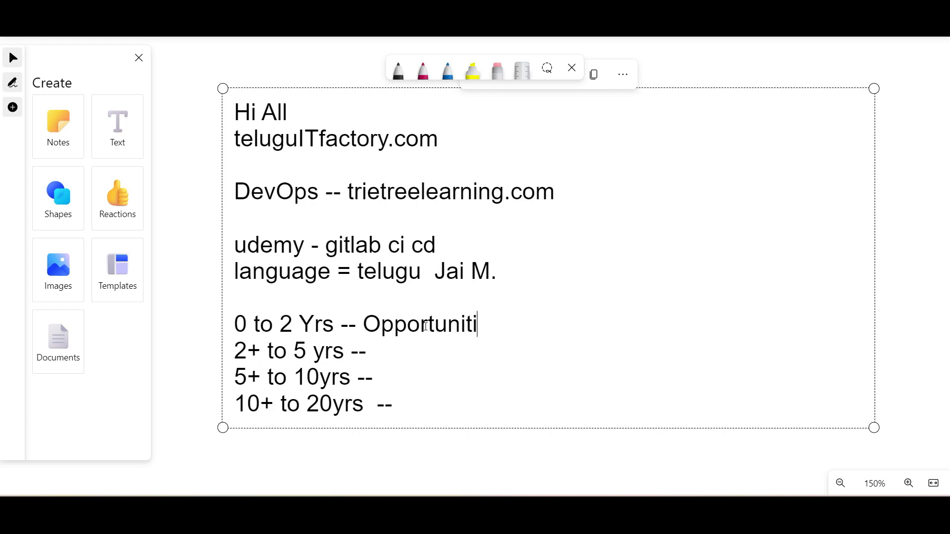
pyautogui.write('es')
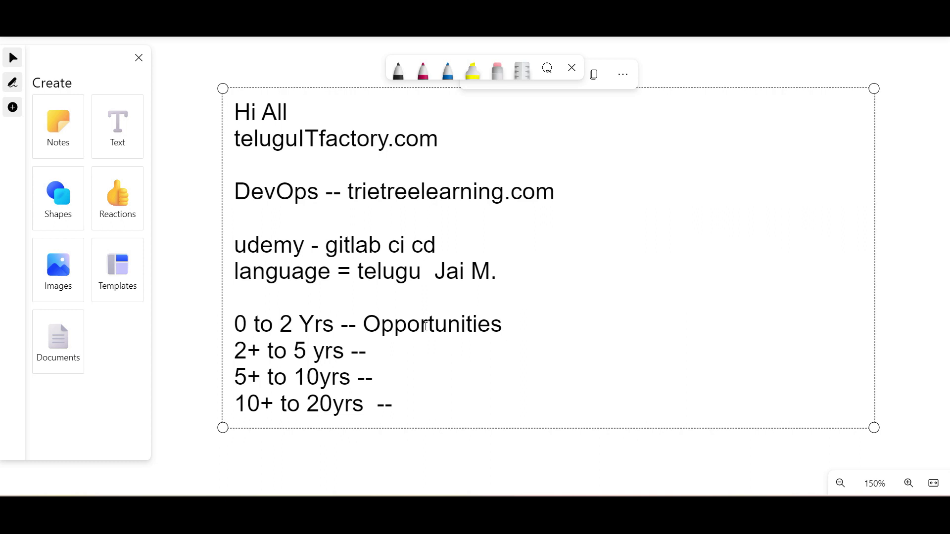
pyautogui.write('[')
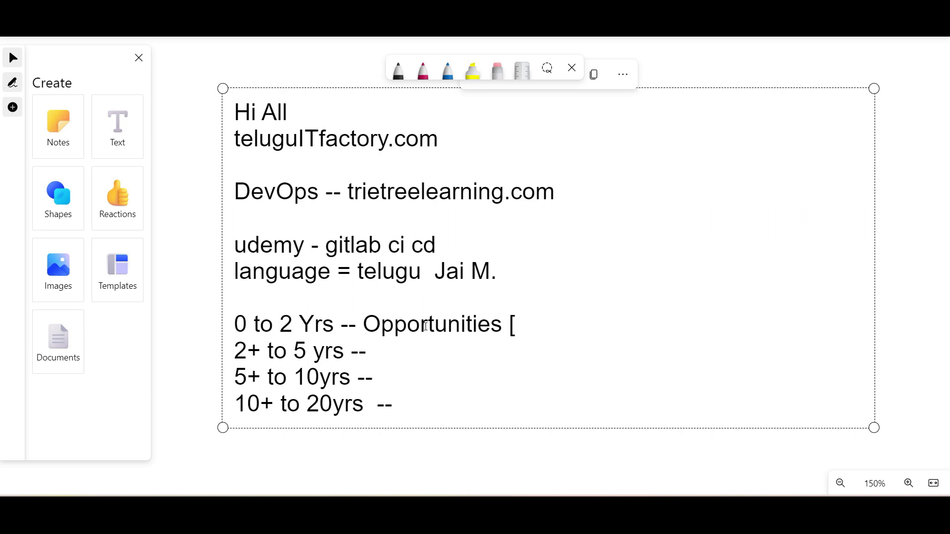
pyautogui.write('location,')
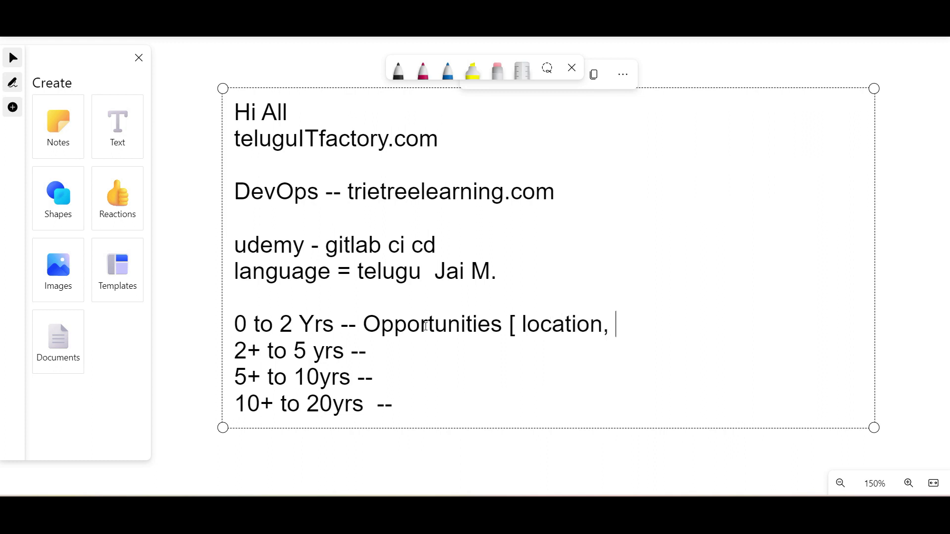
pyautogui.write('salary')
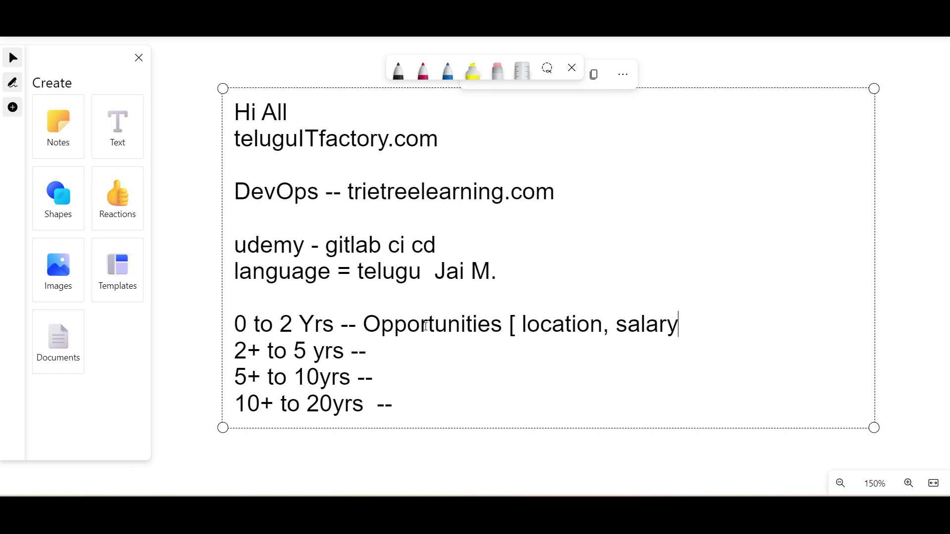
pyautogui.write(',')
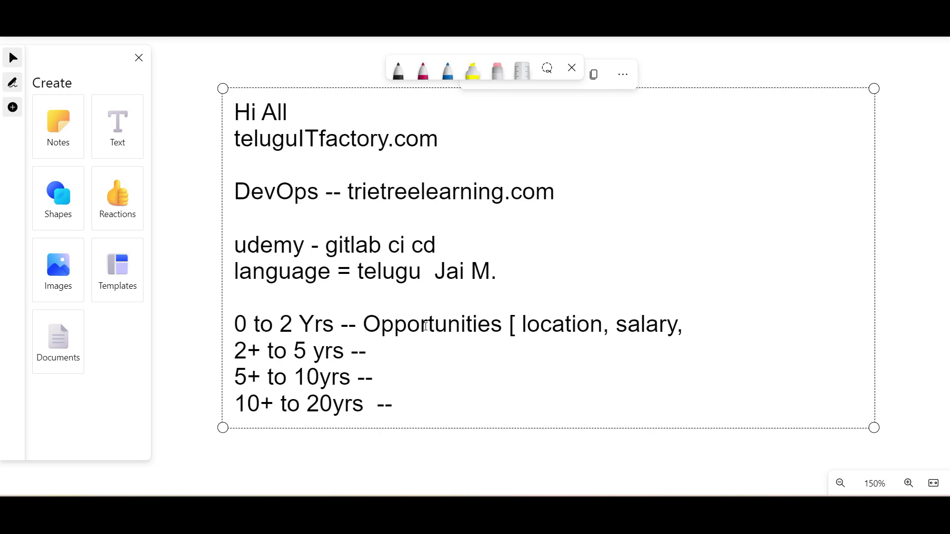
pyautogui.write('free intern')
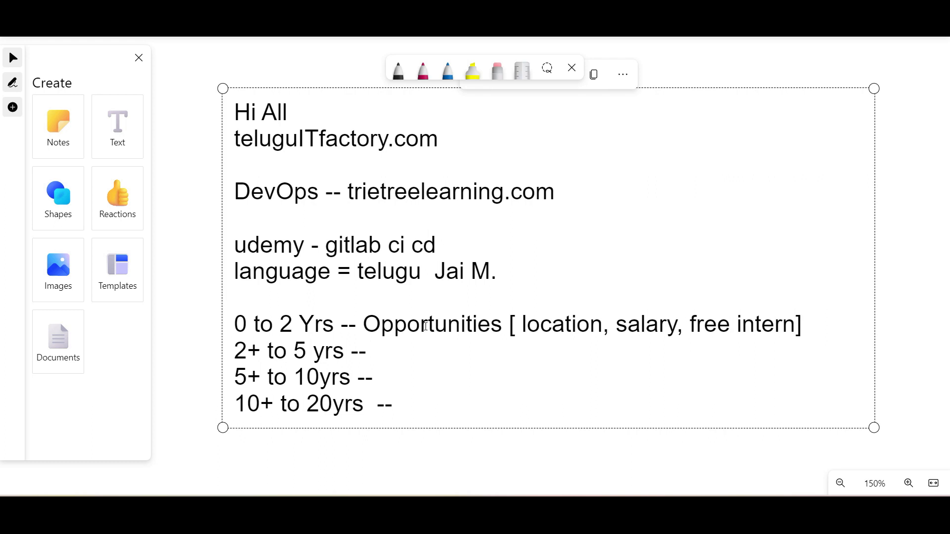
# - Add '[location, salary]' to the 2+ to 5 yrs line
pyautogui.click(372, 351)
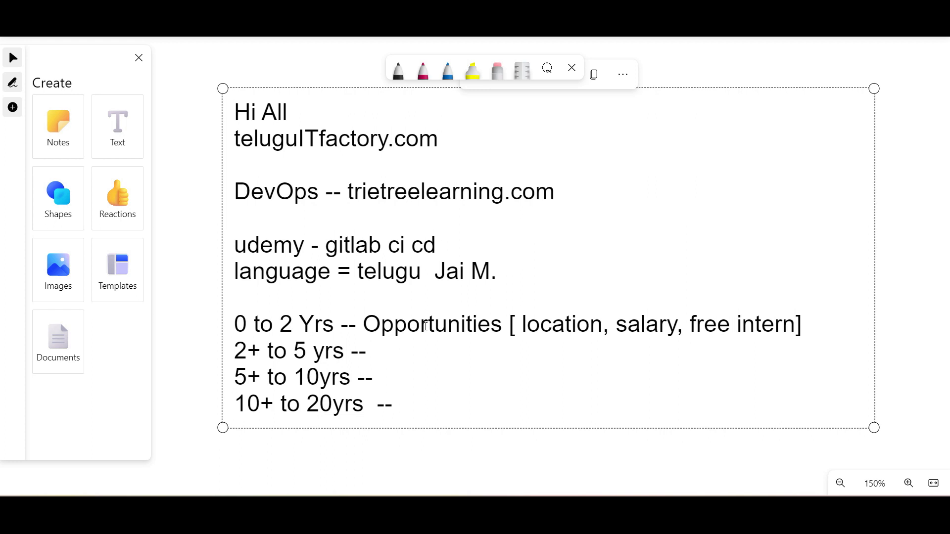
pyautogui.write('[l')
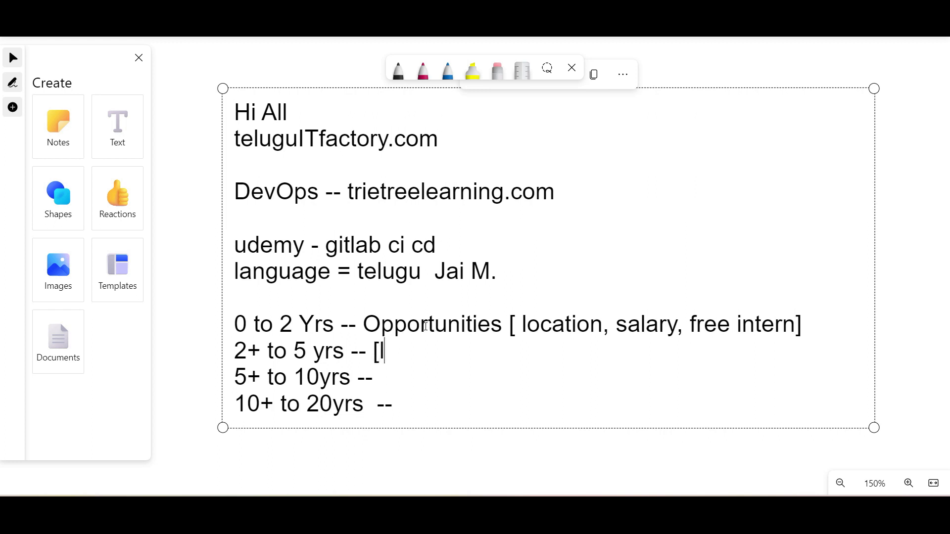
pyautogui.write('ocaltion ,salry')
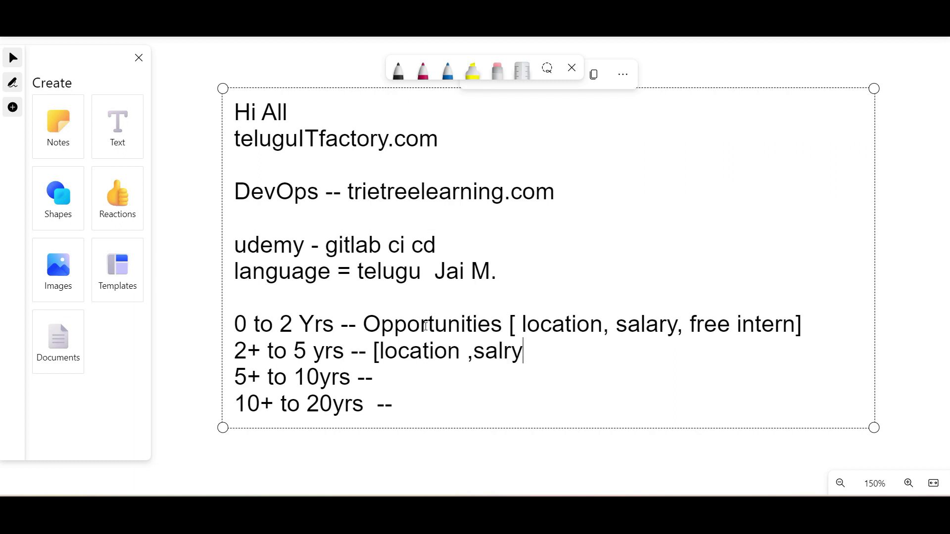
pyautogui.write(']')
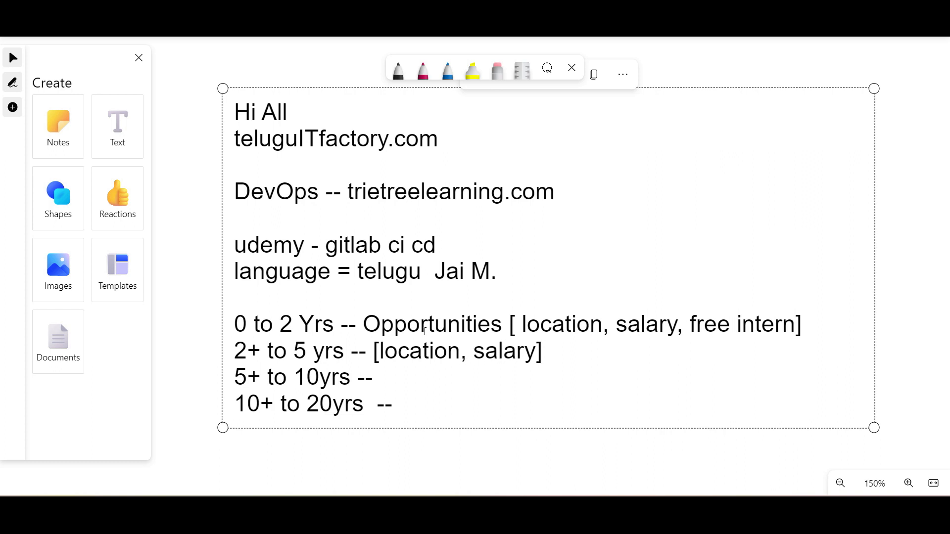
pyautogui.moveTo(495, 359)
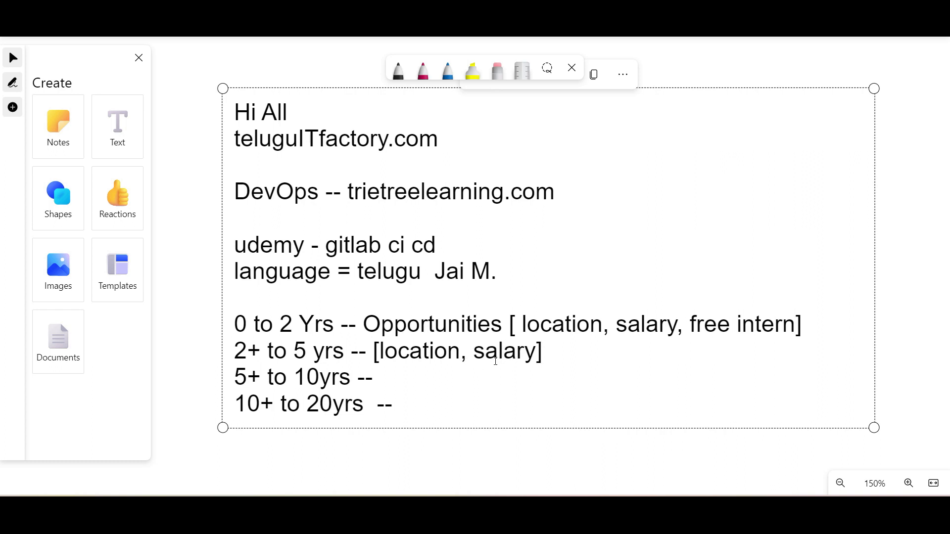
pyautogui.click(461, 350)
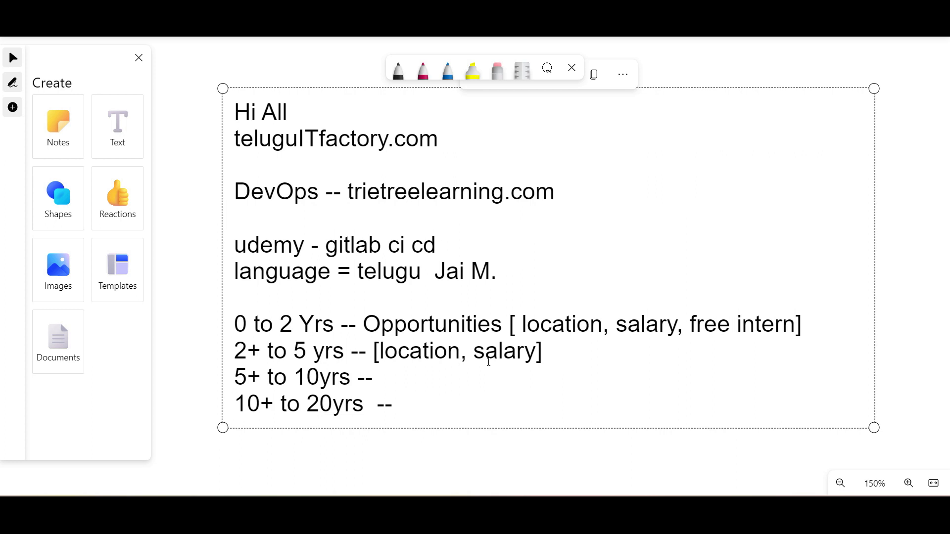
pyautogui.click(378, 376)
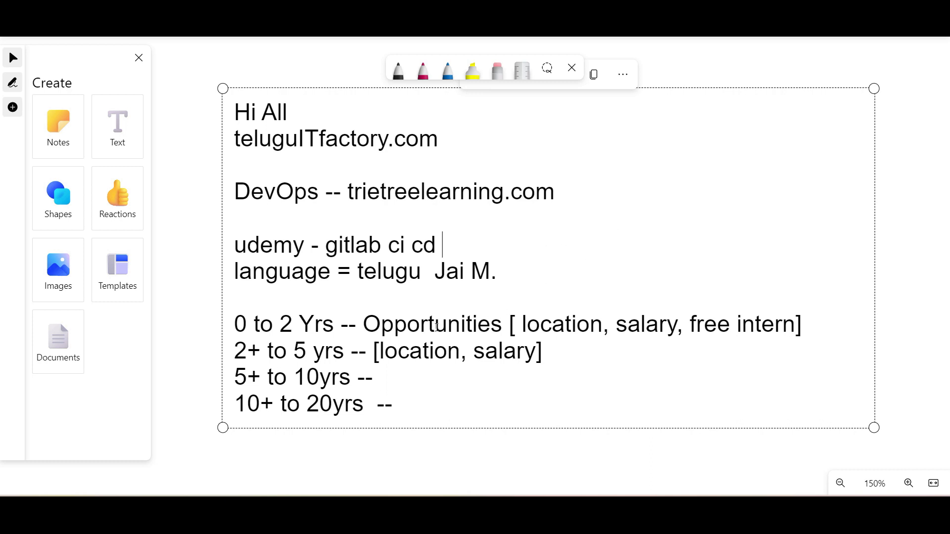
# - Insert blank lines above the experience list and type 'DevOps ?' and 'Every Technology'
pyautogui.press('enter')
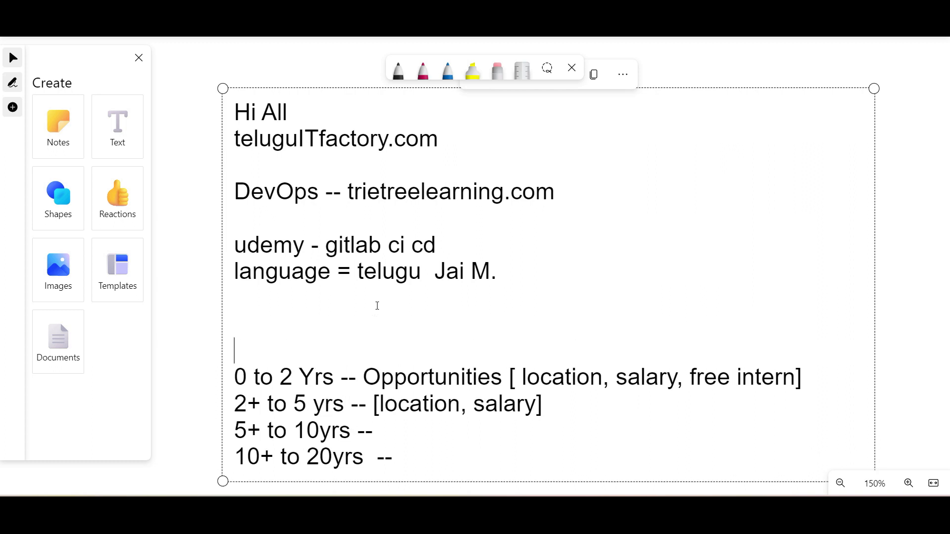
pyautogui.write('devops')
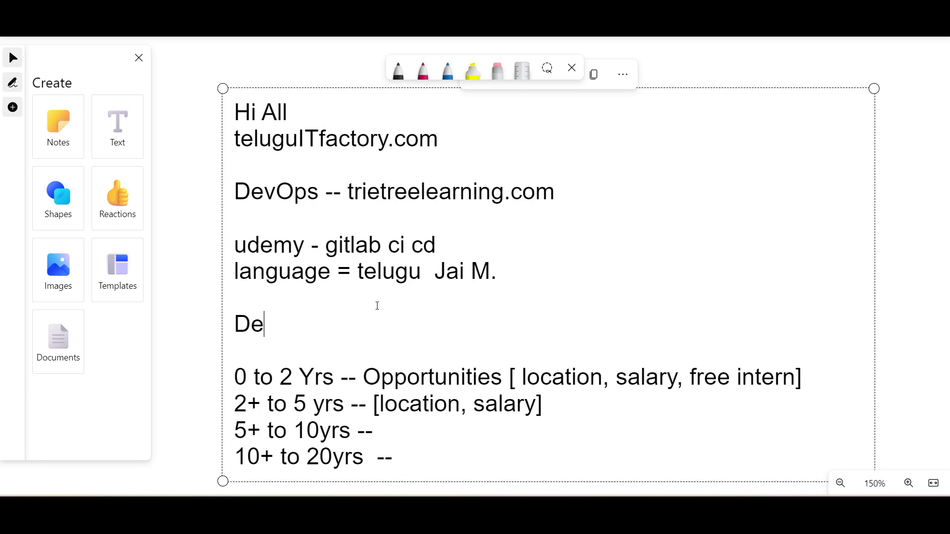
pyautogui.write('vOps ?')
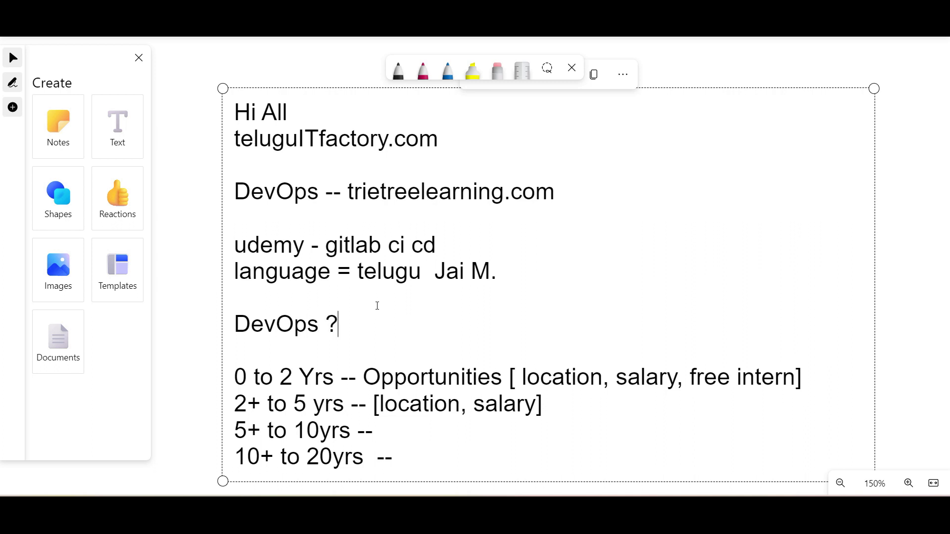
pyautogui.write('Eve')
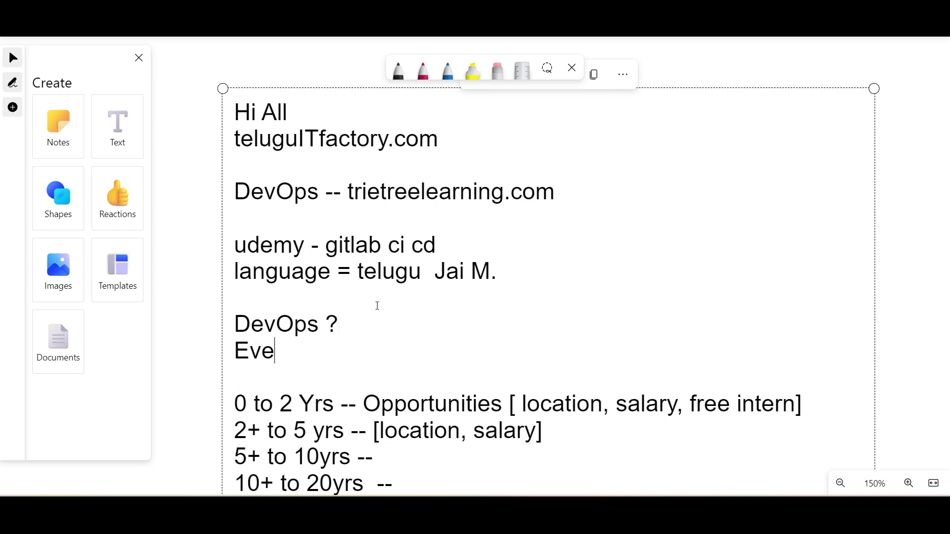
pyautogui.write('ry Technol')
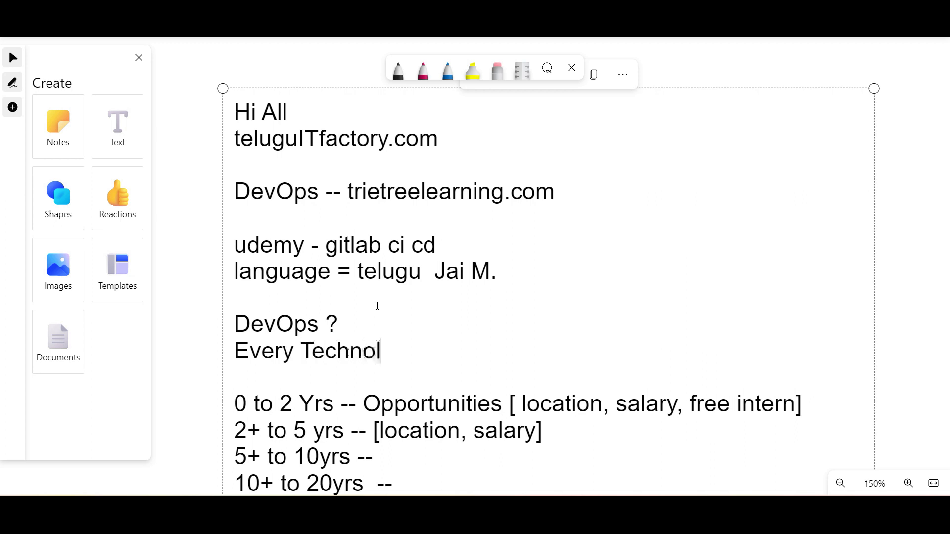
pyautogui.write('ogy')
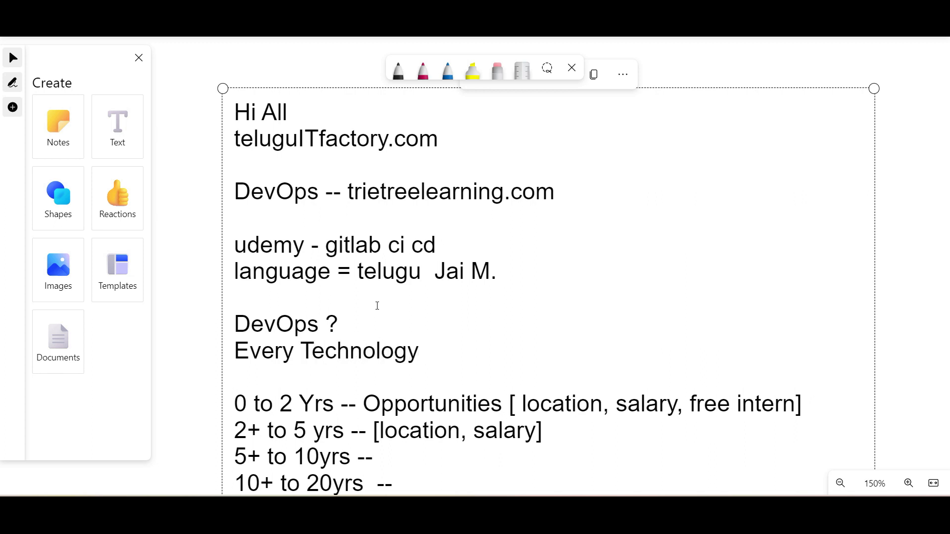
pyautogui.moveTo(247, 75)
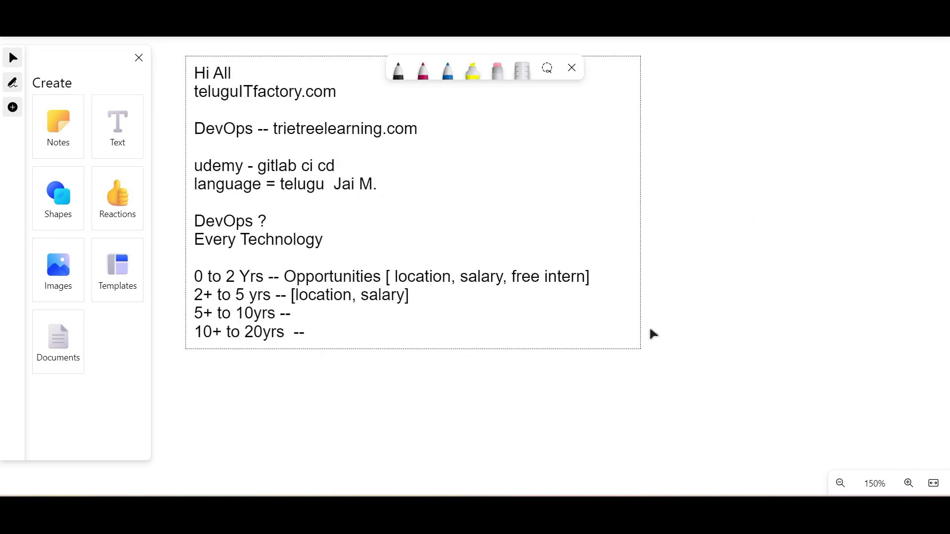
pyautogui.click(372, 280)
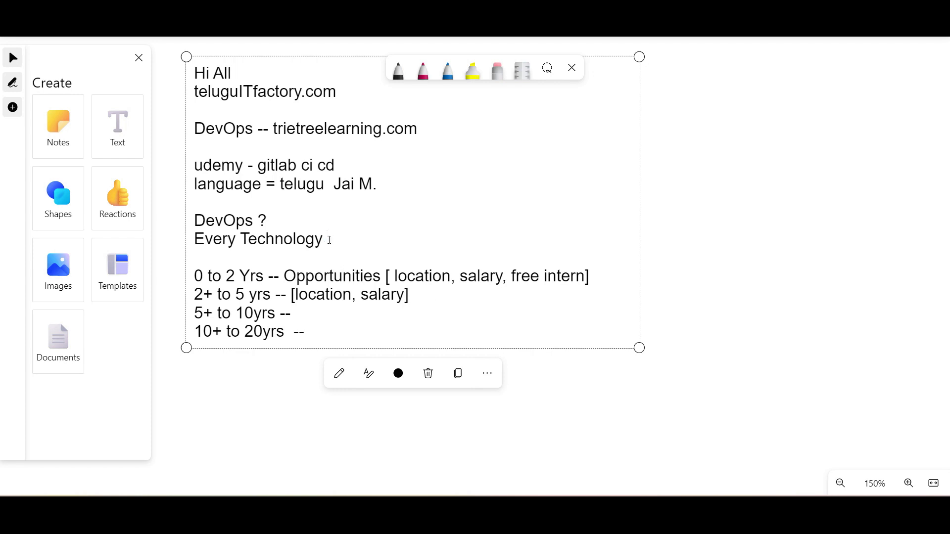
pyautogui.moveTo(544, 242)
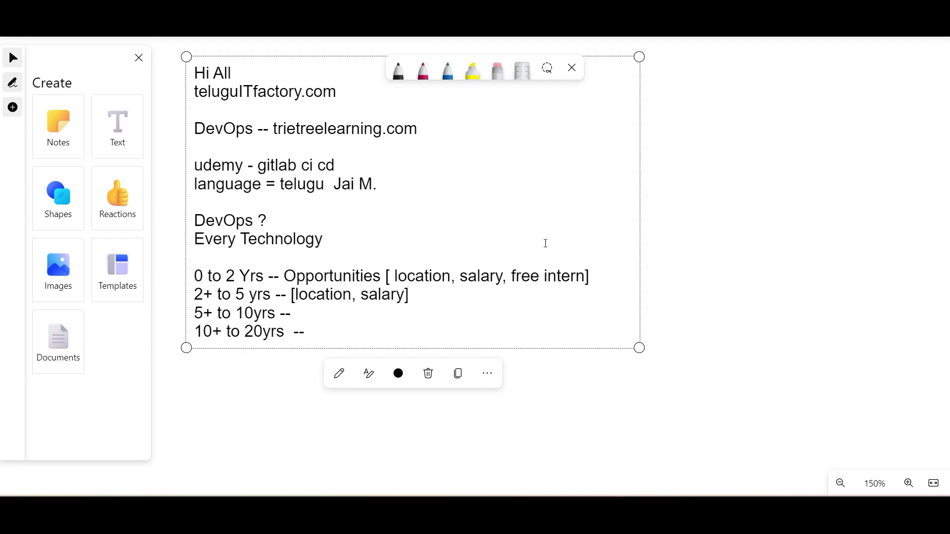
pyautogui.moveTo(535, 245)
pyautogui.write(' north,')
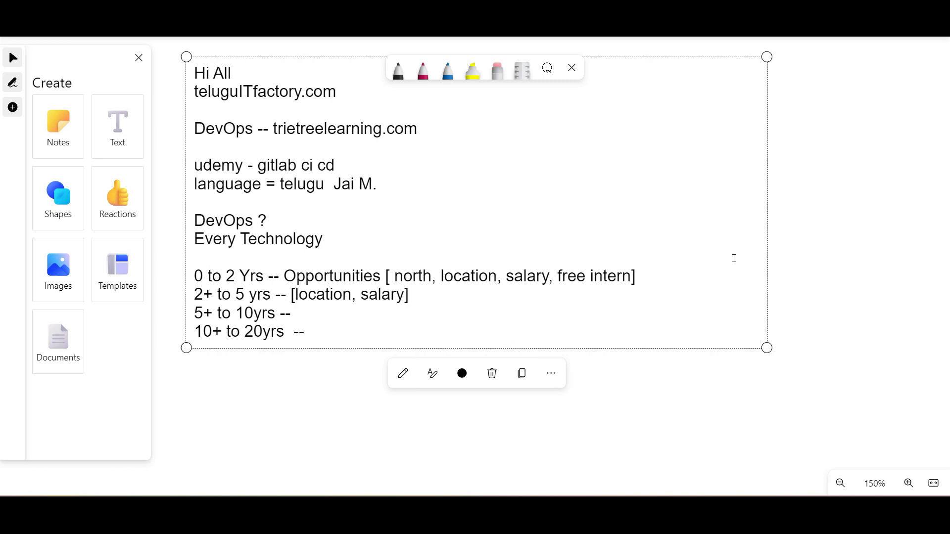
pyautogui.moveTo(429, 294)
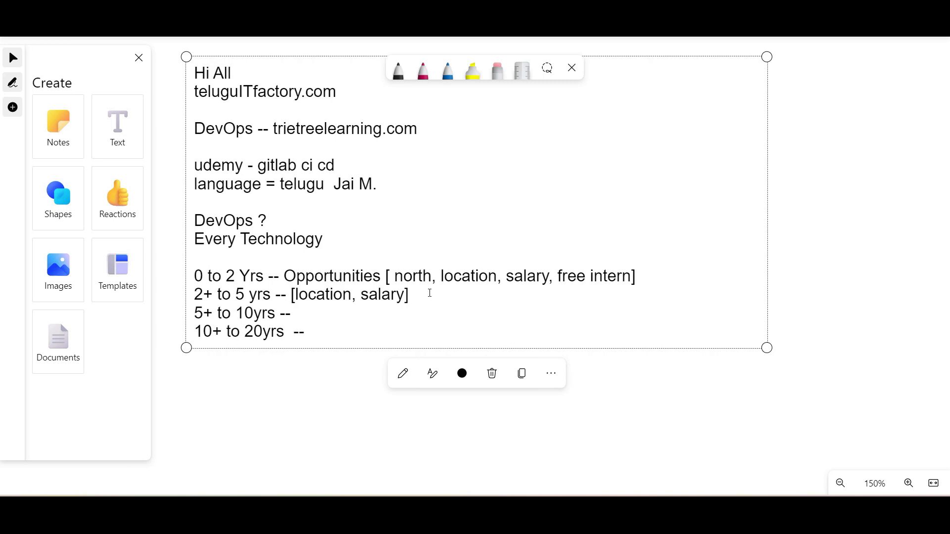
pyautogui.doubleClick(467, 275)
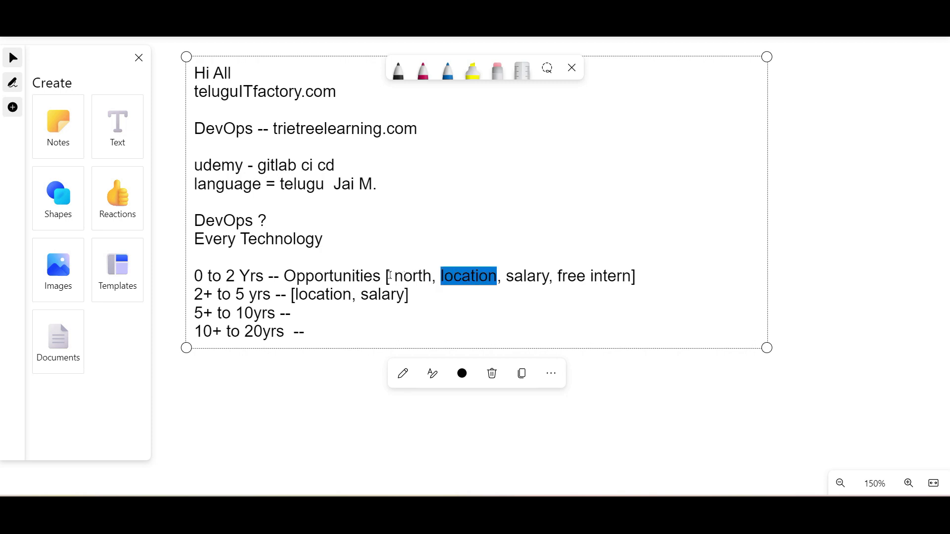
pyautogui.doubleClick(412, 276)
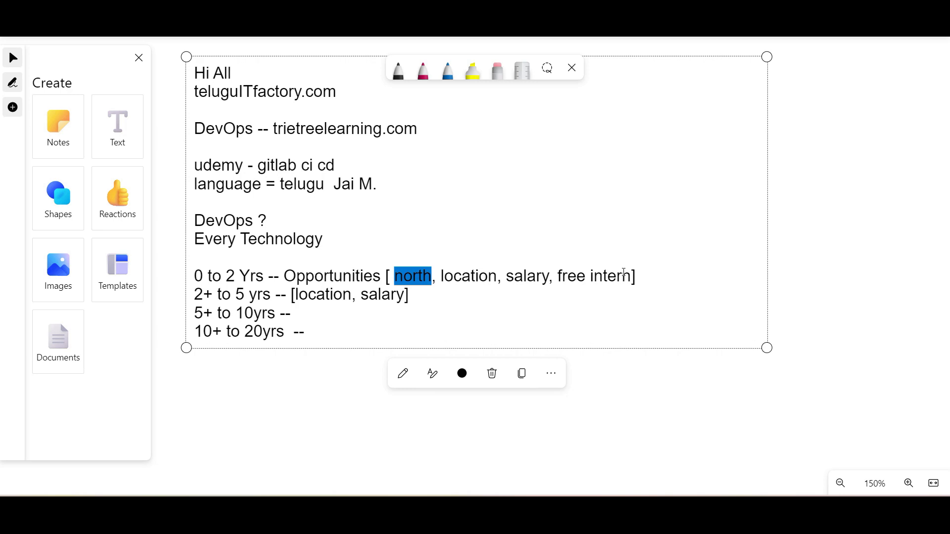
pyautogui.moveTo(483, 303)
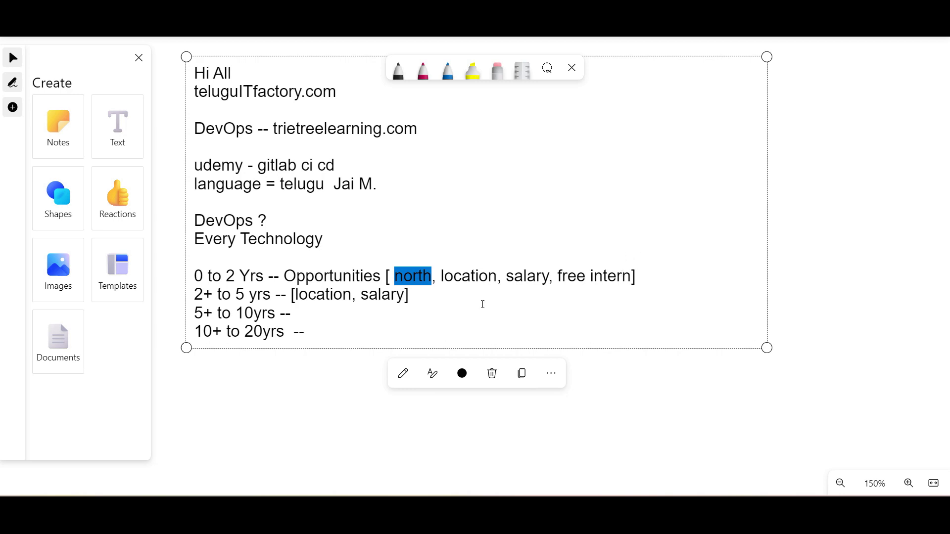
pyautogui.click(431, 294)
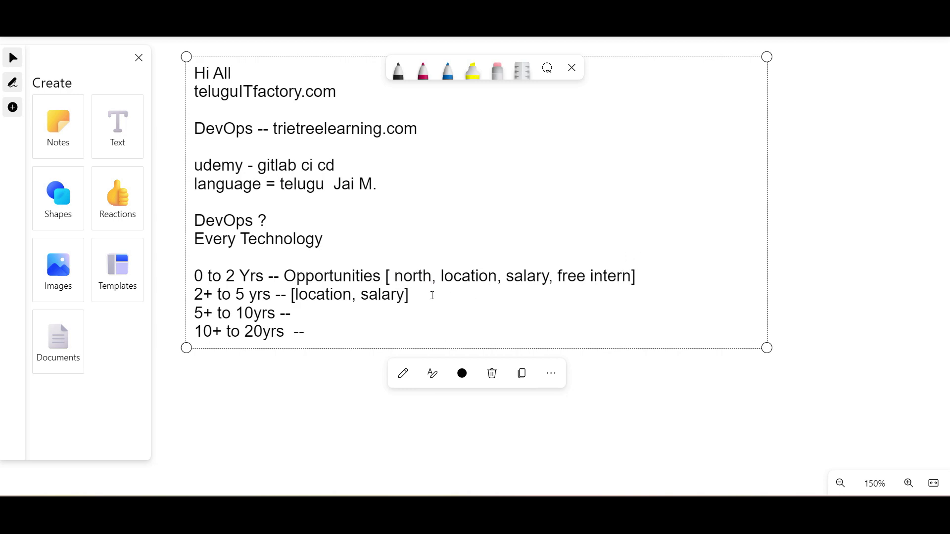
pyautogui.doubleClick(383, 295)
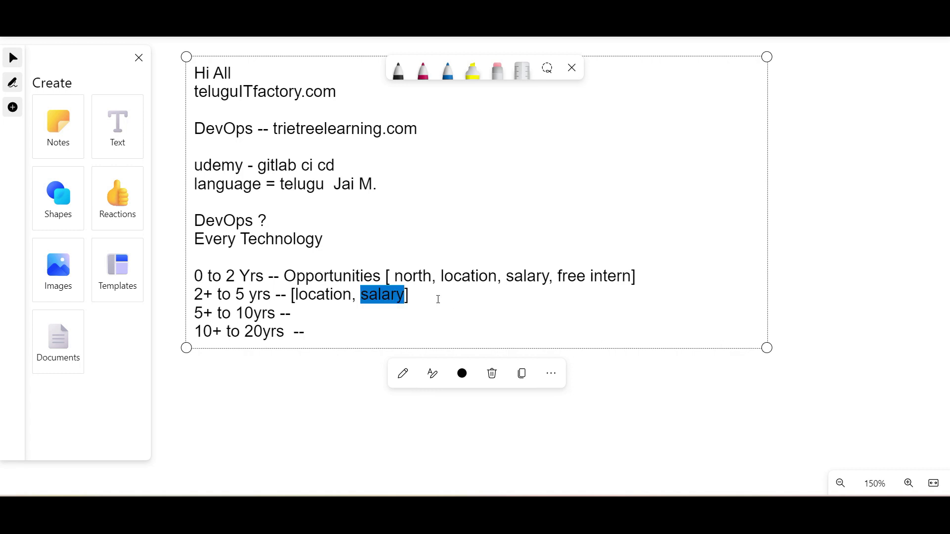
pyautogui.click(361, 295)
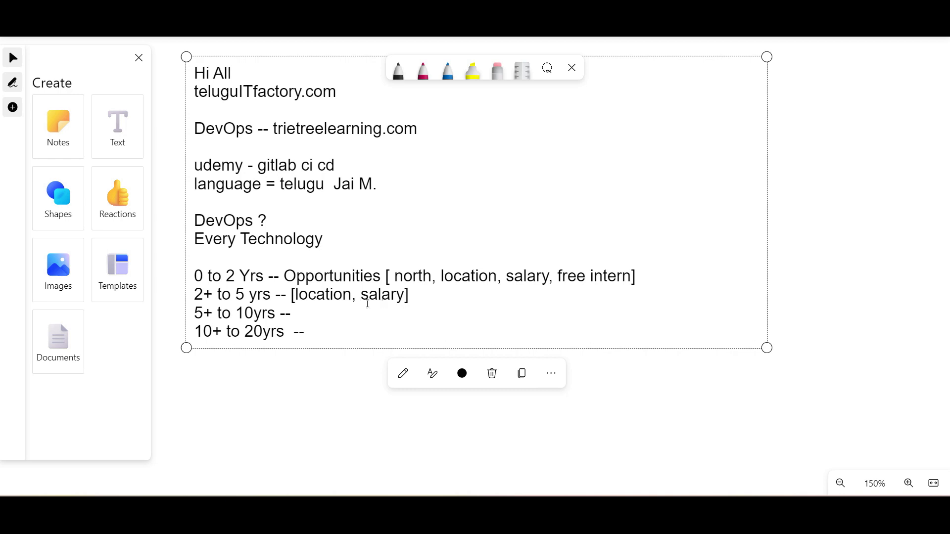
pyautogui.moveTo(289, 285)
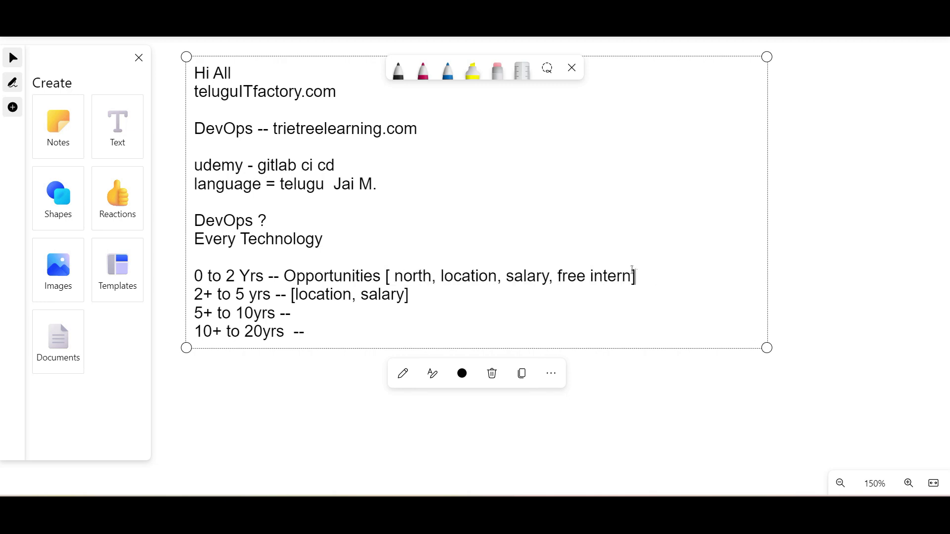
# - Append '-- Project (github)' after the opportunities bracket on the 0 to 2 Yrs line
pyautogui.write('-- Pr')
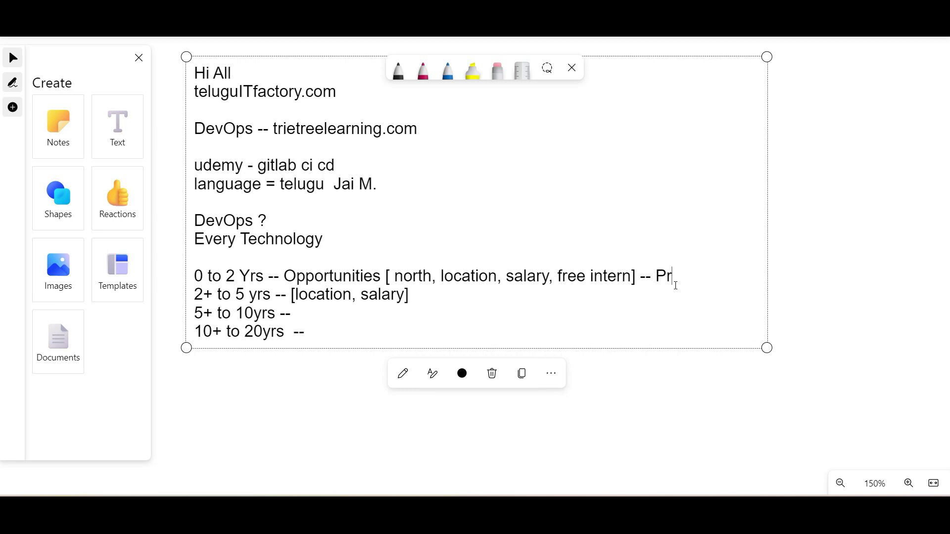
pyautogui.write('oject')
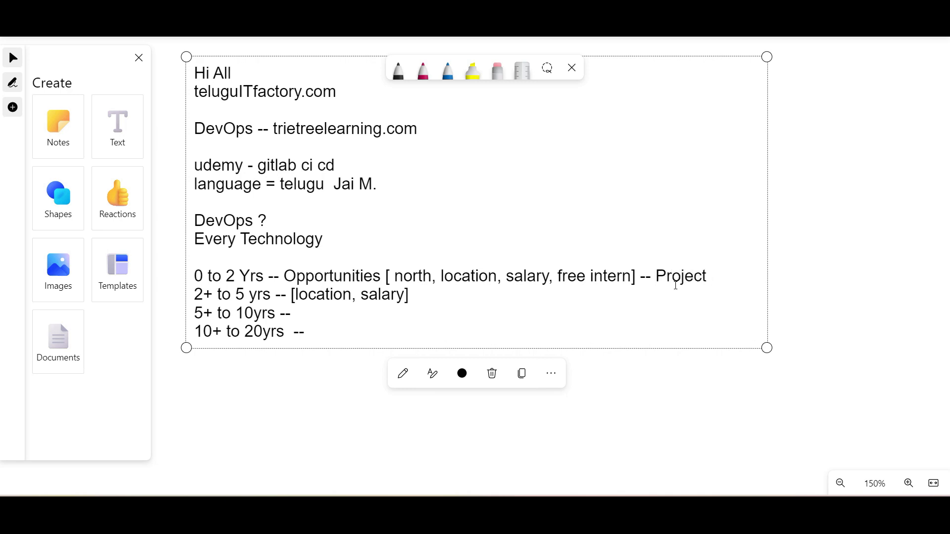
pyautogui.write('(github')
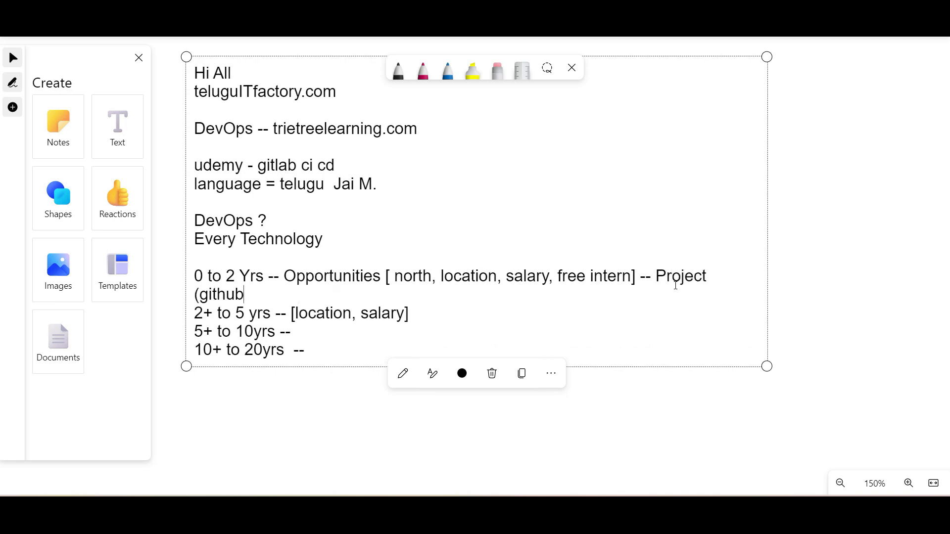
pyautogui.write(')')
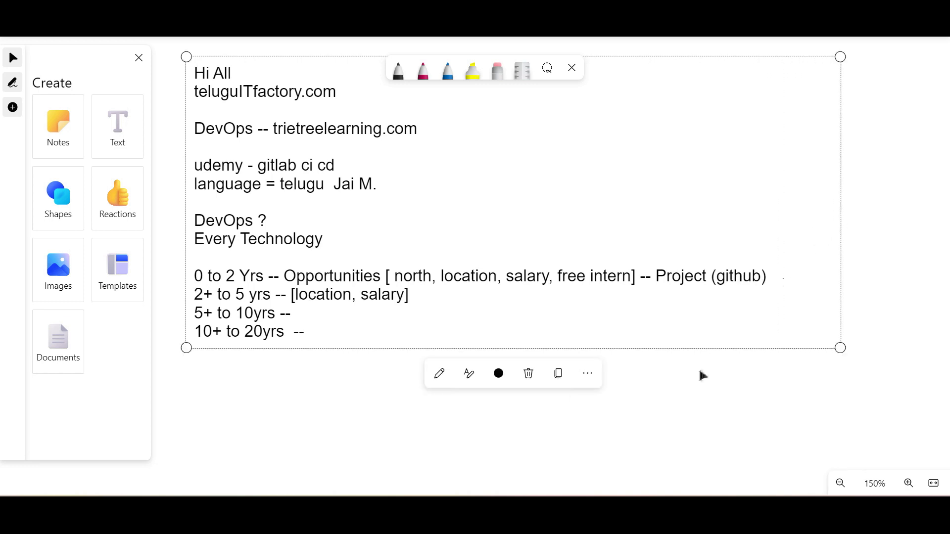
pyautogui.moveTo(705, 335)
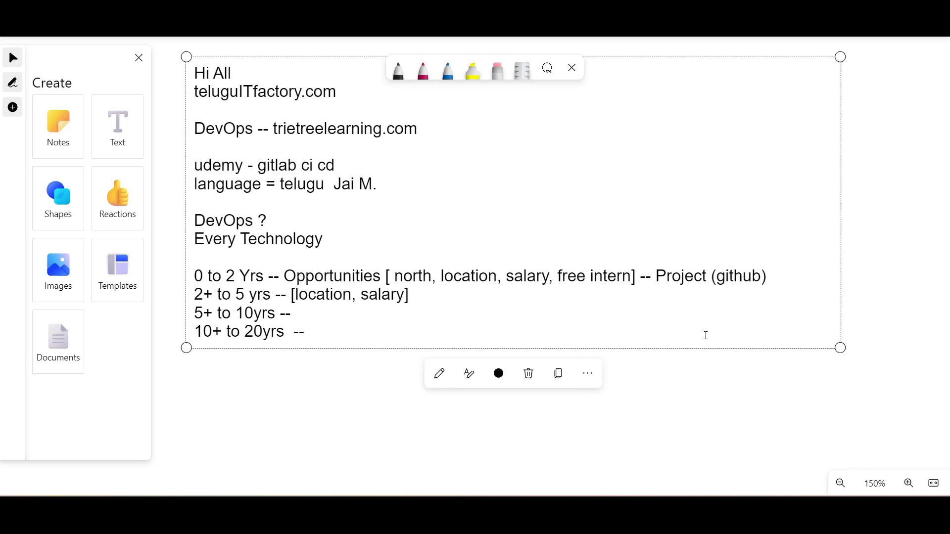
pyautogui.moveTo(276, 326)
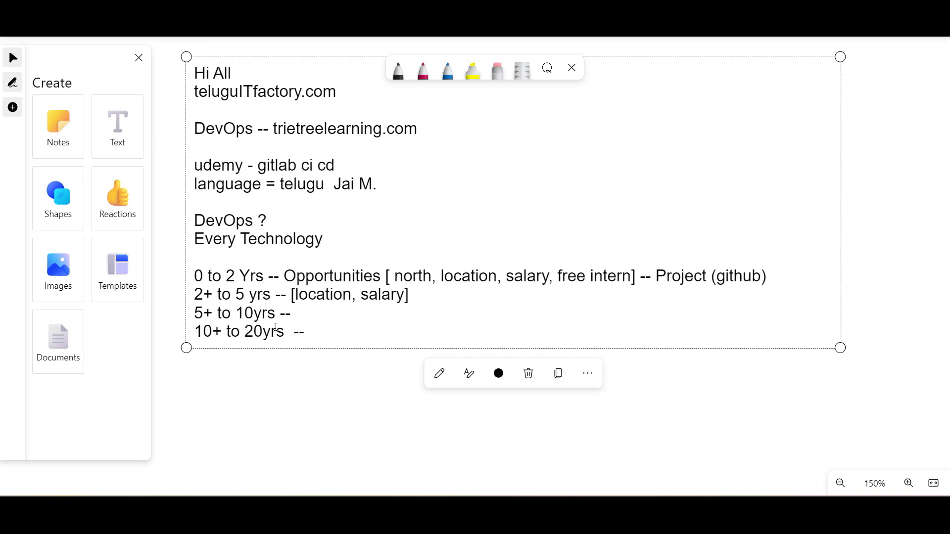
pyautogui.moveTo(353, 307)
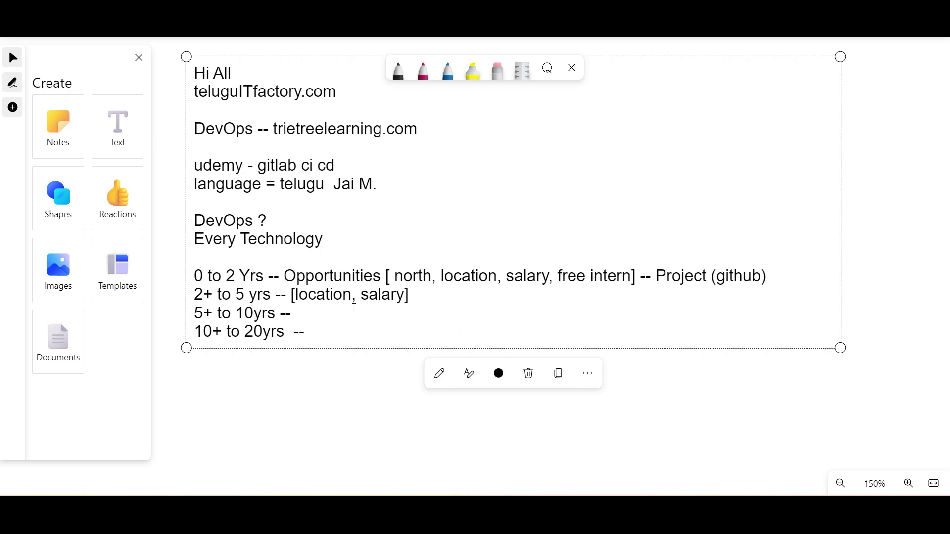
pyautogui.moveTo(354, 310)
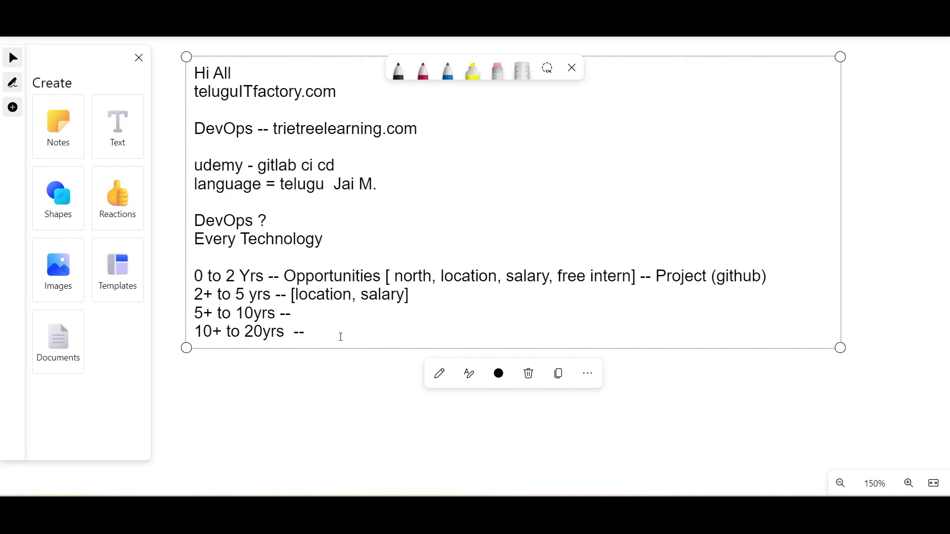
pyautogui.moveTo(309, 317)
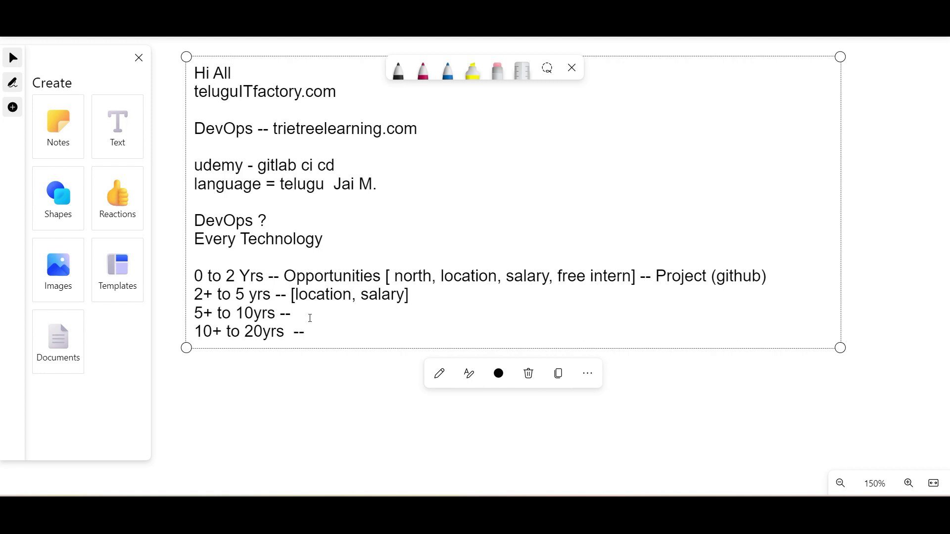
pyautogui.moveTo(351, 322)
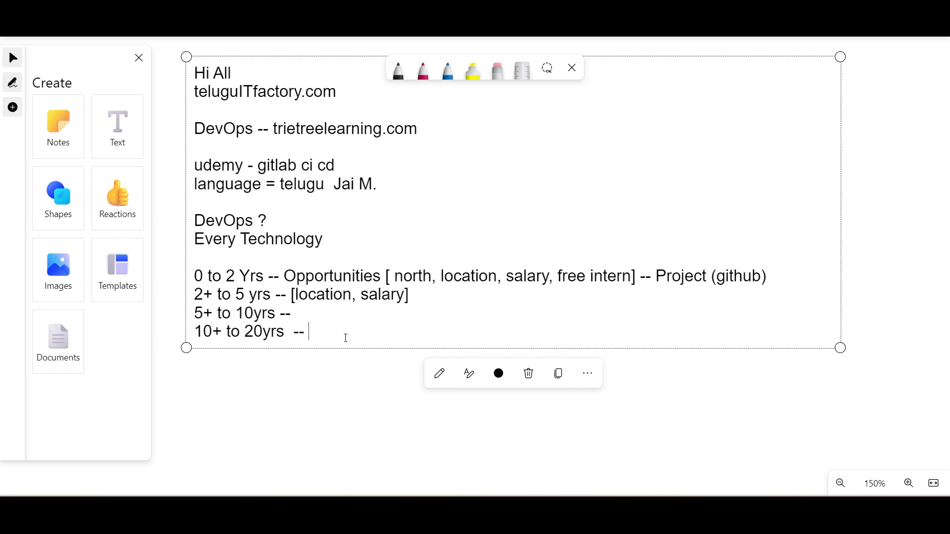
# - Start a new 'devOps interview --' line below the experience ranges
pyautogui.press('Return')
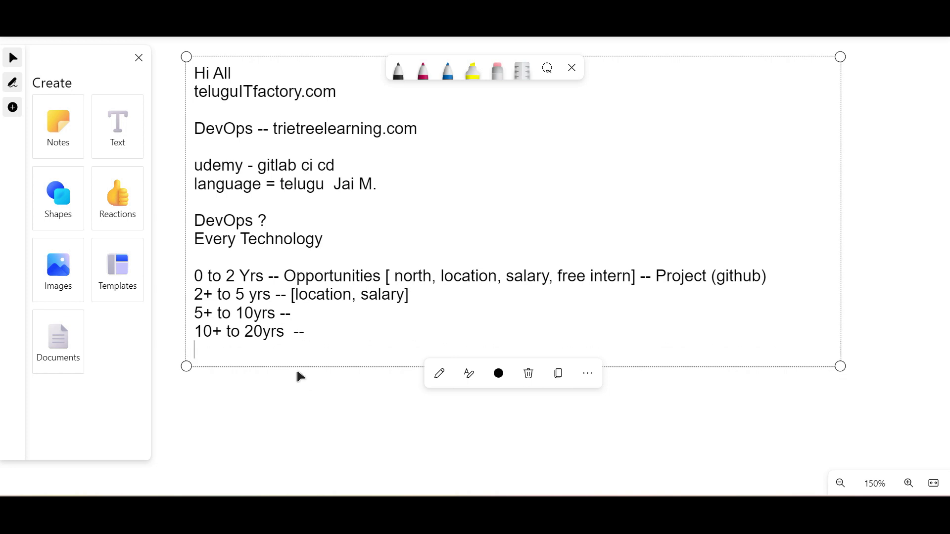
pyautogui.write('dev')
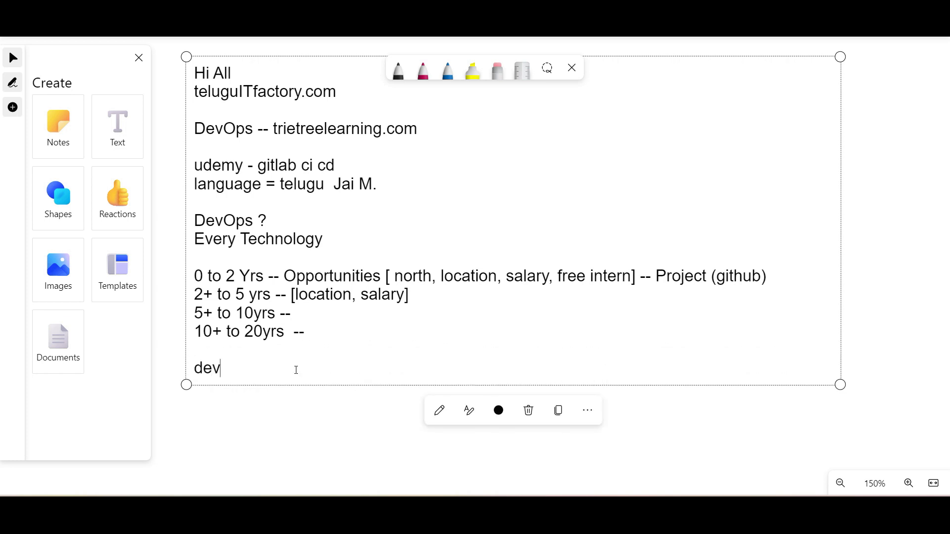
pyautogui.write('Ops interi')
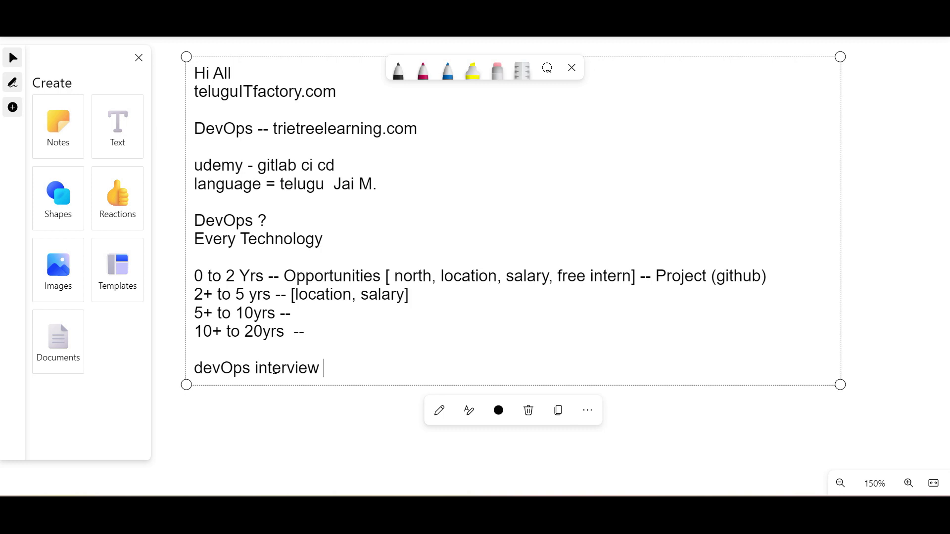
pyautogui.write('--')
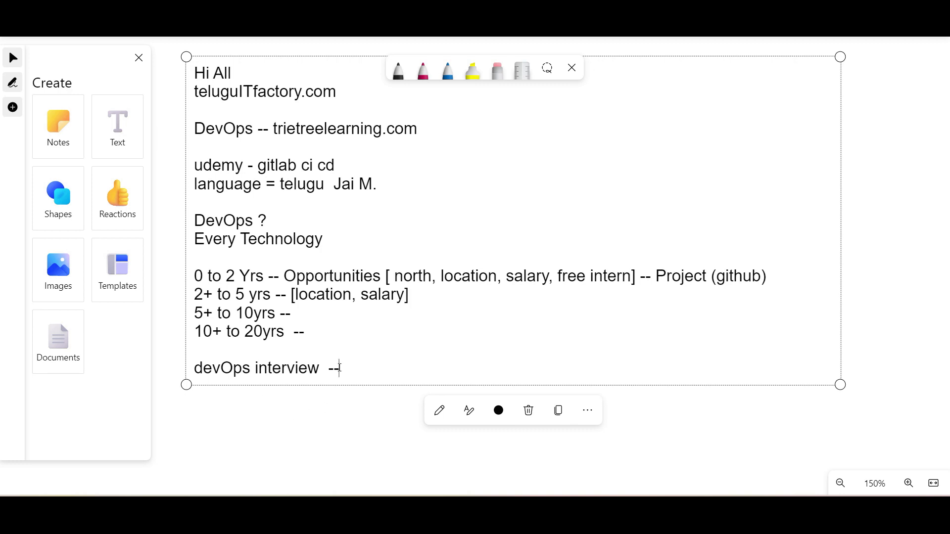
# - Continue the interview line with 'about urself, project client? daily tasks'
pyautogui.write('a')
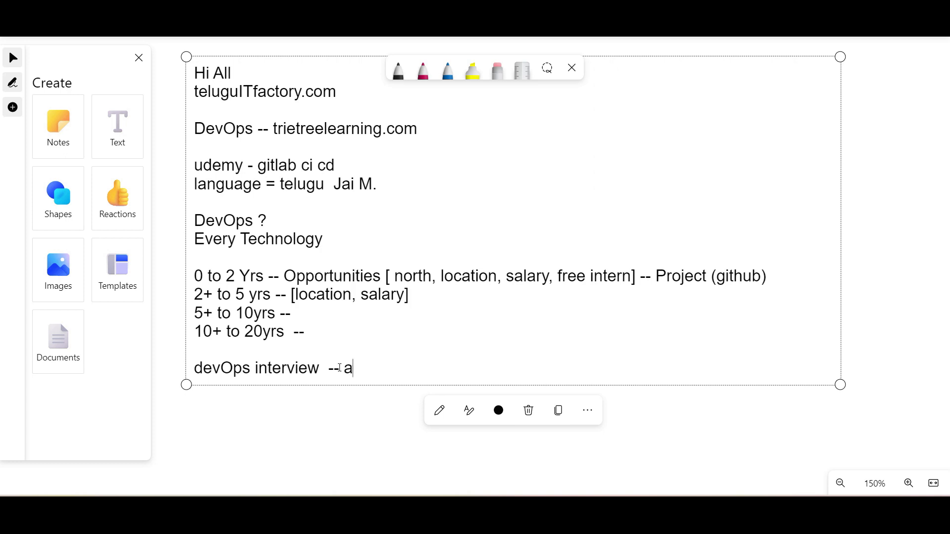
pyautogui.write('bout')
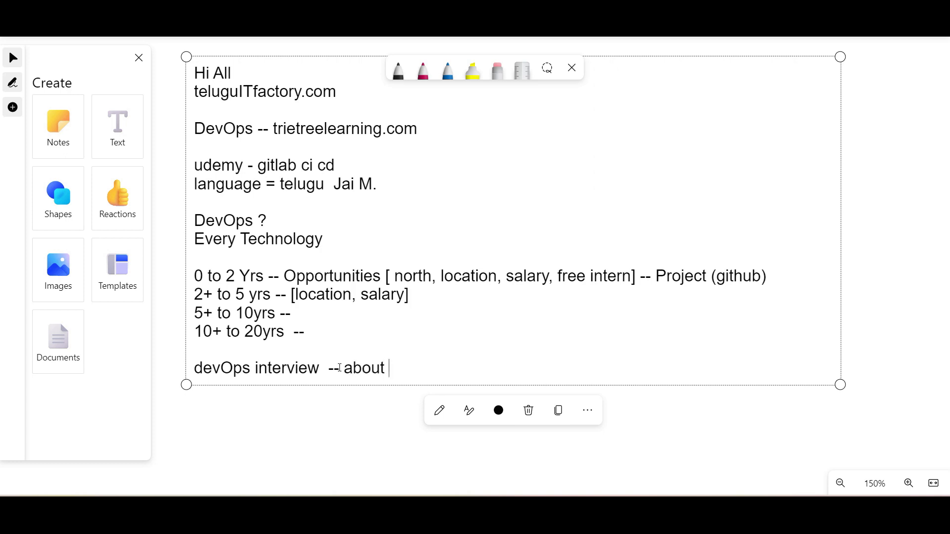
pyautogui.write('urse')
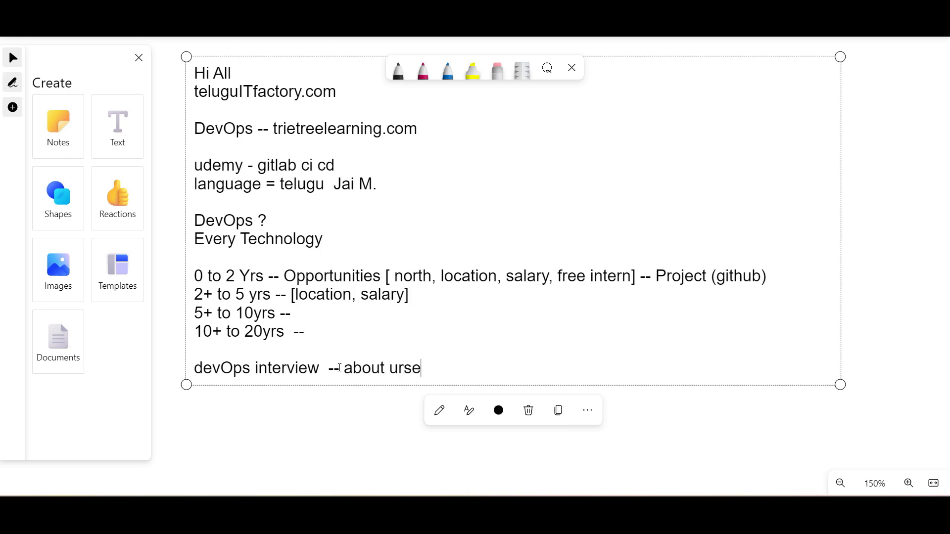
pyautogui.write('lf,')
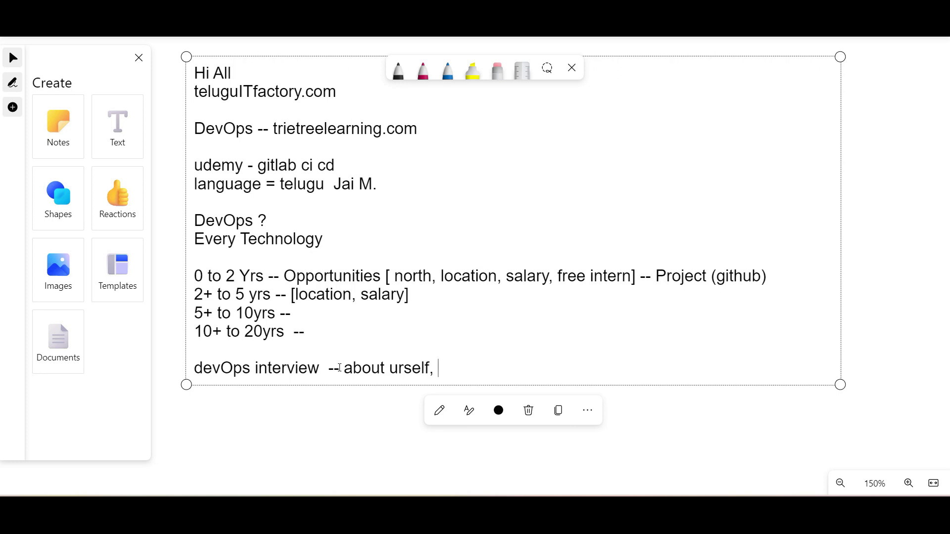
pyautogui.write('proj')
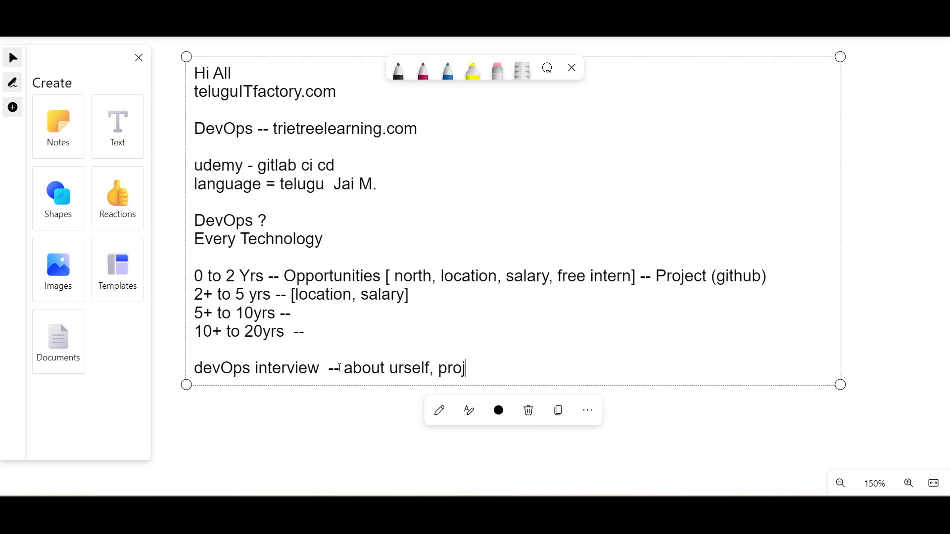
pyautogui.write('ect')
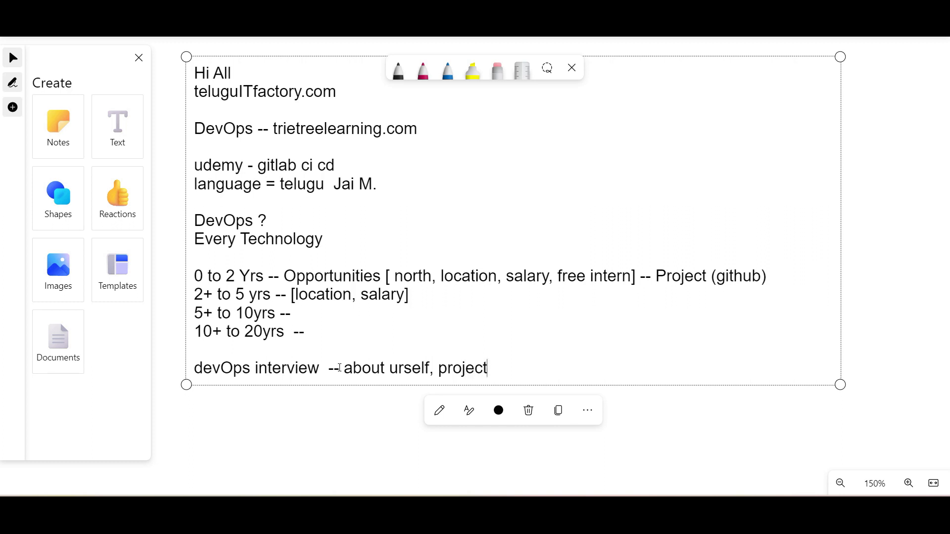
pyautogui.write('client?')
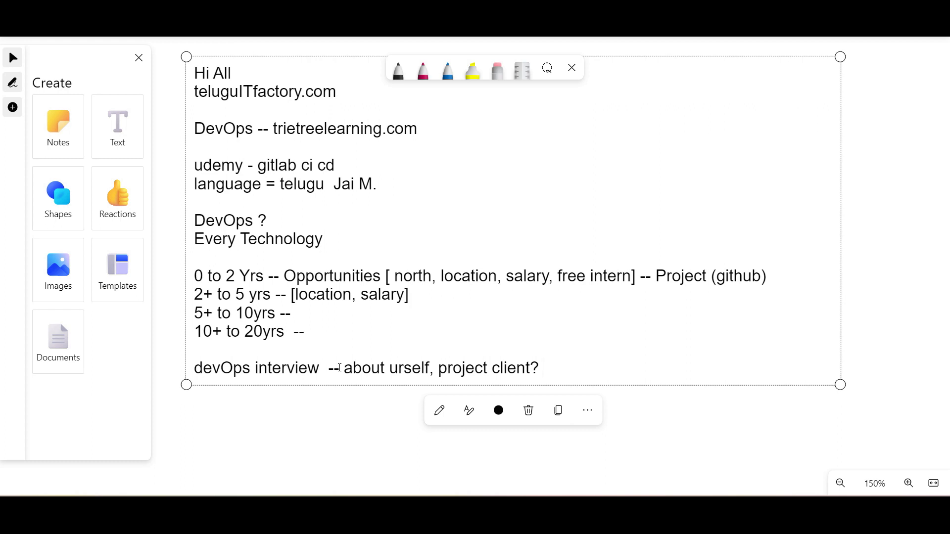
pyautogui.write('daily')
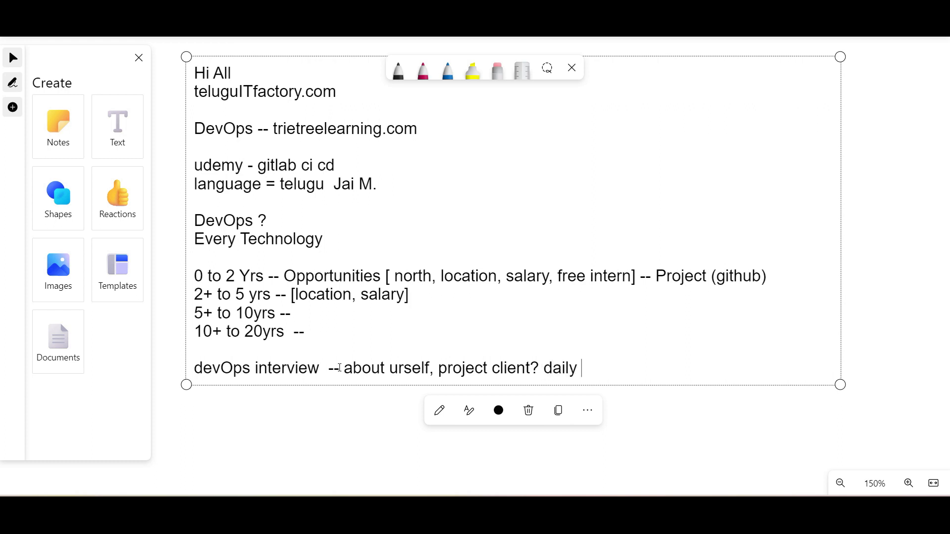
pyautogui.write('tasks')
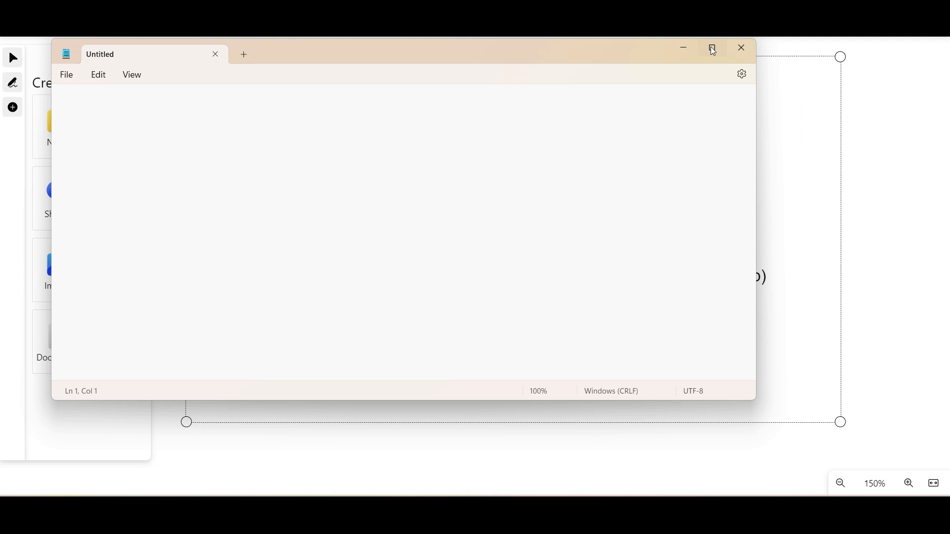
# - Maximize Notepad and paste the prepared DevOps self-introduction draft
pyautogui.click(711, 47)
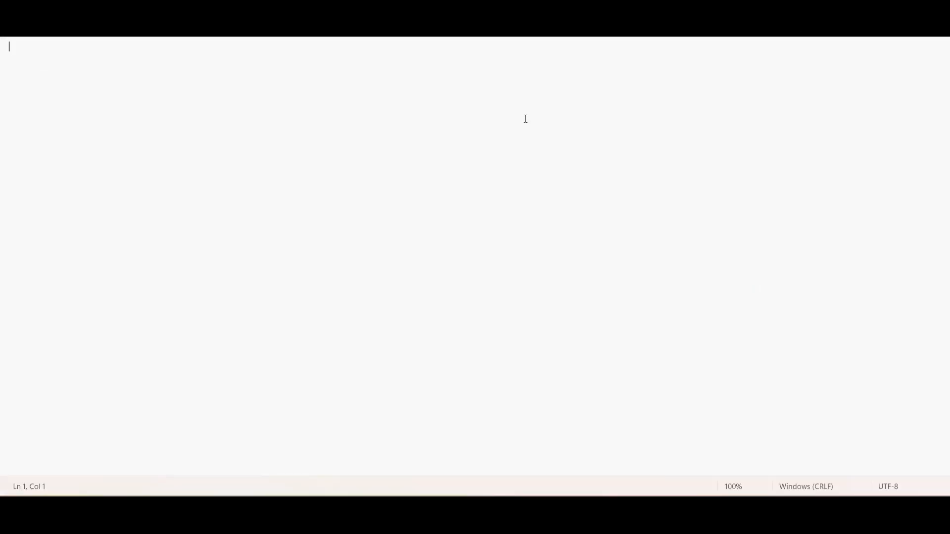
pyautogui.press('ctrl+v')
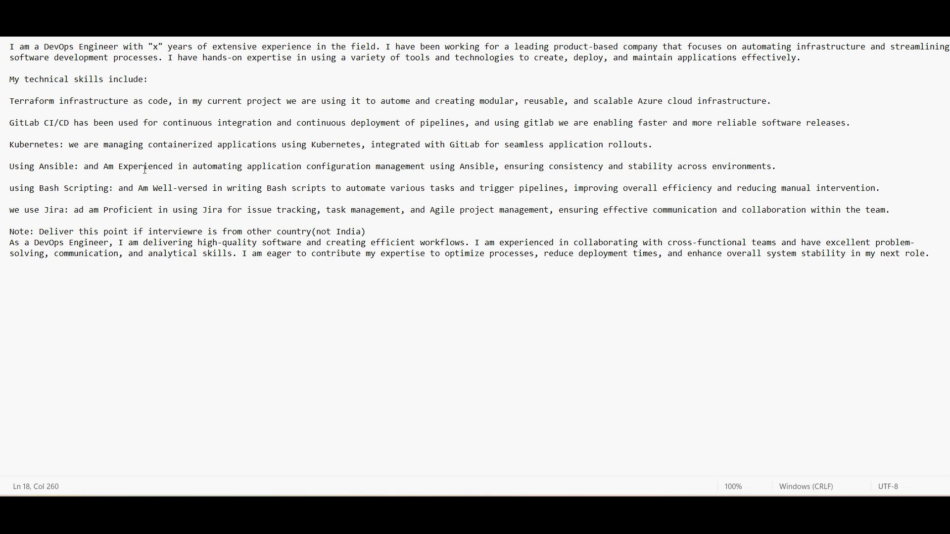
pyautogui.moveTo(316, 277)
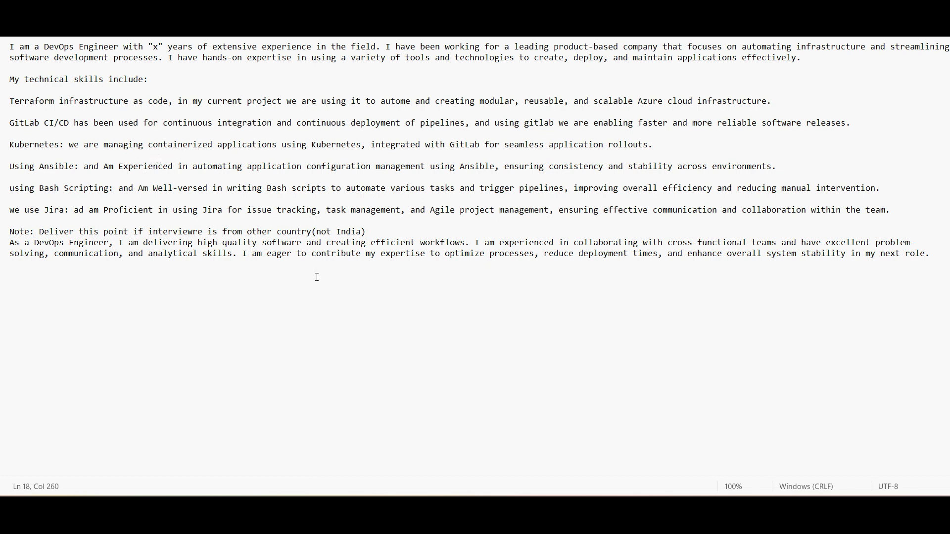
pyautogui.moveTo(438, 302)
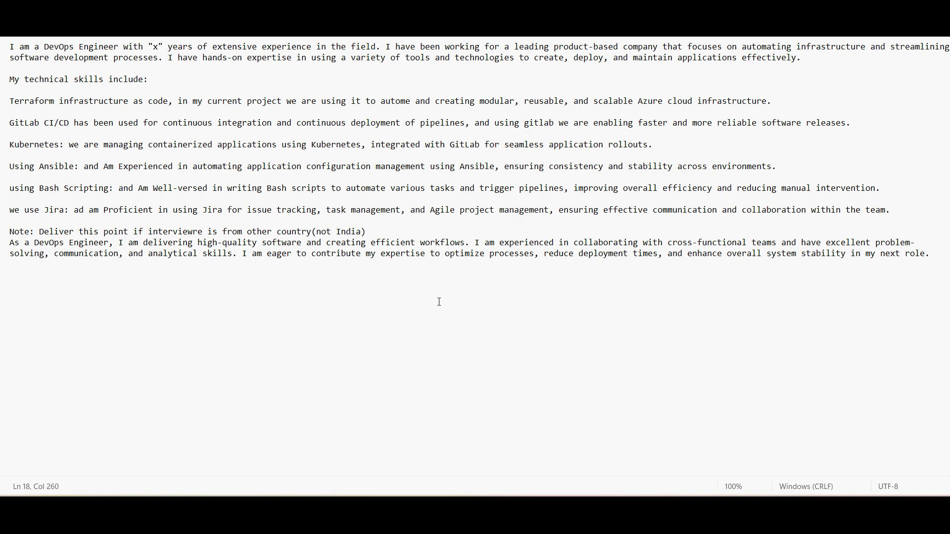
pyautogui.moveTo(65, 248)
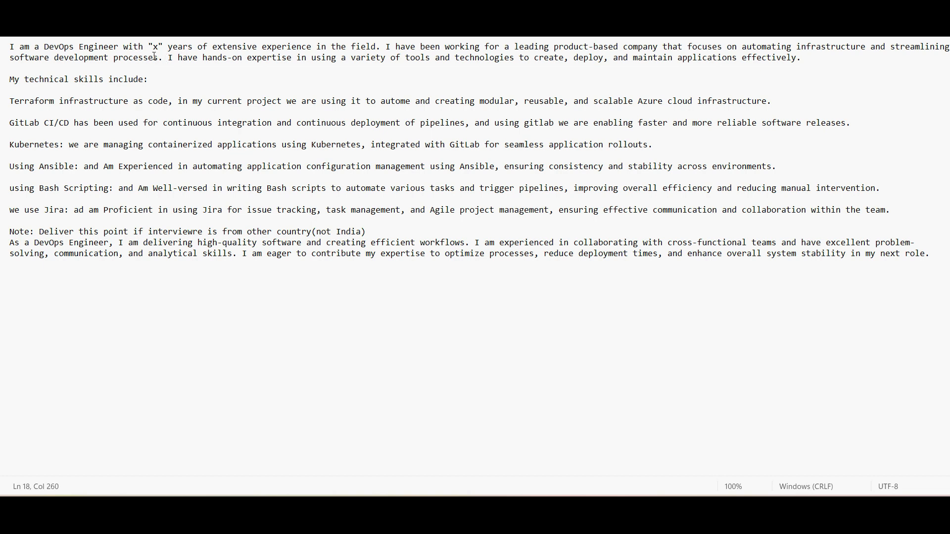
pyautogui.moveTo(27, 64)
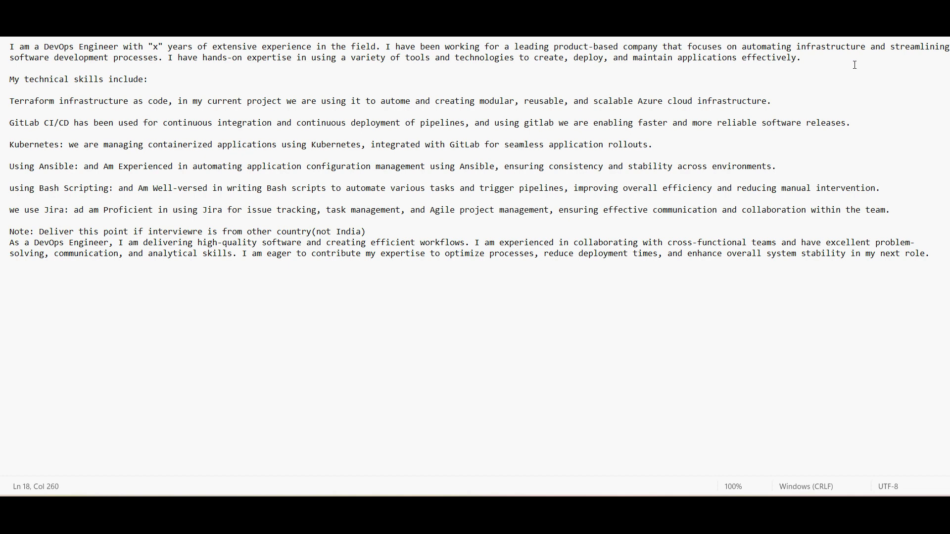
pyautogui.moveTo(173, 59)
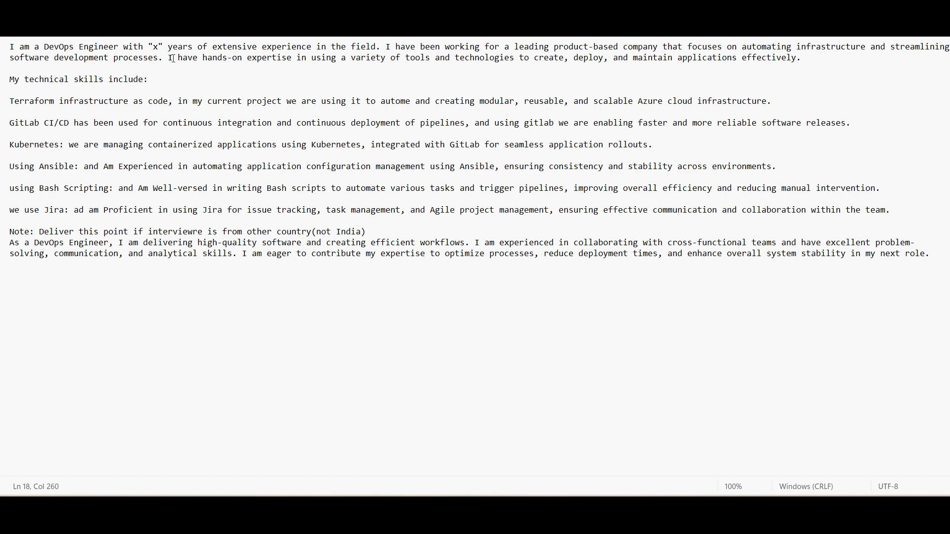
pyautogui.moveTo(239, 76)
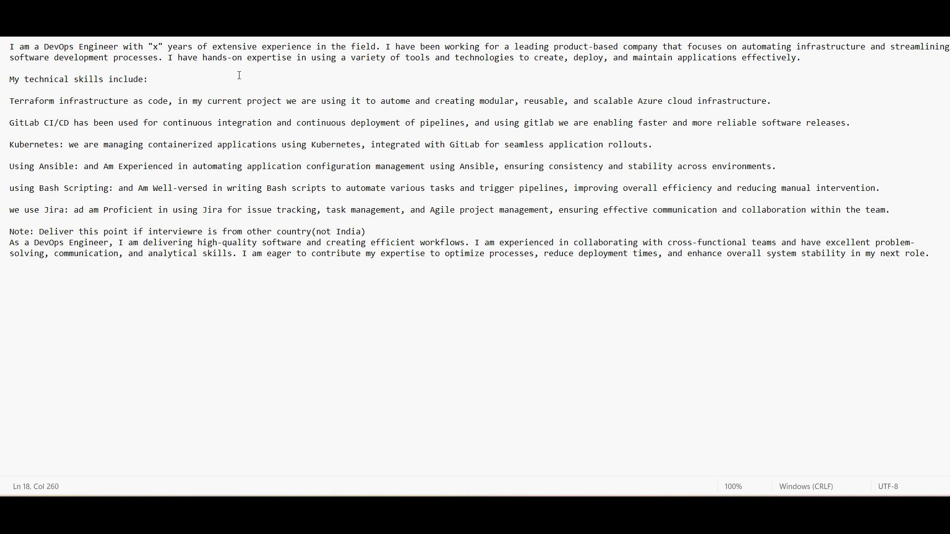
pyautogui.moveTo(309, 69)
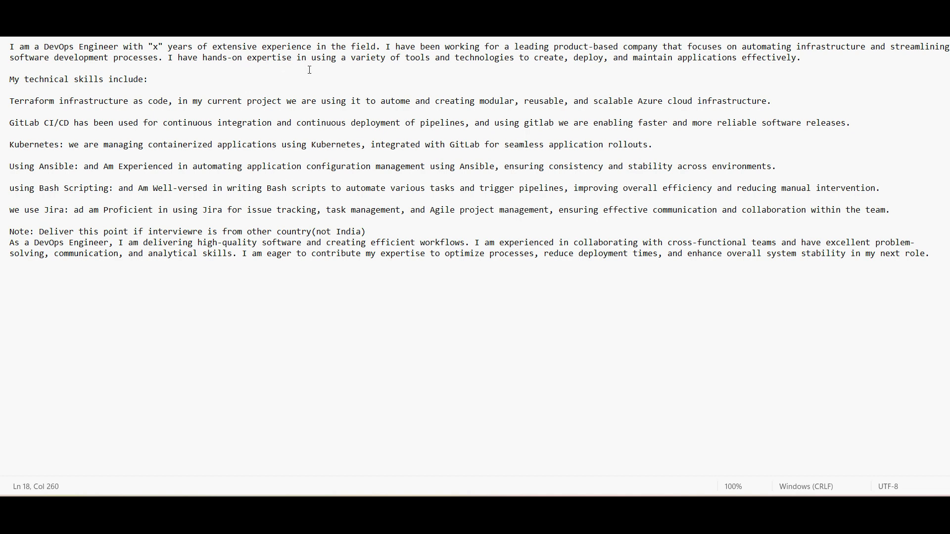
pyautogui.moveTo(502, 74)
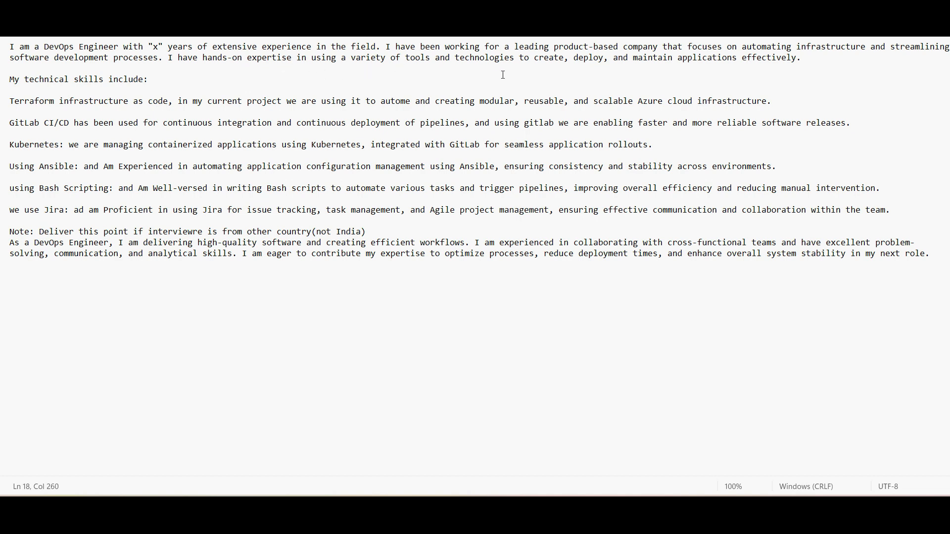
pyautogui.moveTo(628, 63)
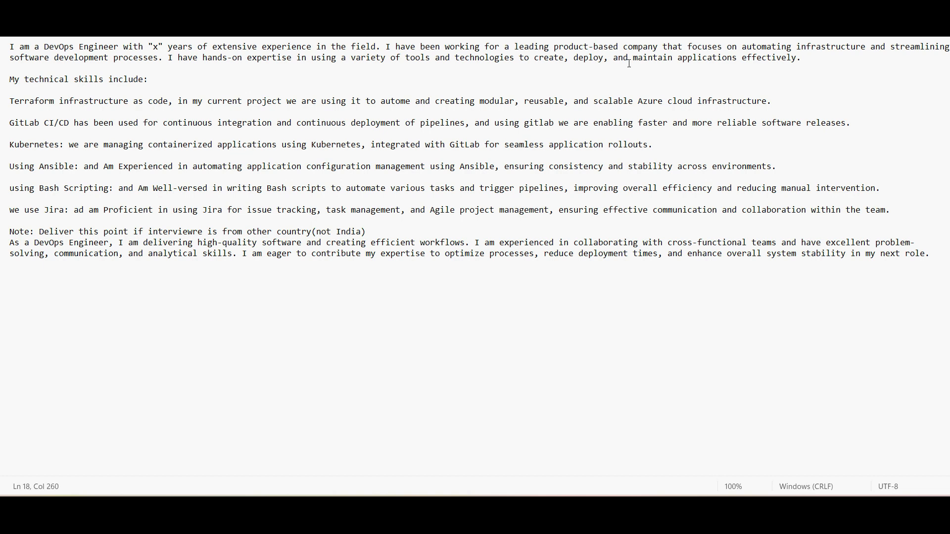
pyautogui.moveTo(787, 65)
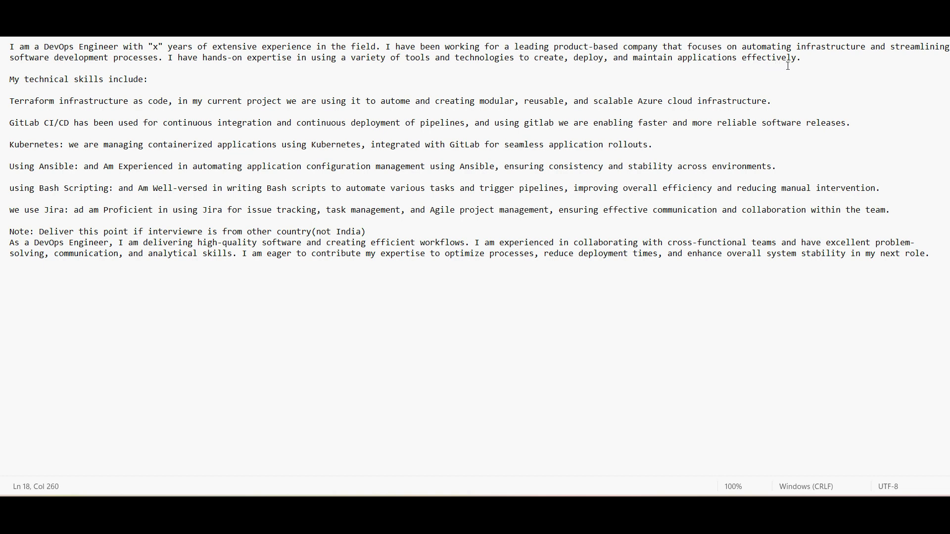
pyautogui.moveTo(305, 67)
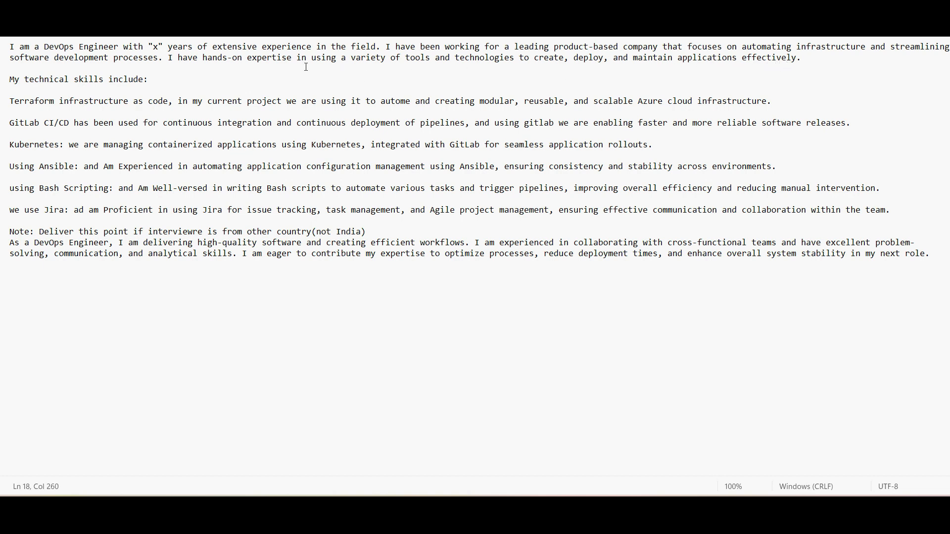
pyautogui.moveTo(376, 84)
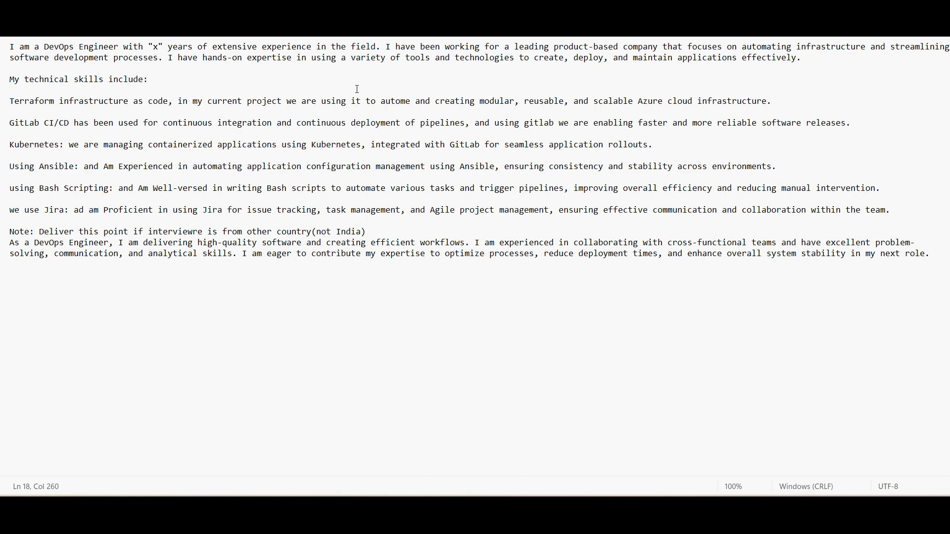
pyautogui.moveTo(153, 125)
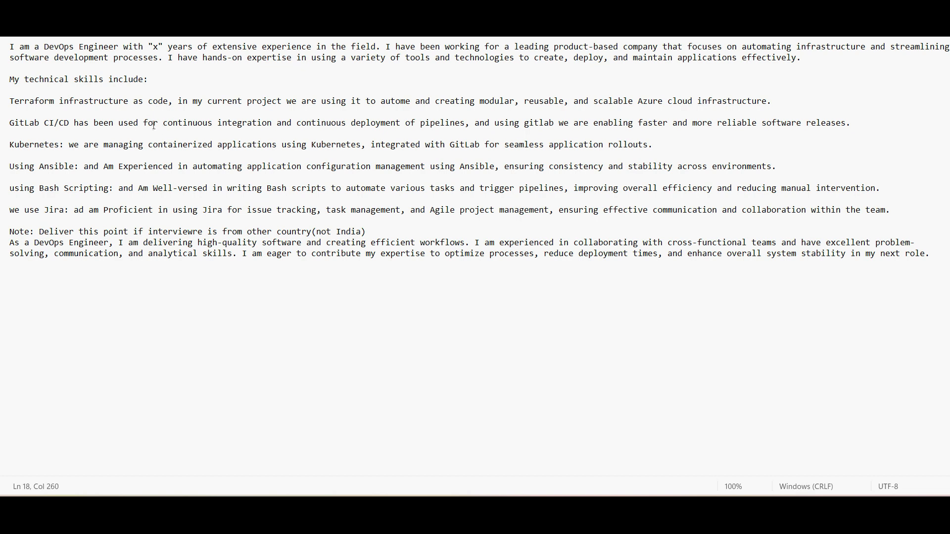
# - Append 'Or in my current project' after the 'My technical skills include:' heading
pyautogui.click(148, 79)
pyautogui.write(' Or in my')
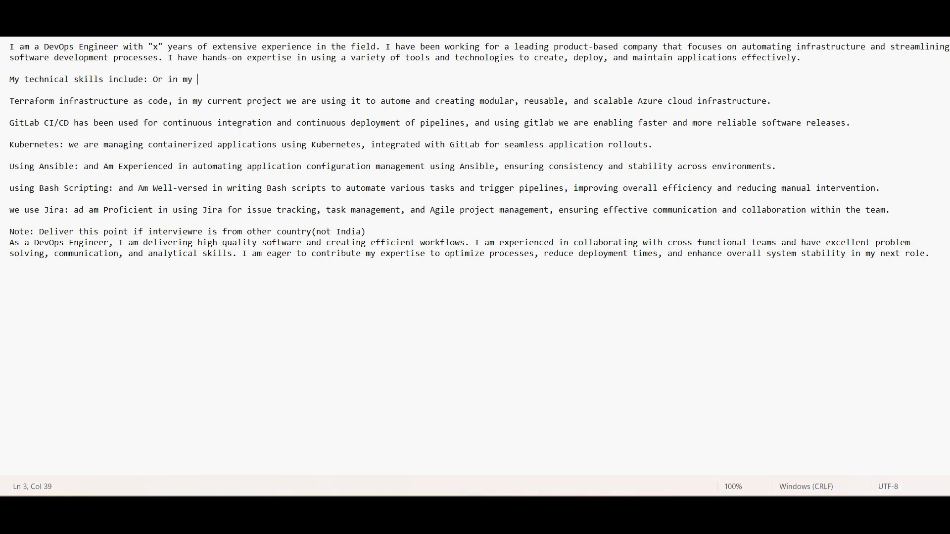
pyautogui.write('current pro')
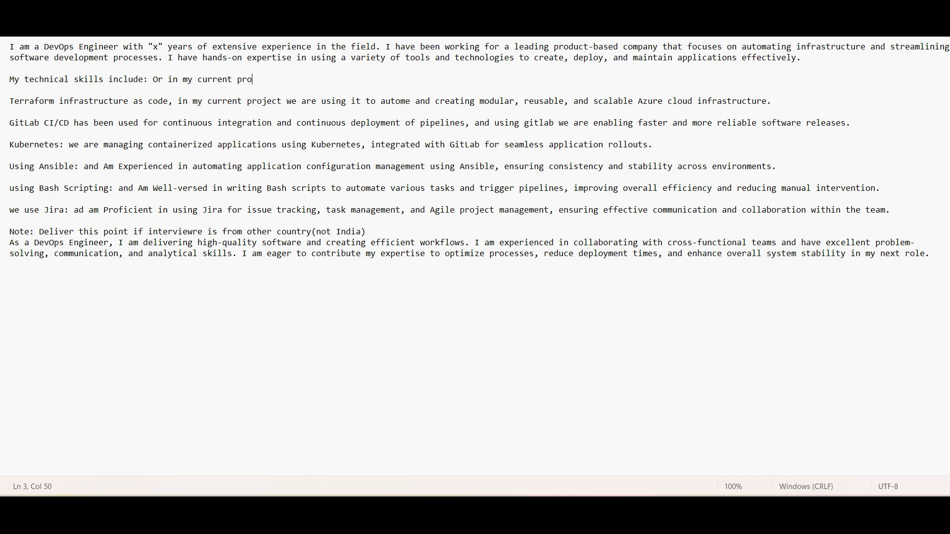
pyautogui.write('ject')
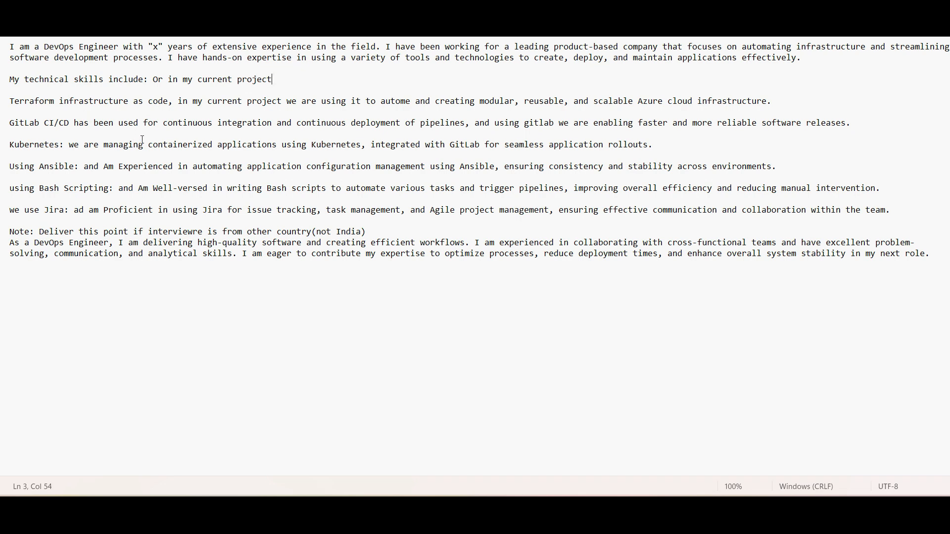
pyautogui.moveTo(312, 114)
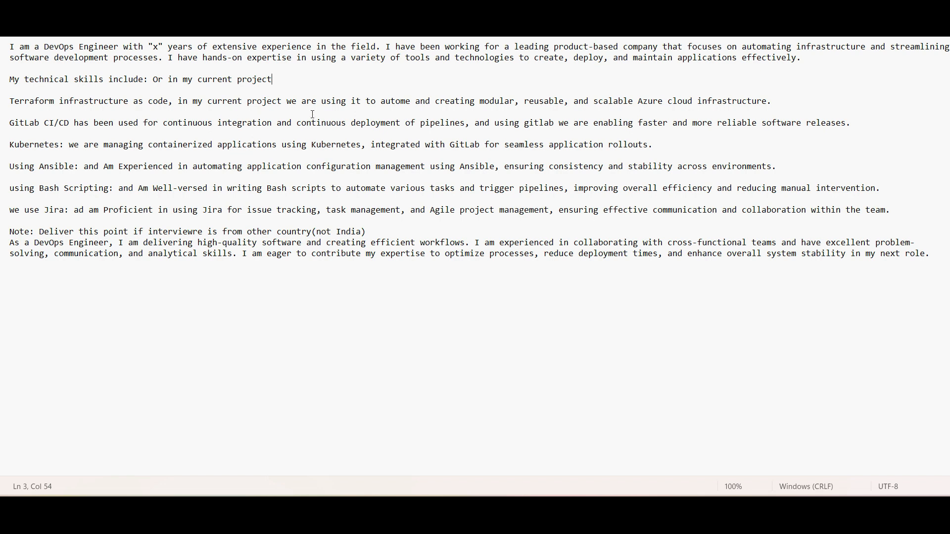
pyautogui.moveTo(196, 104)
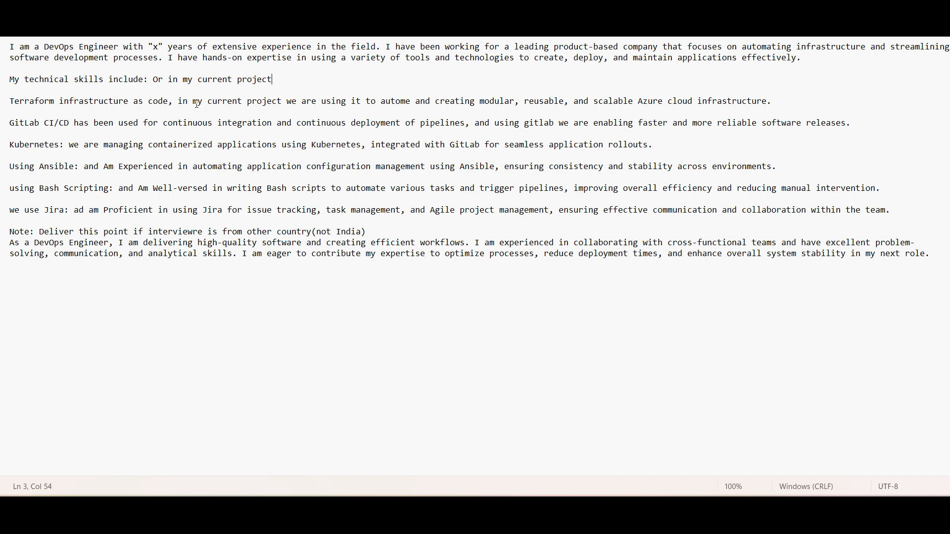
pyautogui.moveTo(346, 124)
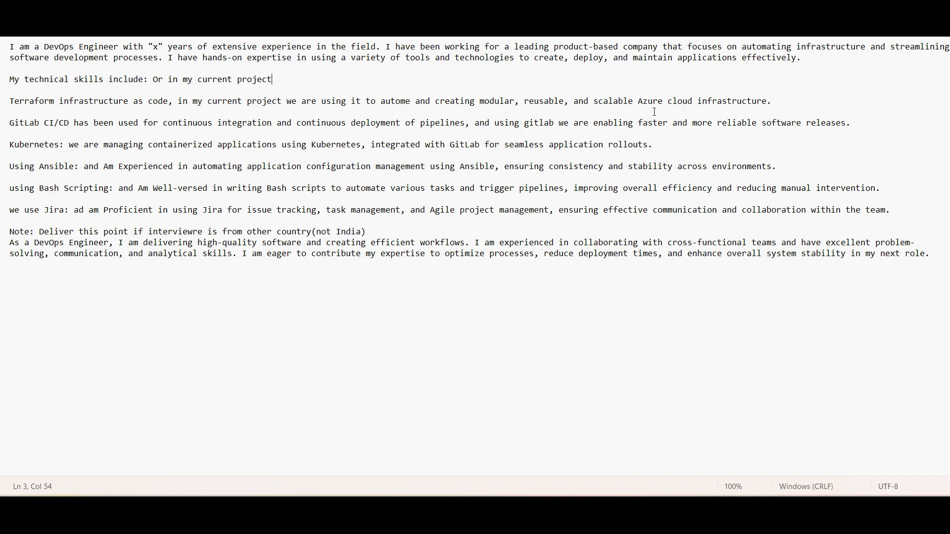
pyautogui.moveTo(669, 118)
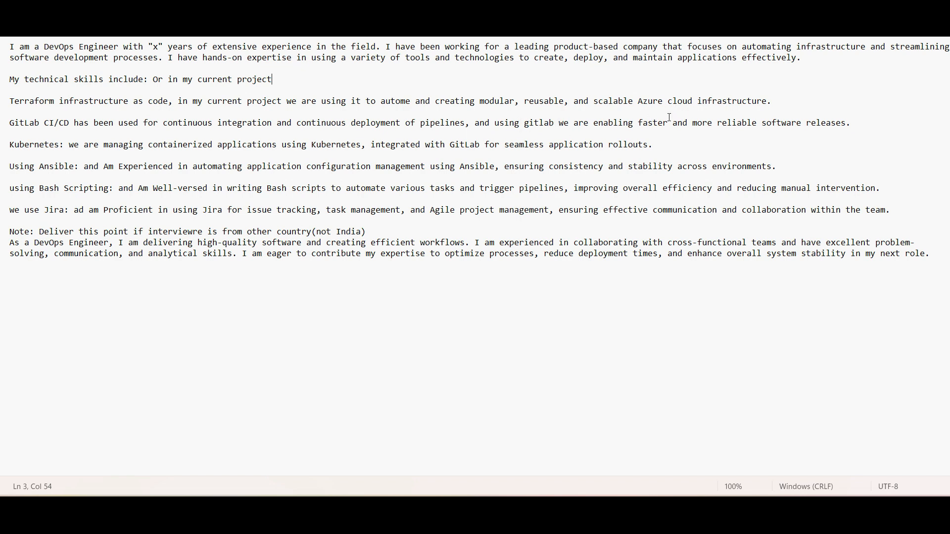
pyautogui.moveTo(138, 134)
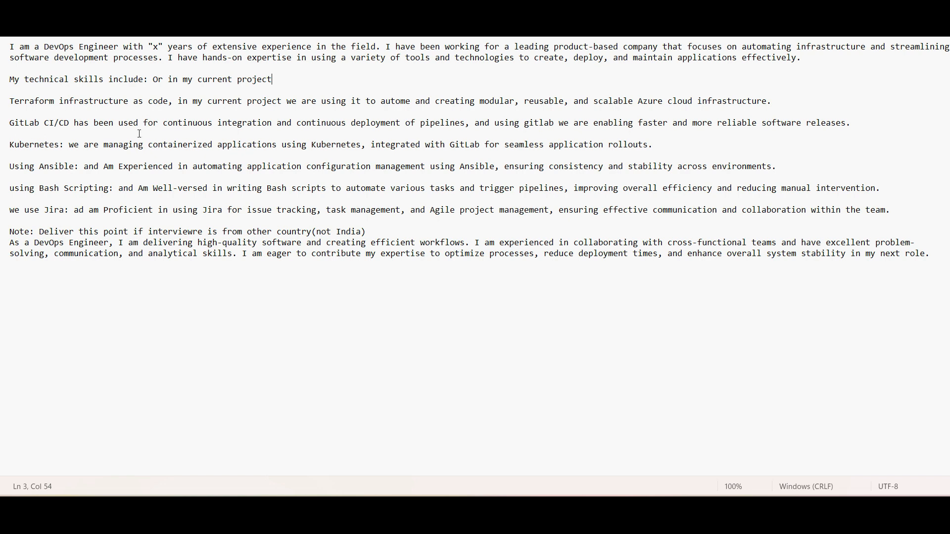
pyautogui.moveTo(403, 134)
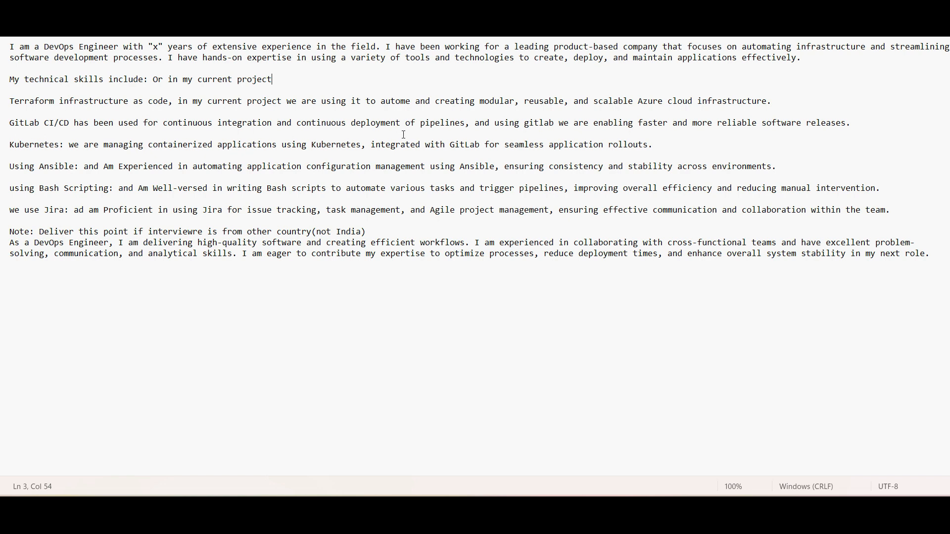
pyautogui.moveTo(564, 136)
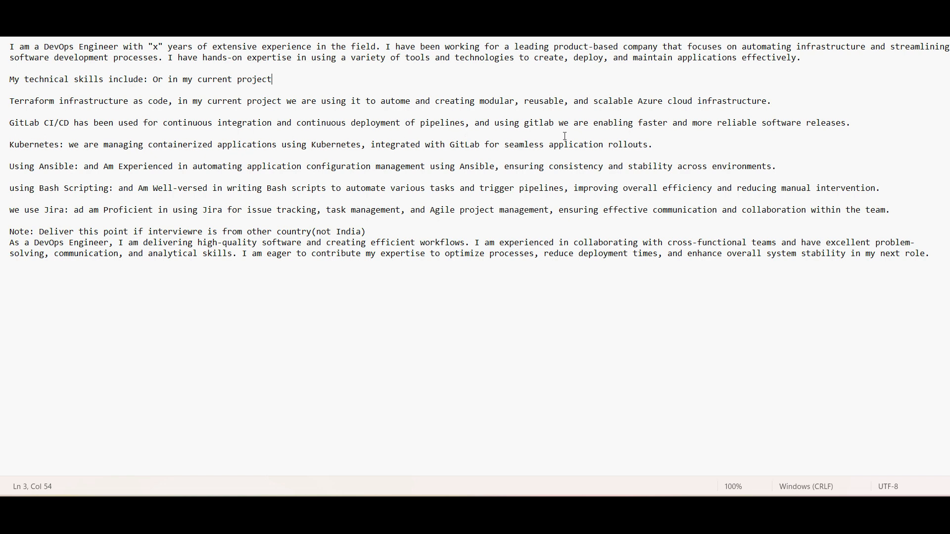
pyautogui.moveTo(683, 129)
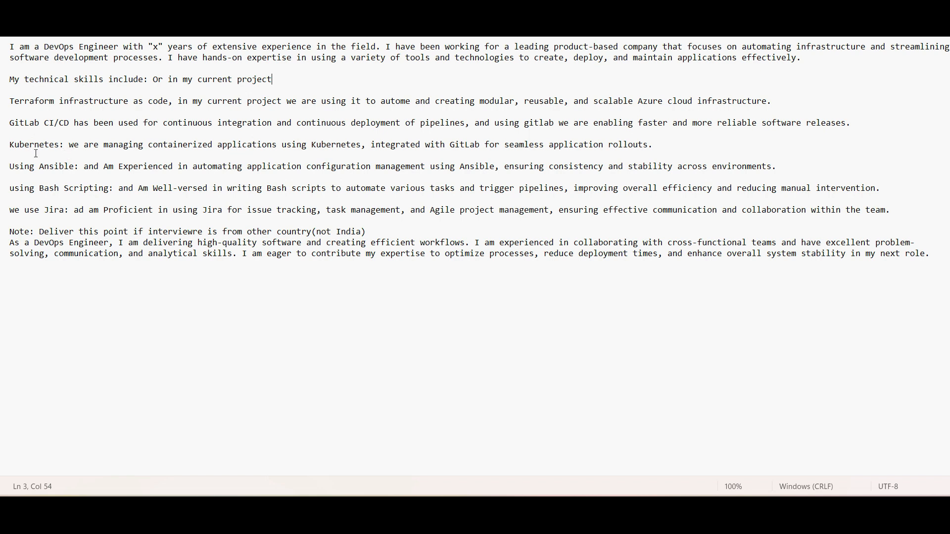
pyautogui.moveTo(162, 156)
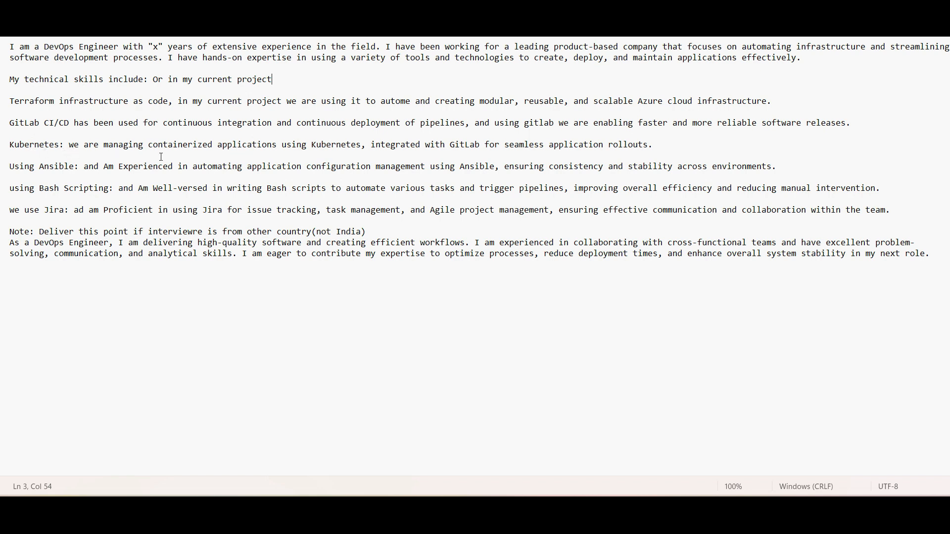
pyautogui.moveTo(312, 146)
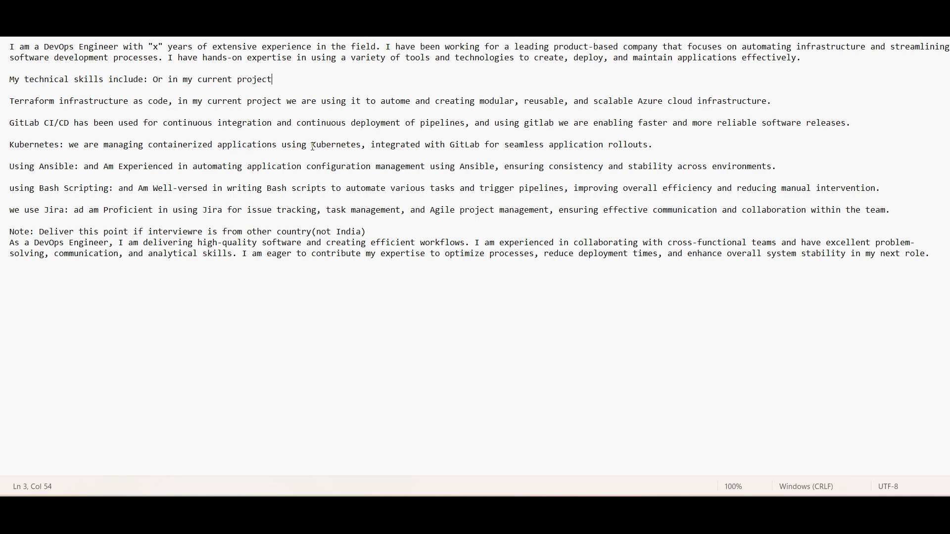
pyautogui.moveTo(126, 154)
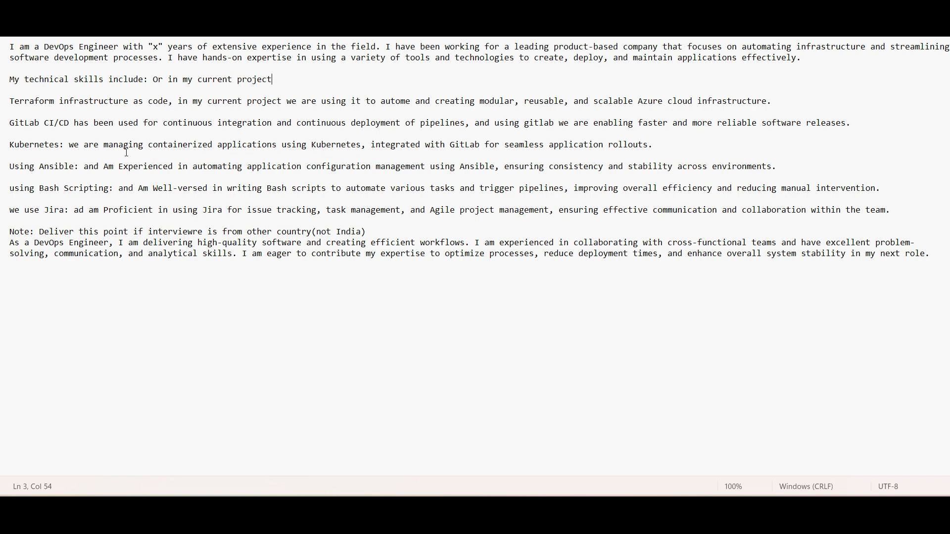
pyautogui.moveTo(220, 157)
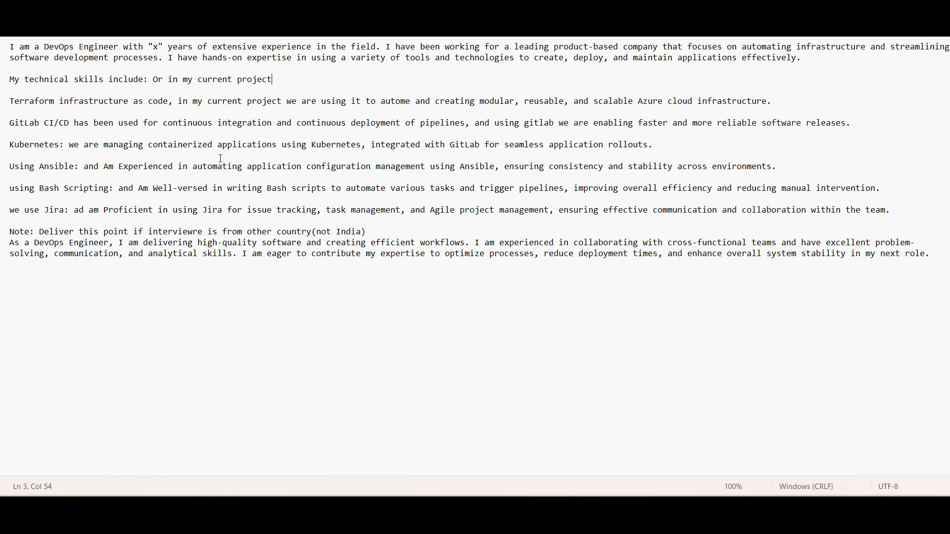
pyautogui.moveTo(404, 164)
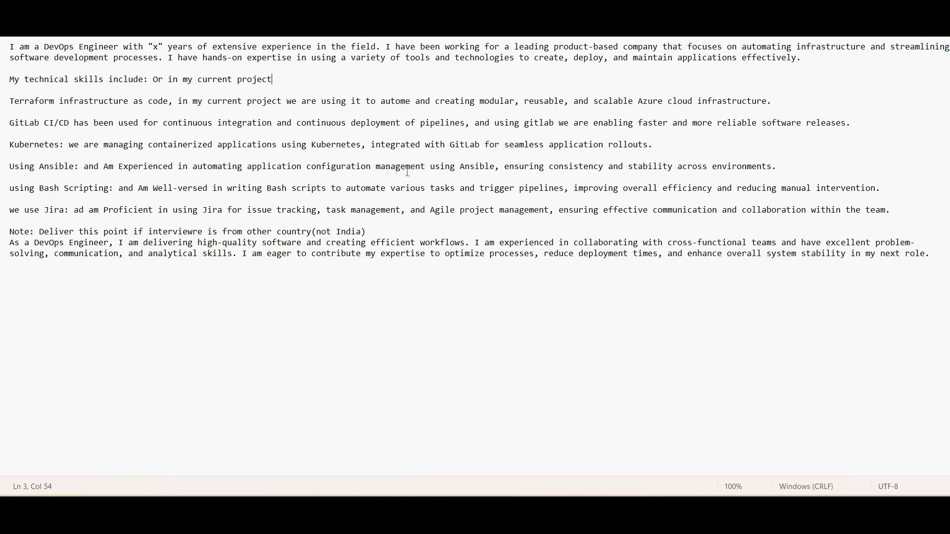
pyautogui.moveTo(540, 176)
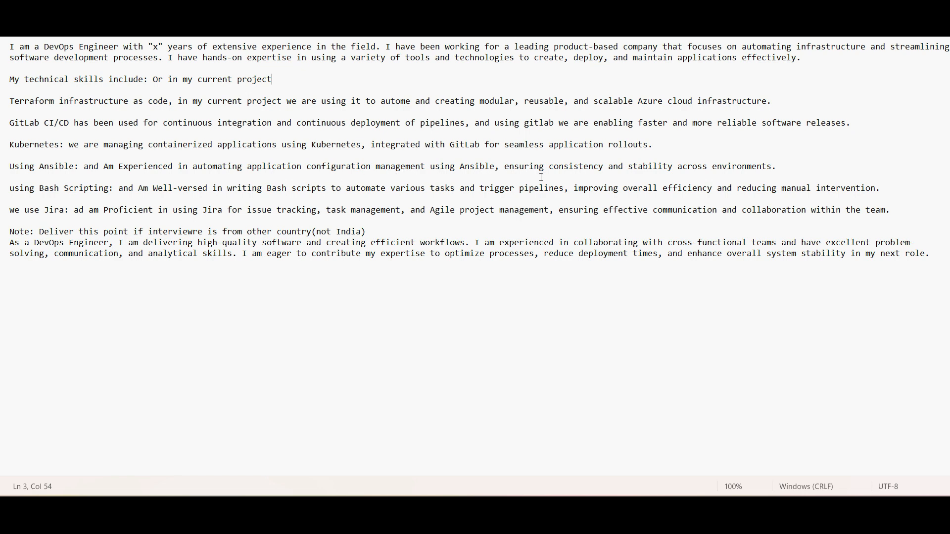
pyautogui.moveTo(624, 166)
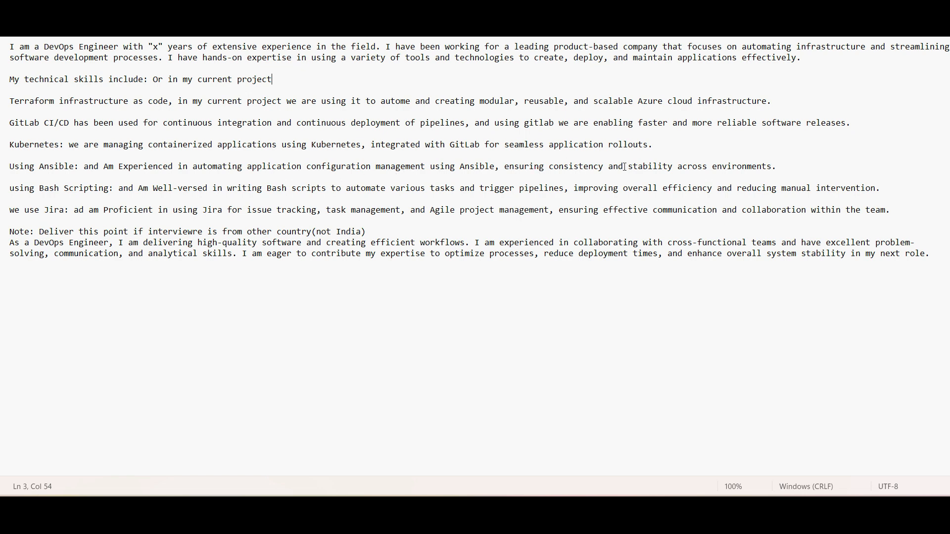
pyautogui.moveTo(750, 169)
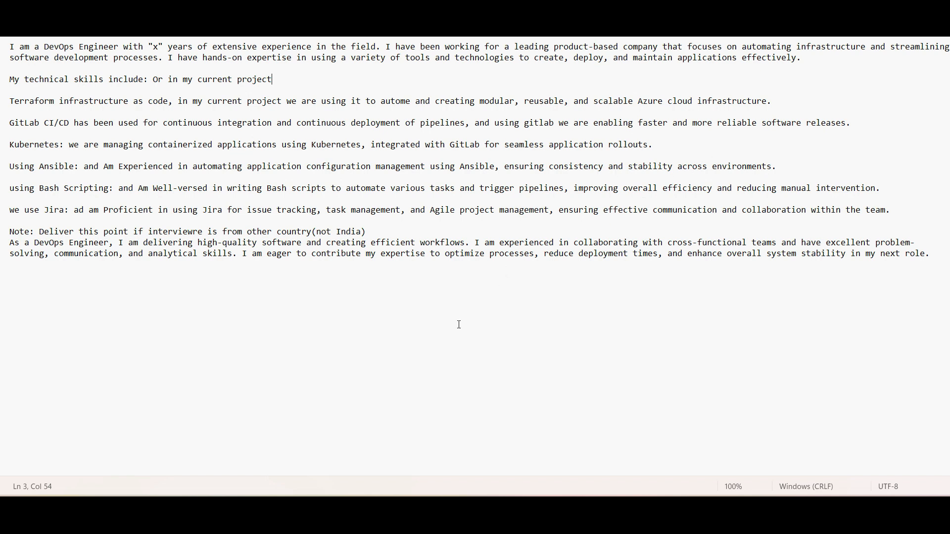
pyautogui.moveTo(98, 246)
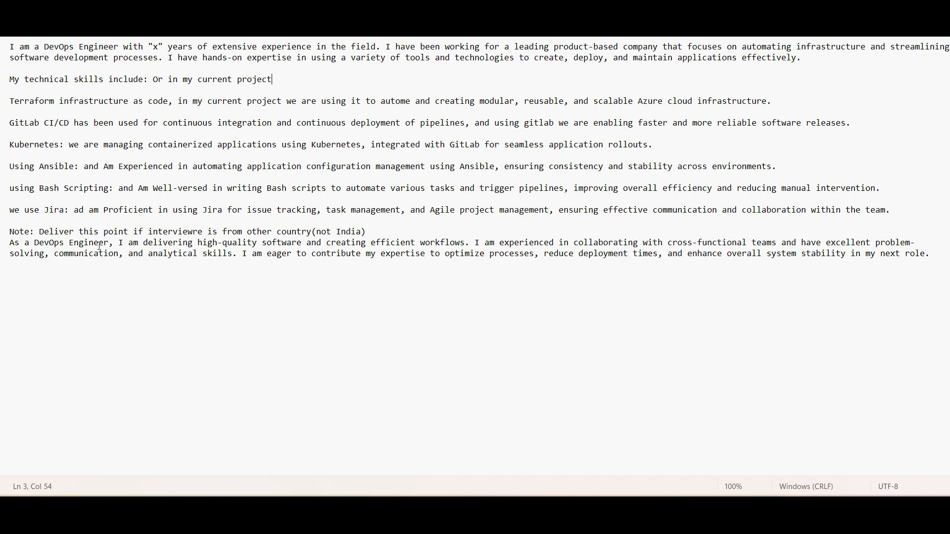
pyautogui.moveTo(219, 206)
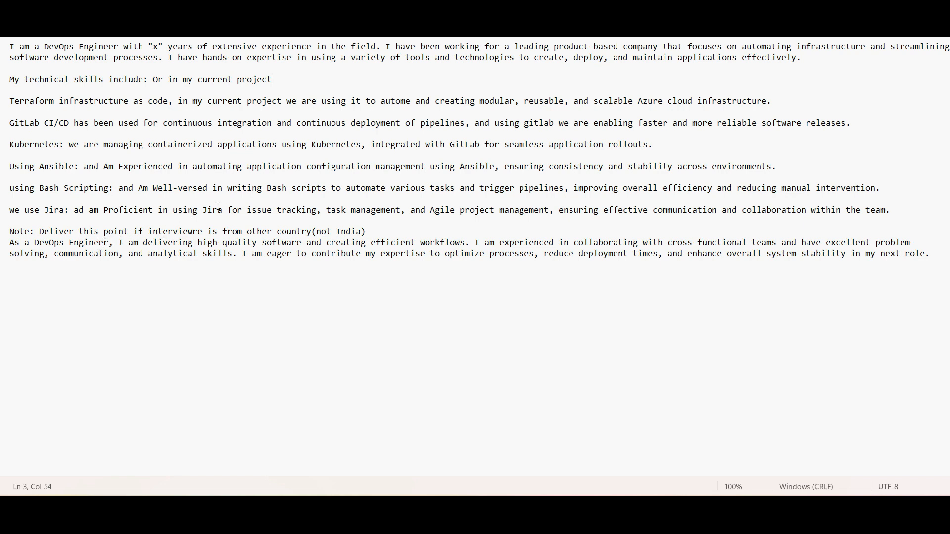
pyautogui.moveTo(291, 211)
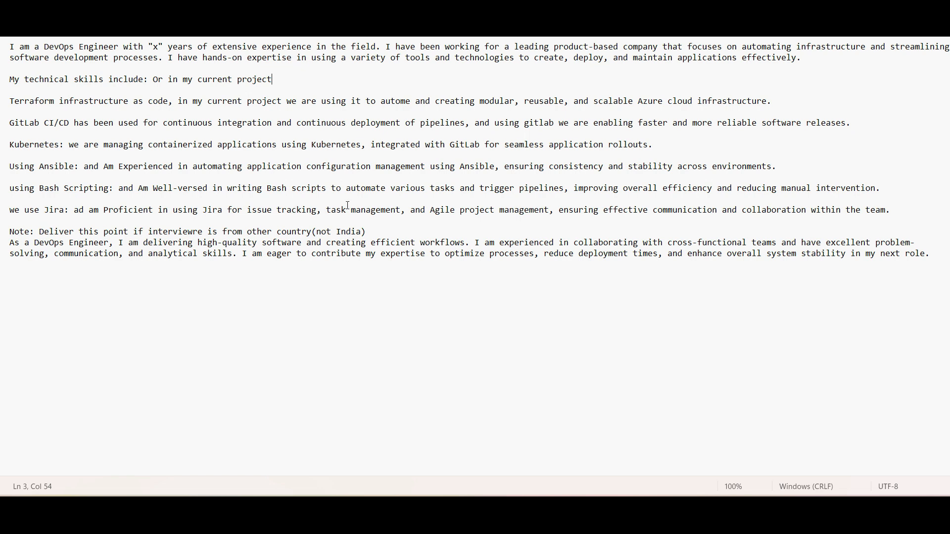
pyautogui.moveTo(342, 193)
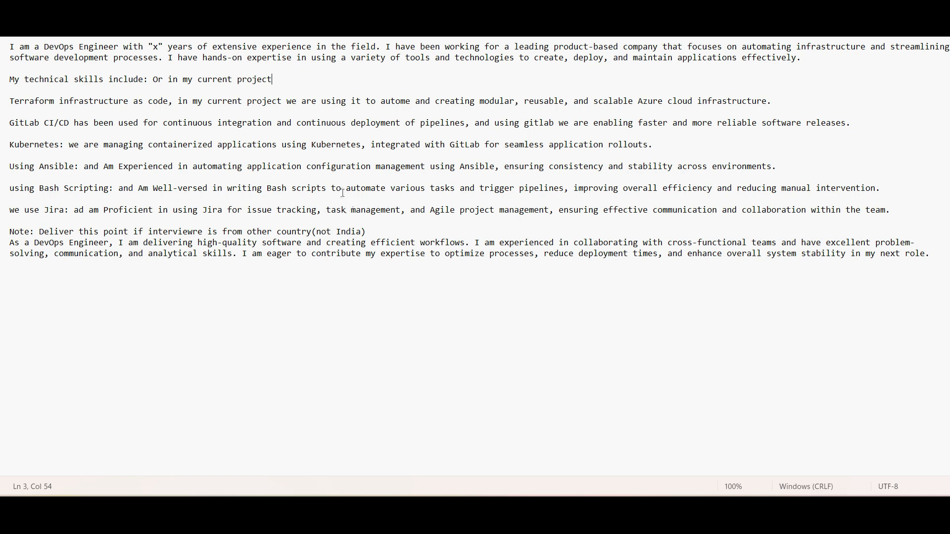
pyautogui.moveTo(543, 196)
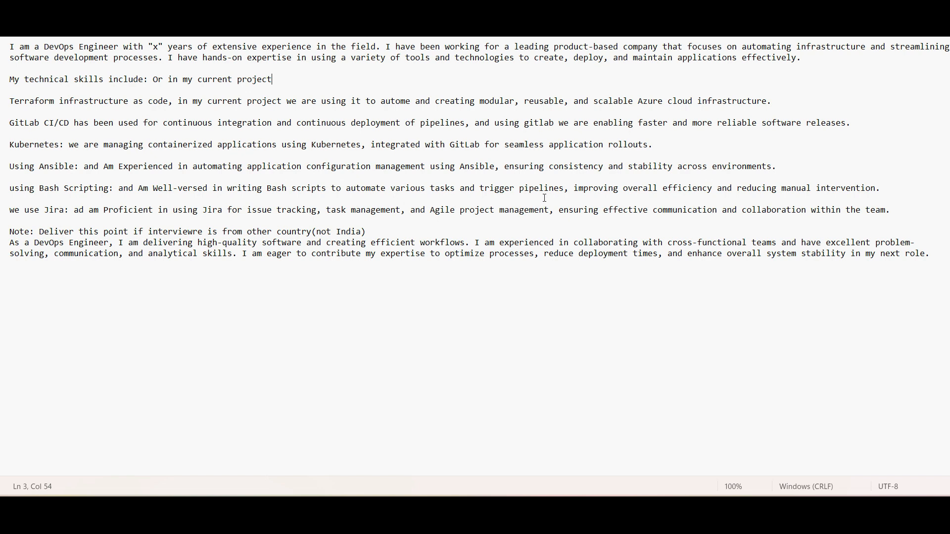
pyautogui.moveTo(85, 259)
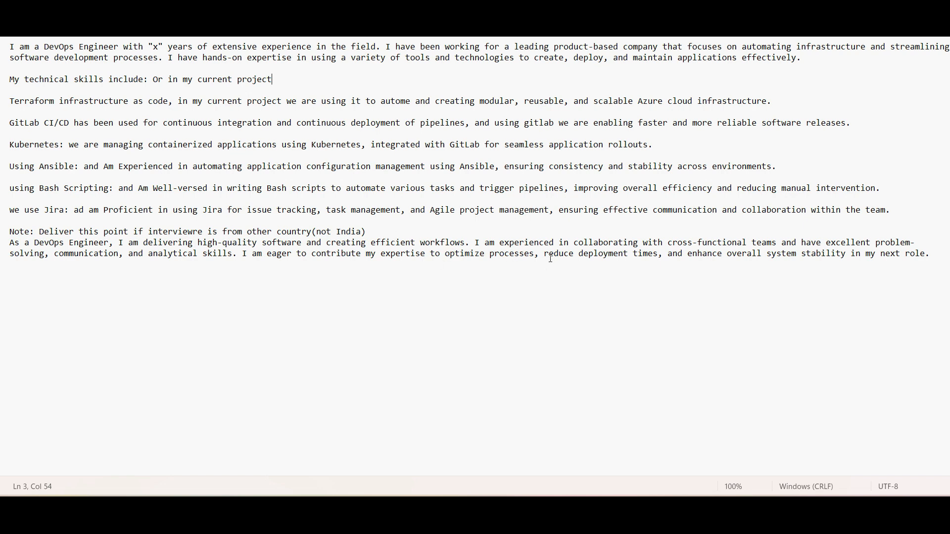
pyautogui.moveTo(544, 261)
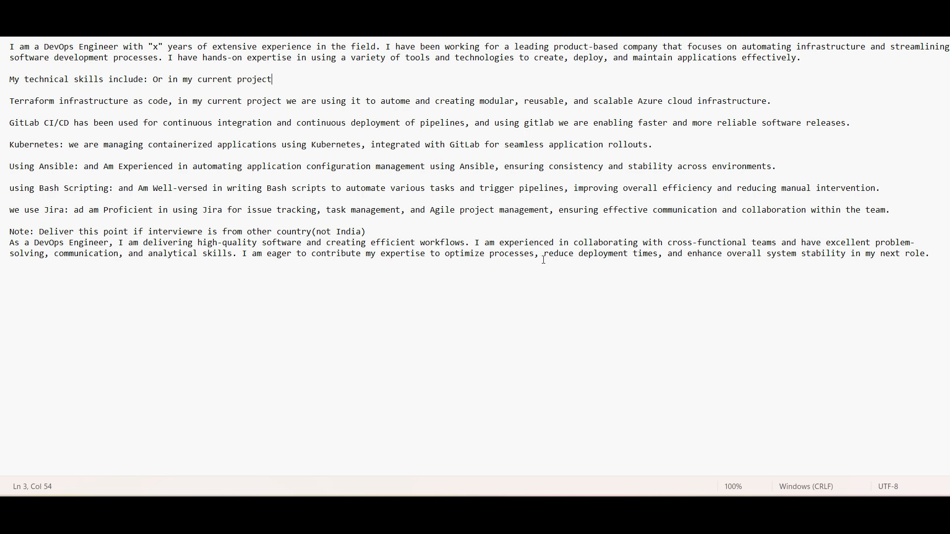
pyautogui.moveTo(569, 273)
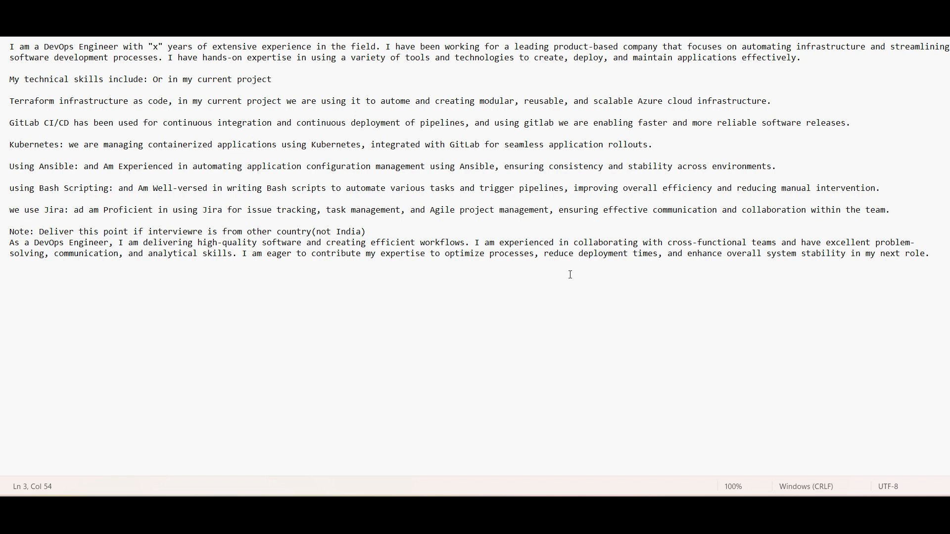
pyautogui.moveTo(577, 273)
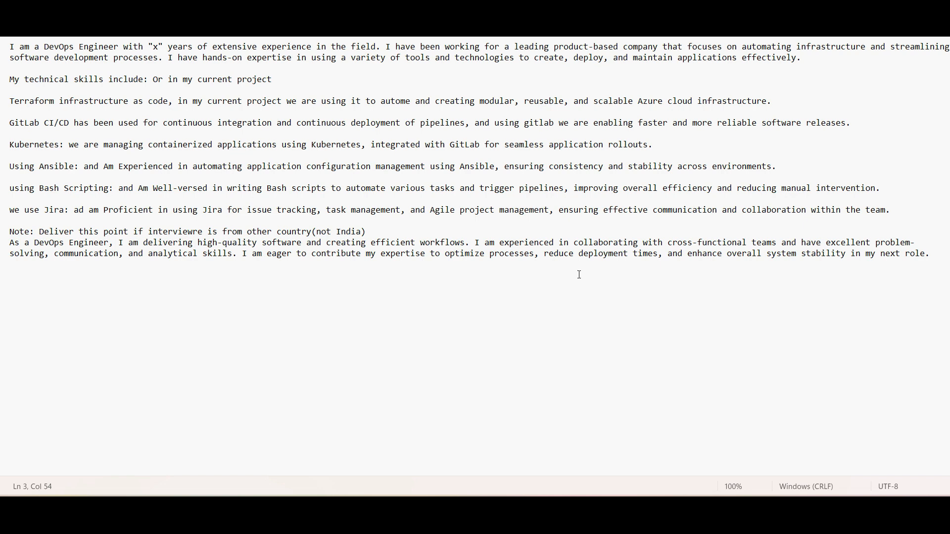
pyautogui.moveTo(574, 271)
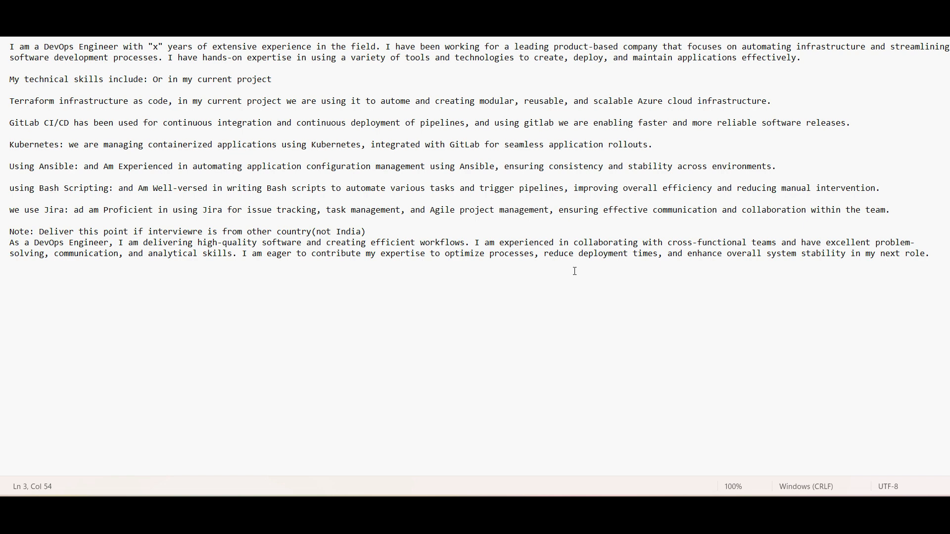
pyautogui.moveTo(580, 274)
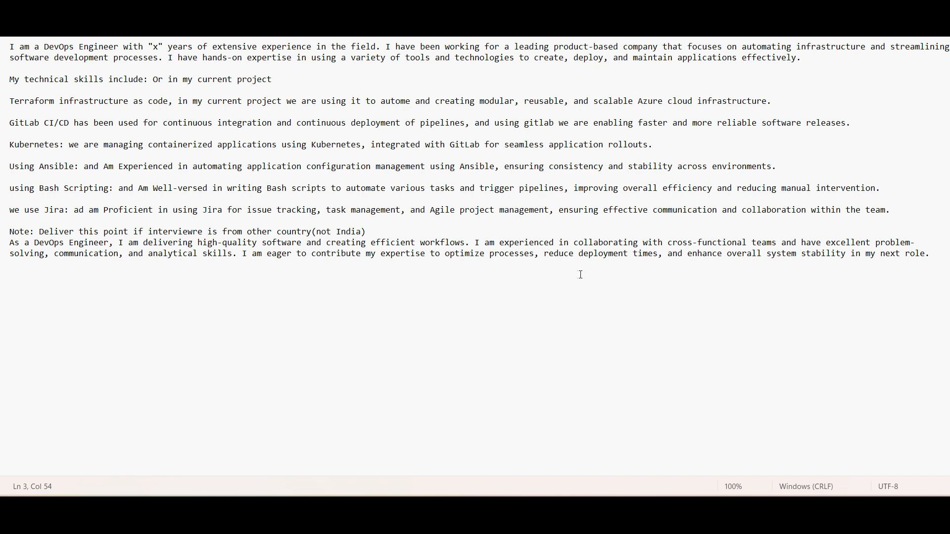
pyautogui.moveTo(418, 289)
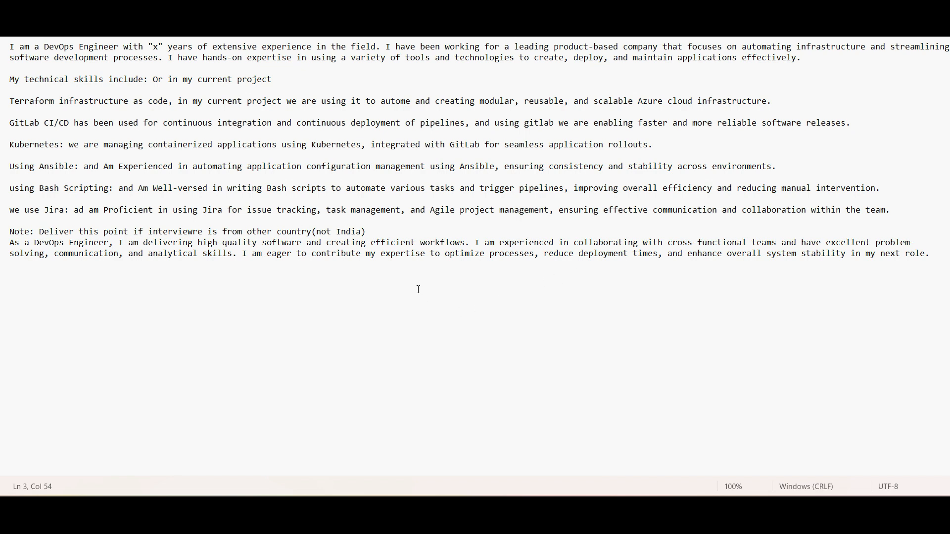
pyautogui.moveTo(545, 274)
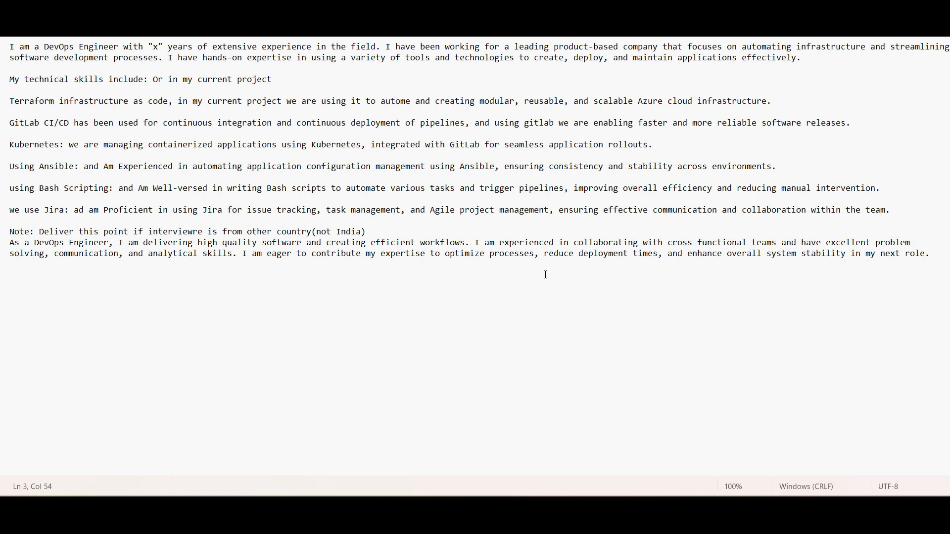
pyautogui.moveTo(644, 273)
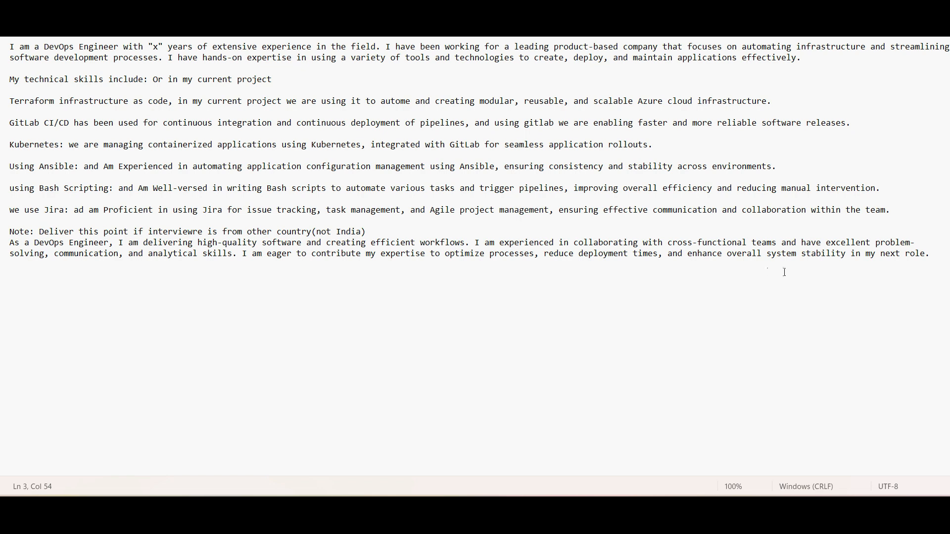
pyautogui.moveTo(844, 268)
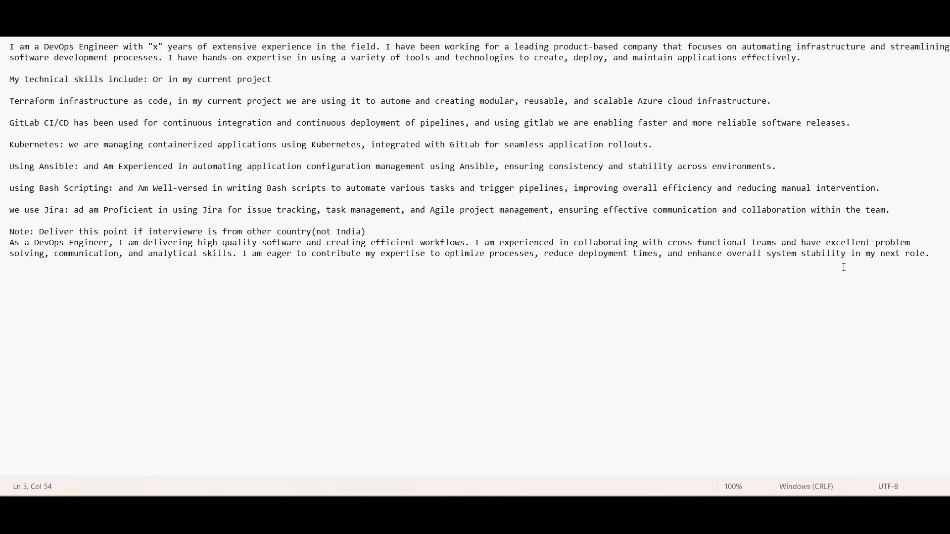
pyautogui.moveTo(750, 272)
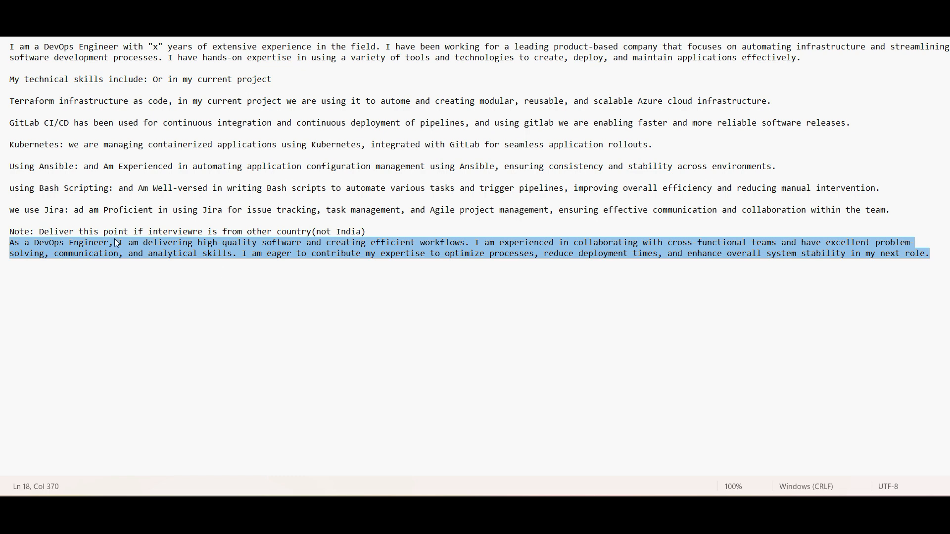
pyautogui.moveTo(244, 233)
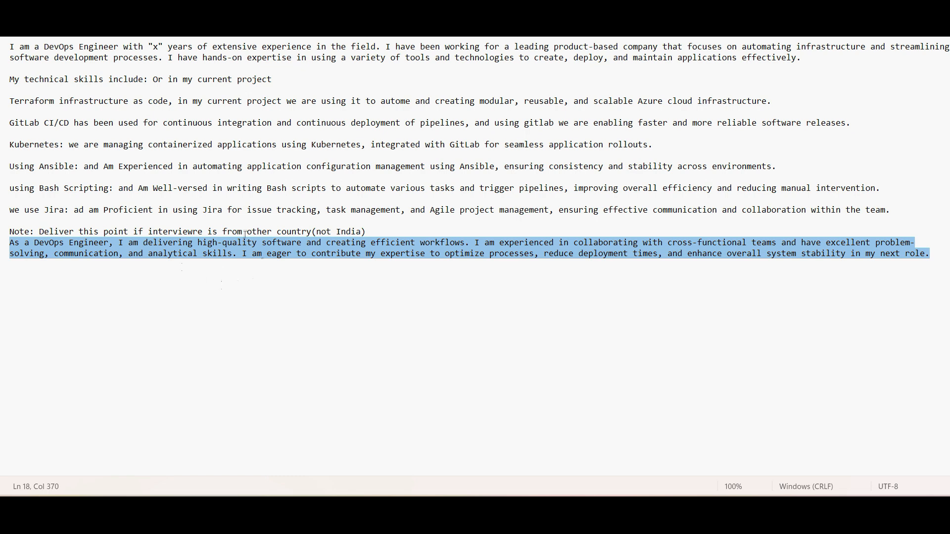
pyautogui.moveTo(505, 360)
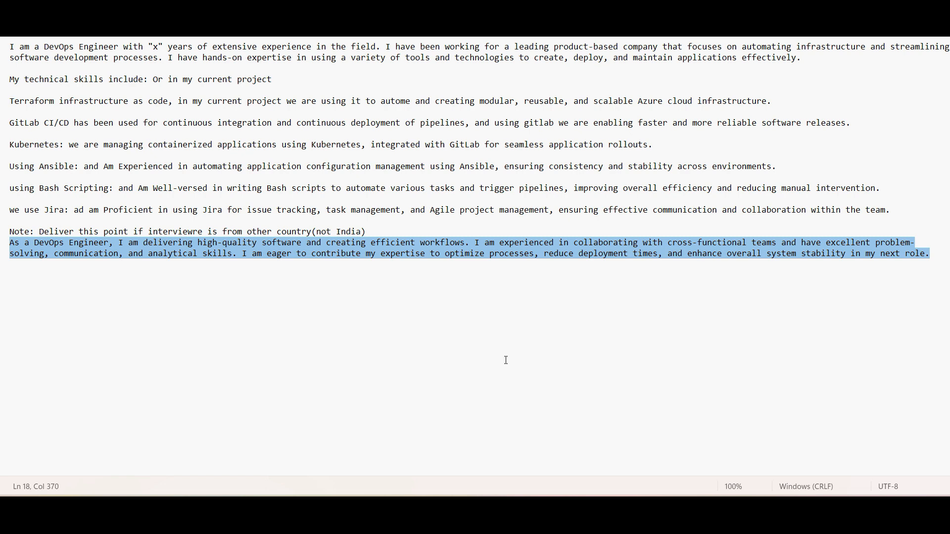
pyautogui.moveTo(524, 371)
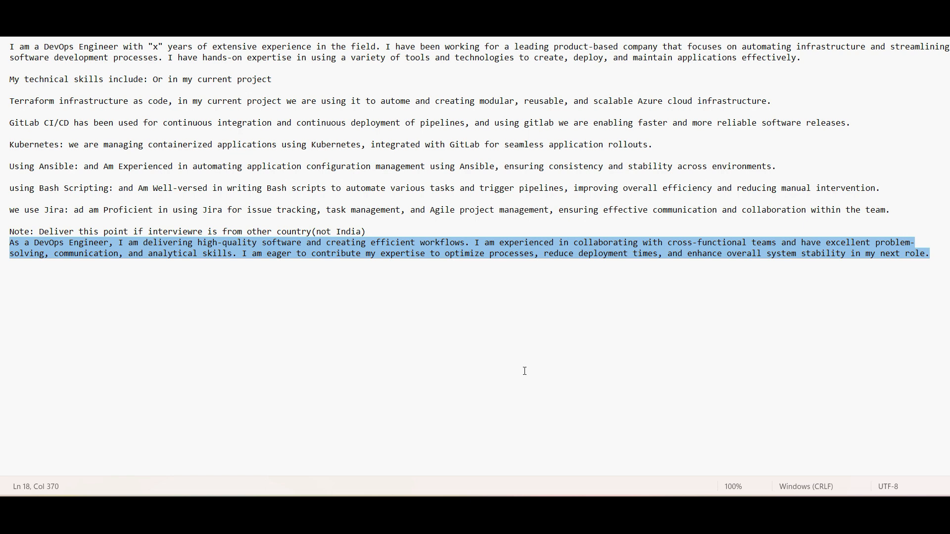
pyautogui.moveTo(537, 472)
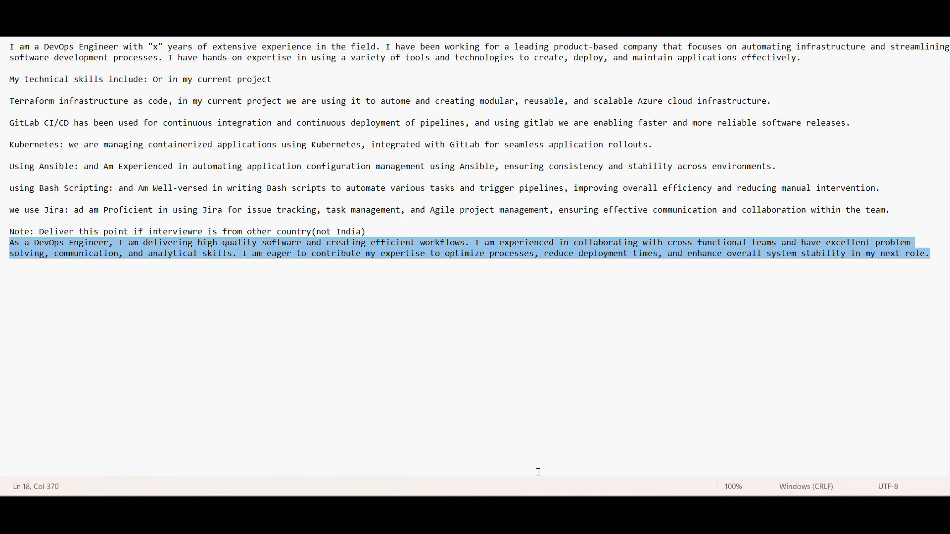
pyautogui.moveTo(655, 389)
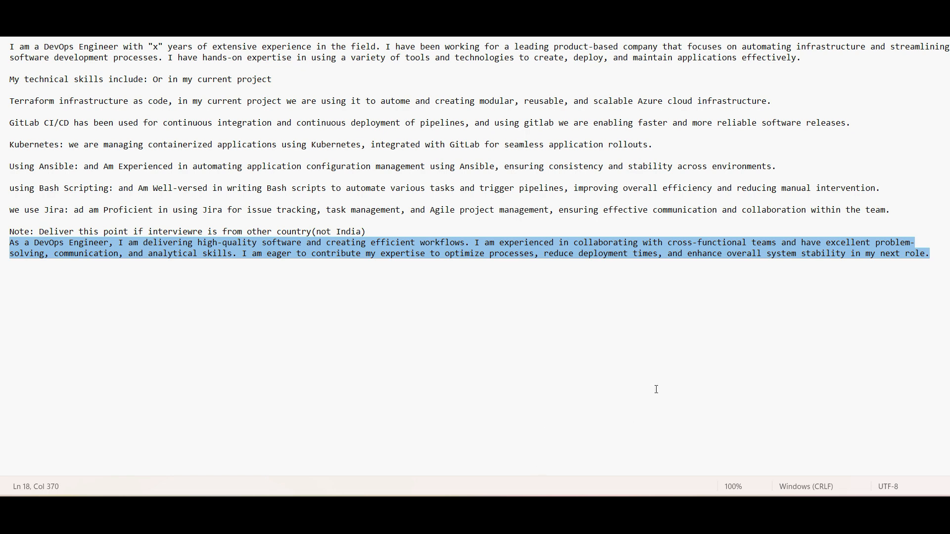